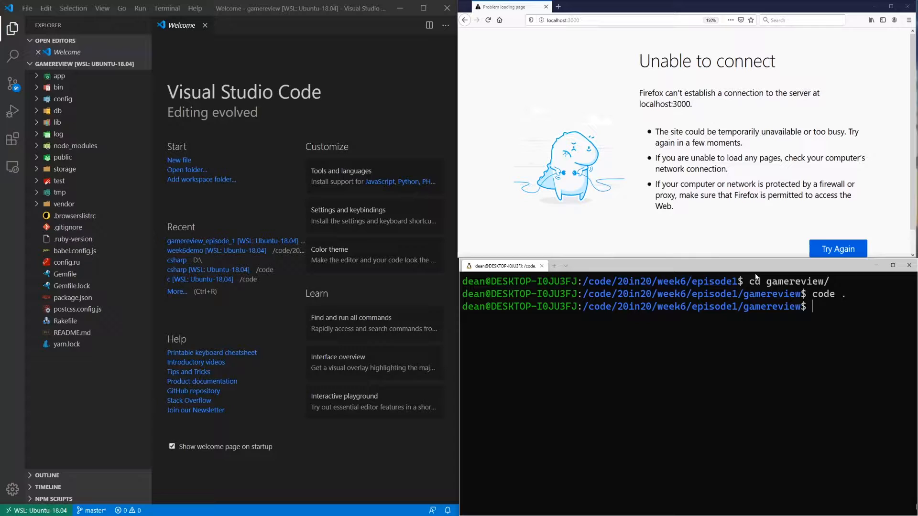
Step: Run rails g scaffold games with title, review:text and rating:decimal fields
text(r)
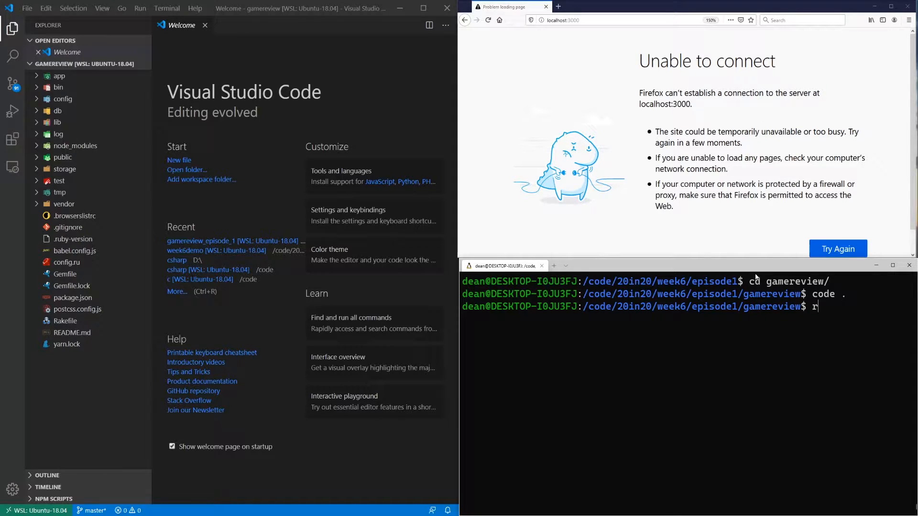
text(ails g scaffold ga)
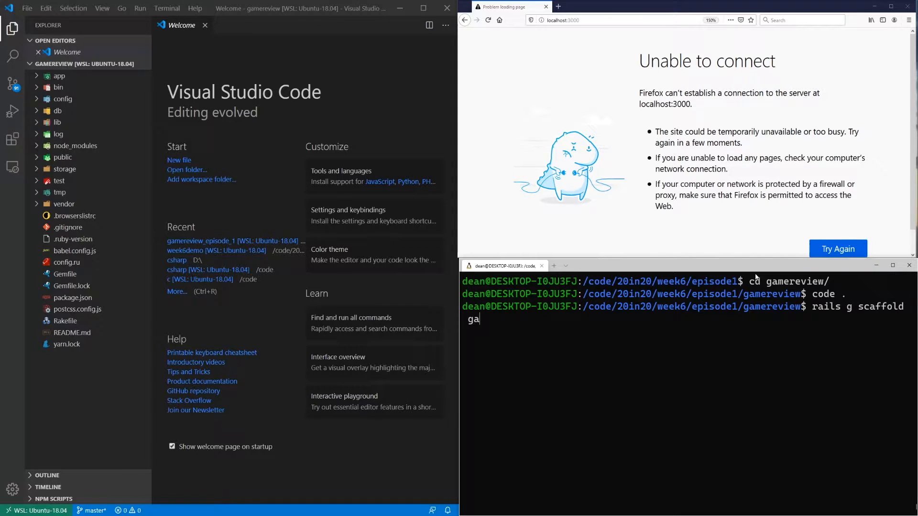
text(mes)
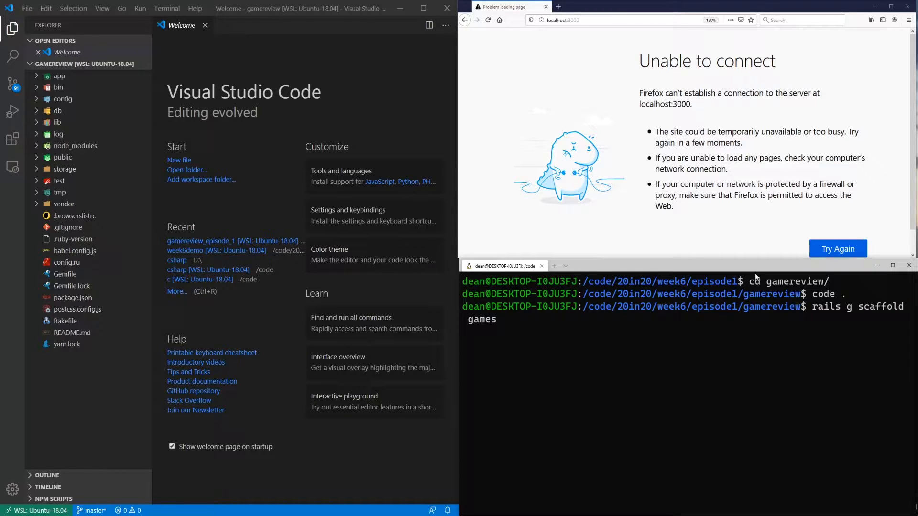
text(title)
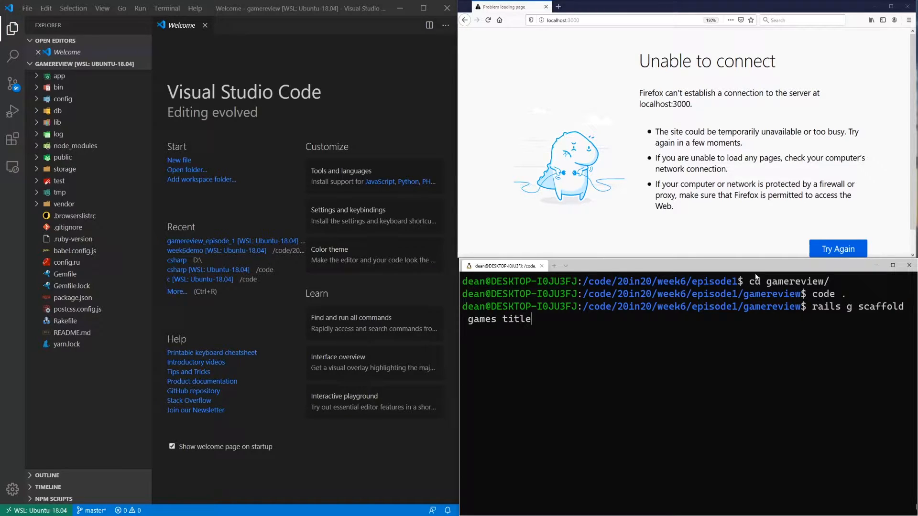
text(review)
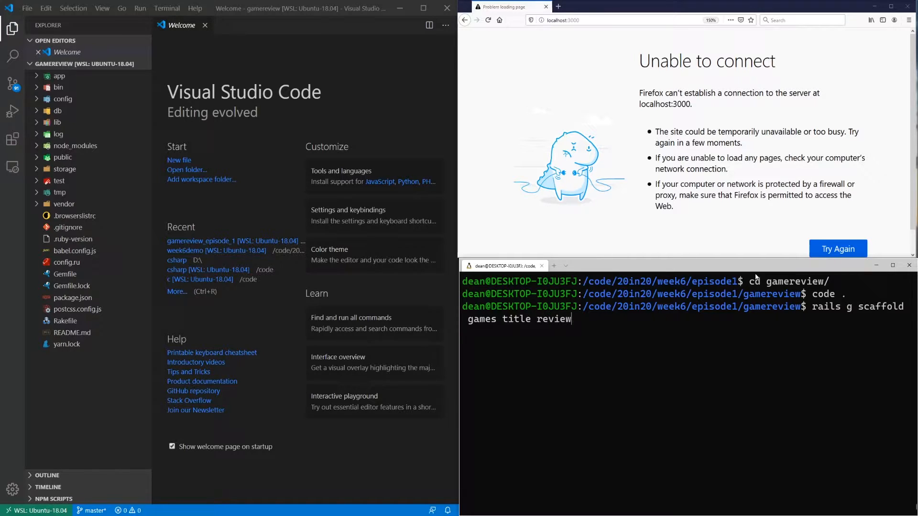
text(:text)
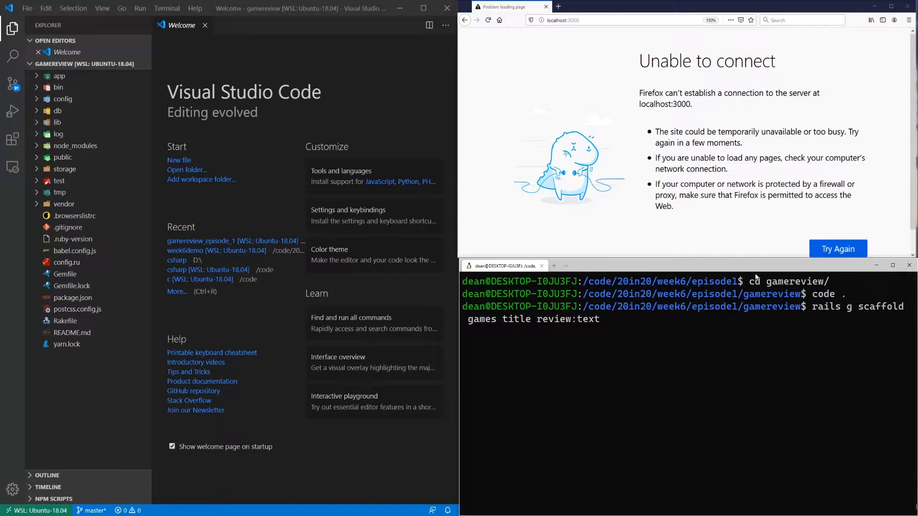
text(rating:decimal)
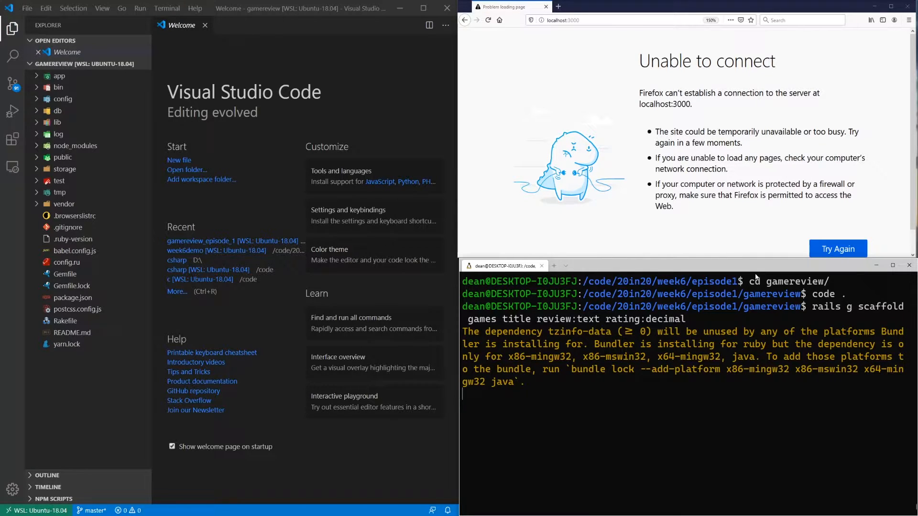
mouse_move(222, 263)
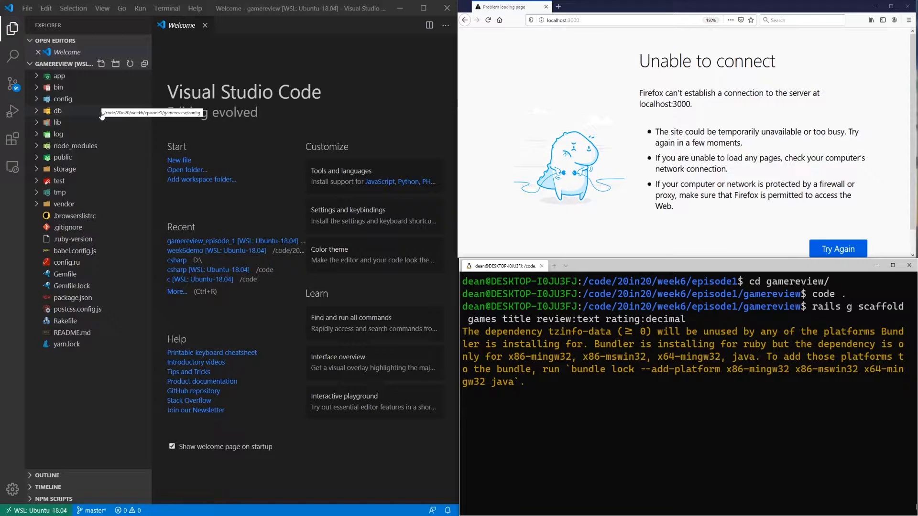
Step: In create_games.rb, add scale: 1 to the decimal rating column and remove the temporary comment
click(57, 111)
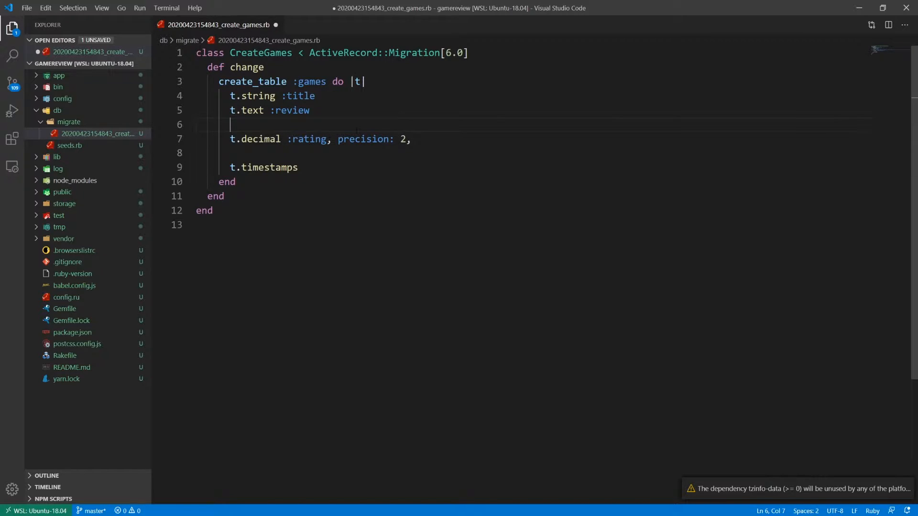
text(# 10.01)
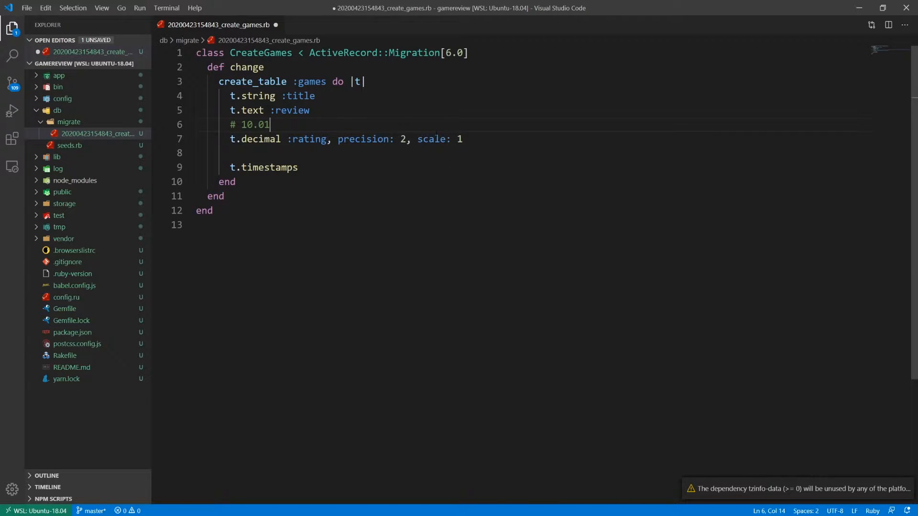
key(Backspace)
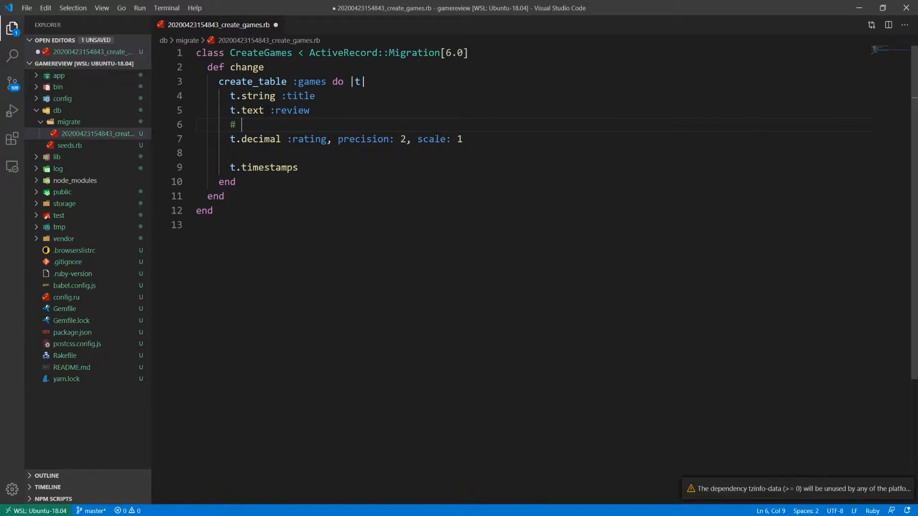
text(7.,)
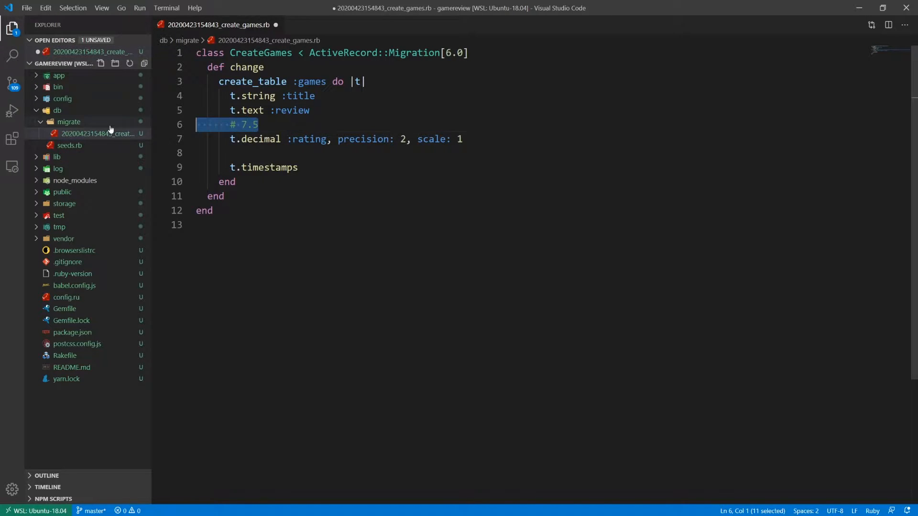
key(Delete)
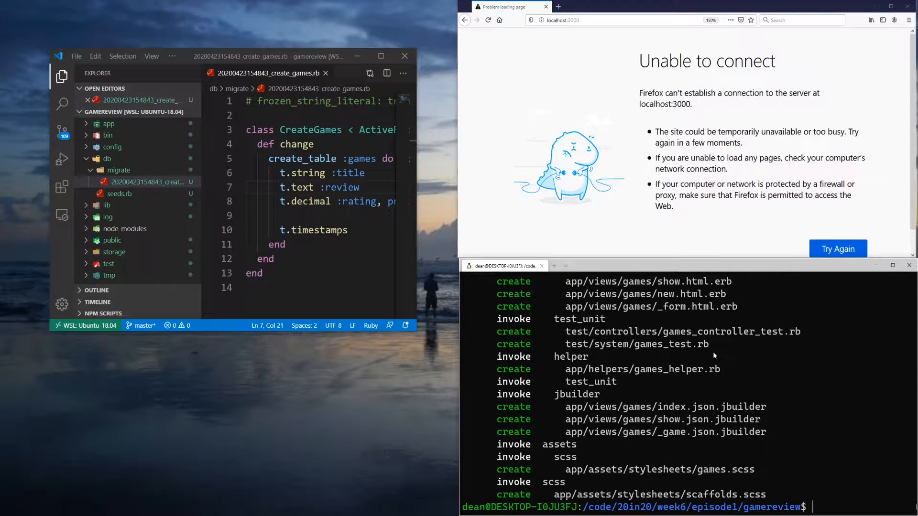
Step: Generate a genres scaffold with a name field
text(rails g scaffol)
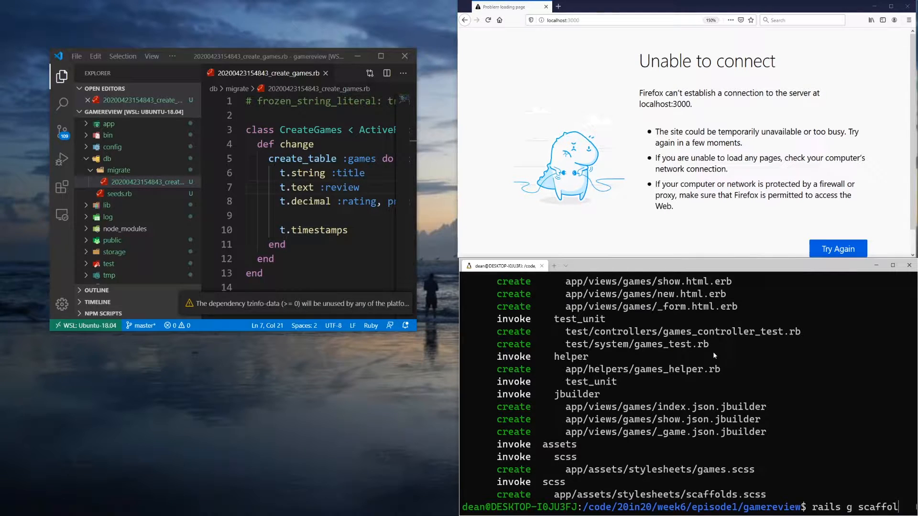
text(g)
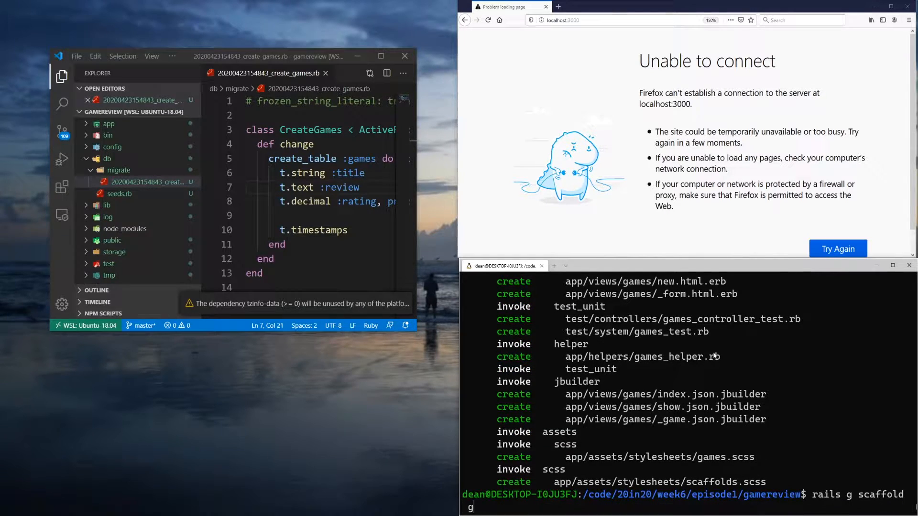
text(enres)
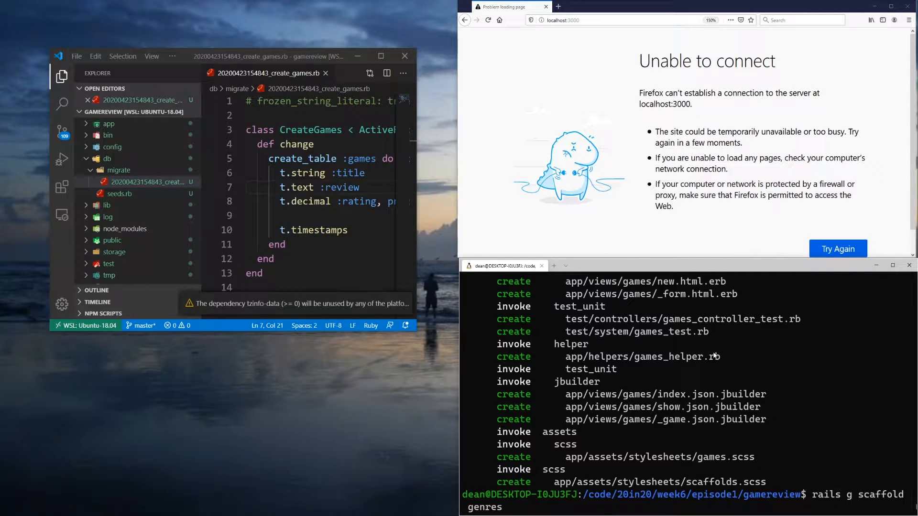
text(name)
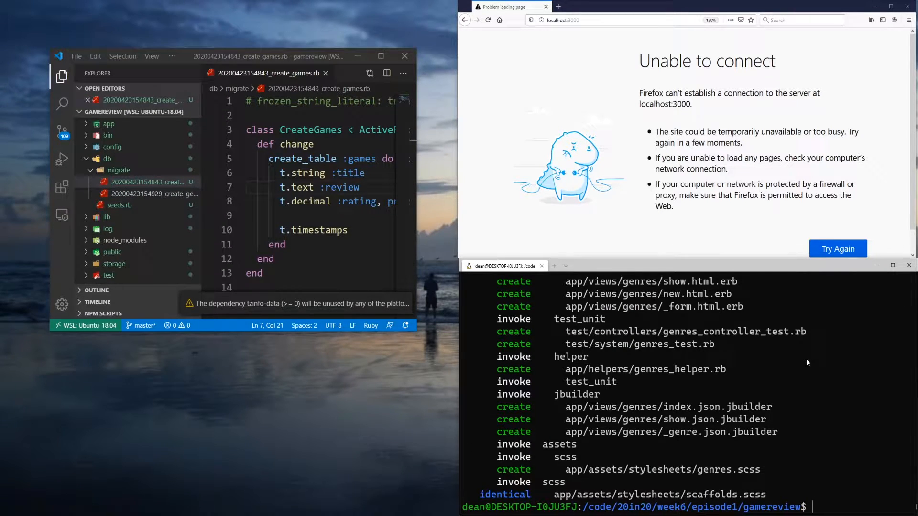
Step: Install Active Storage and generate the create_join_table_games_genres migration for games and genres
text(rails active_storage:install)
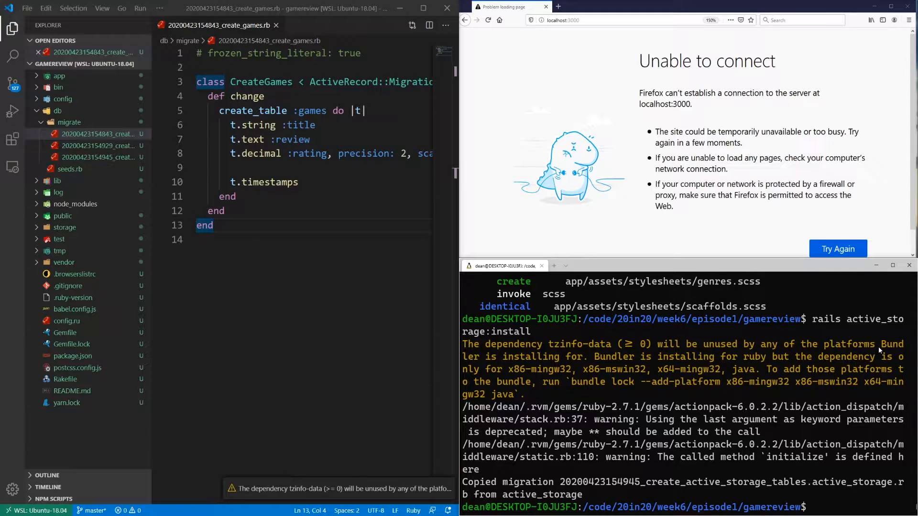
text(rails)
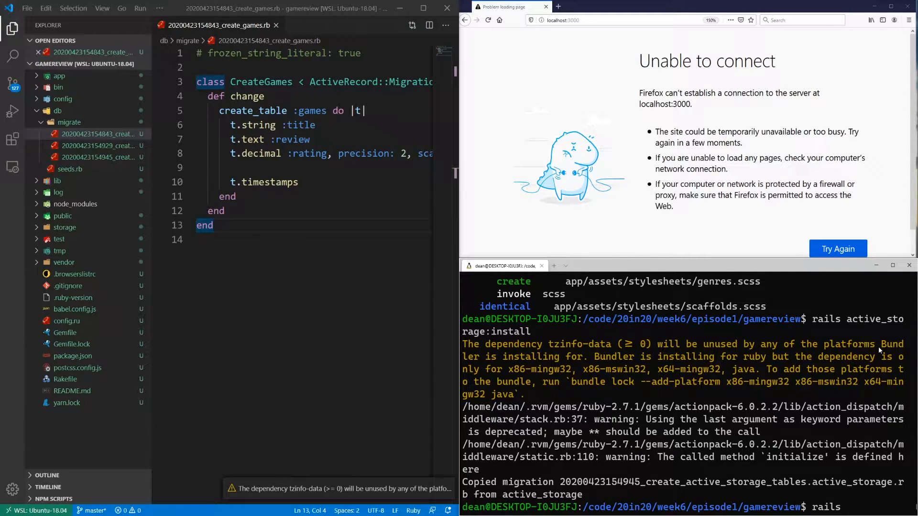
text(rails g migration)
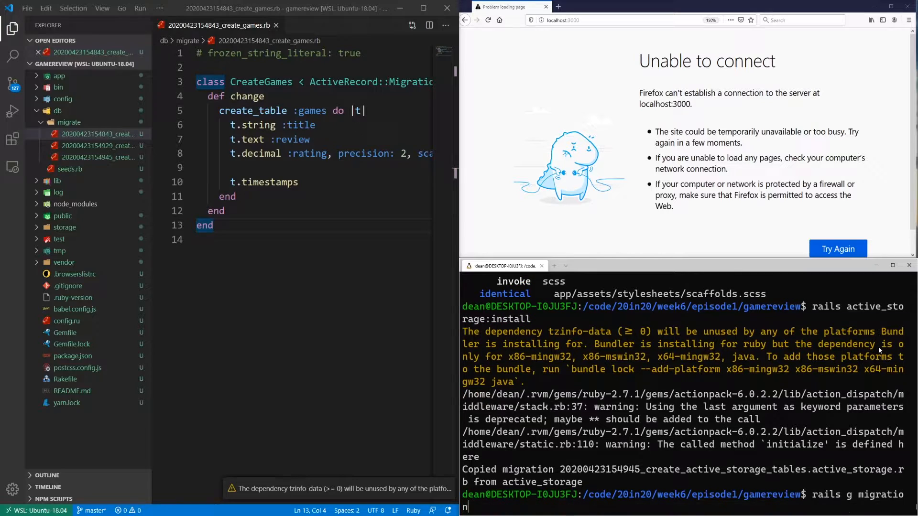
text(create_jo)
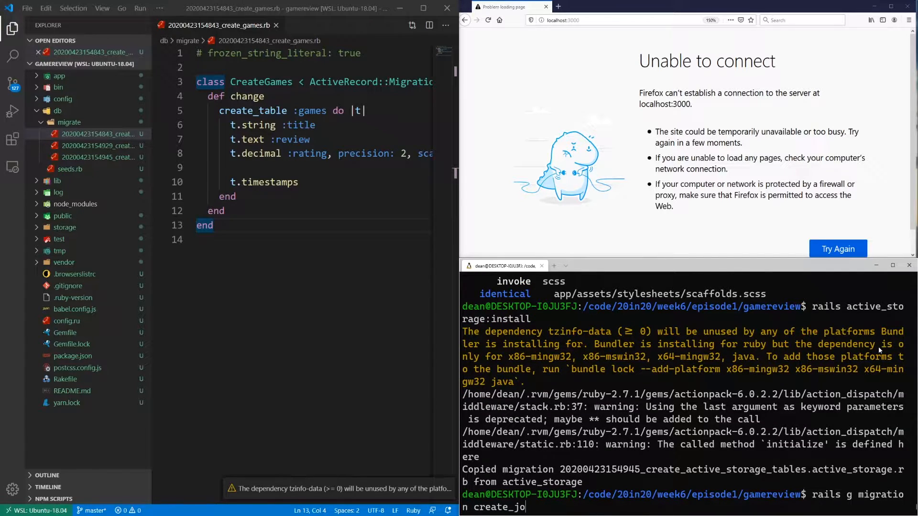
text(in_table_)
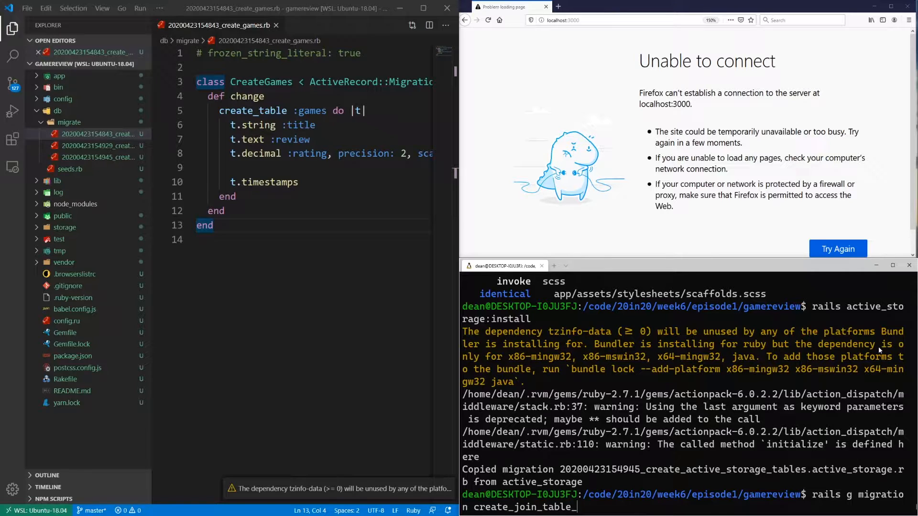
text(games_genres)
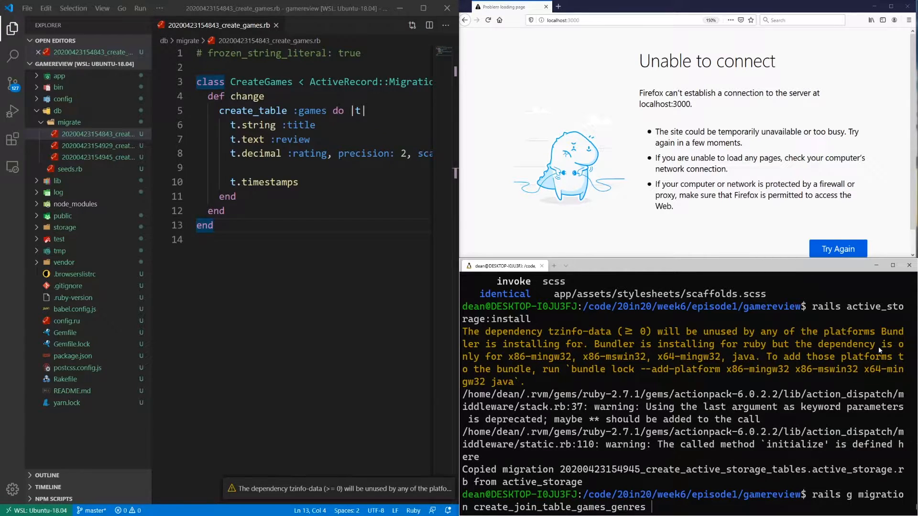
text(games genres)
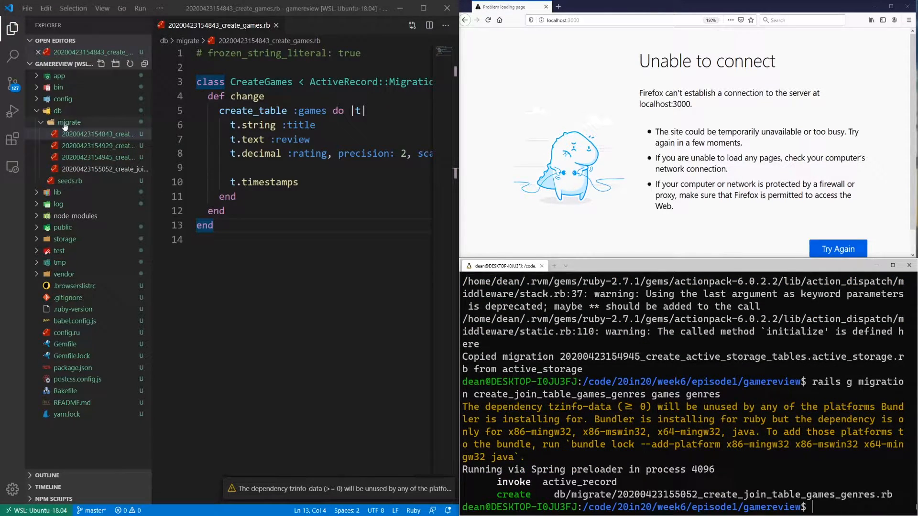
Step: In the join table migration, replace the compound indexes with separate game_id and genre_id indexes
click(98, 180)
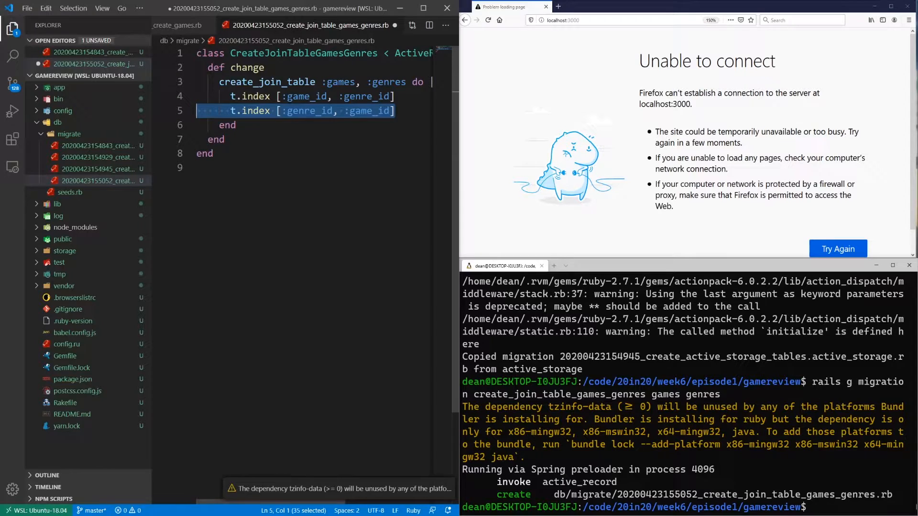
key(Delete)
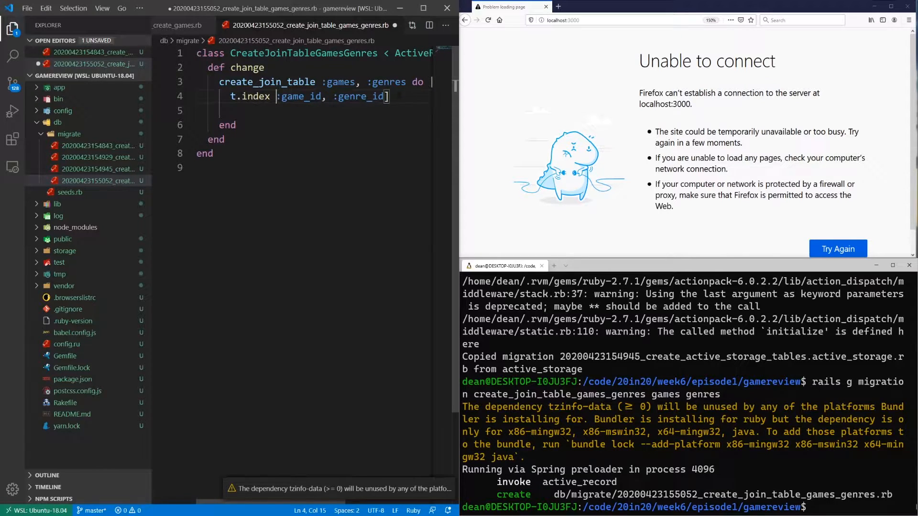
key(Enter)
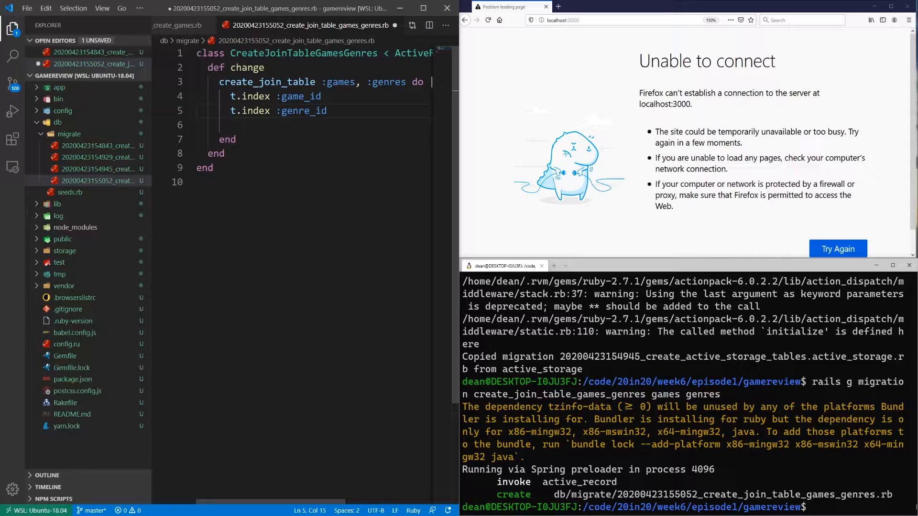
double_click(304, 111)
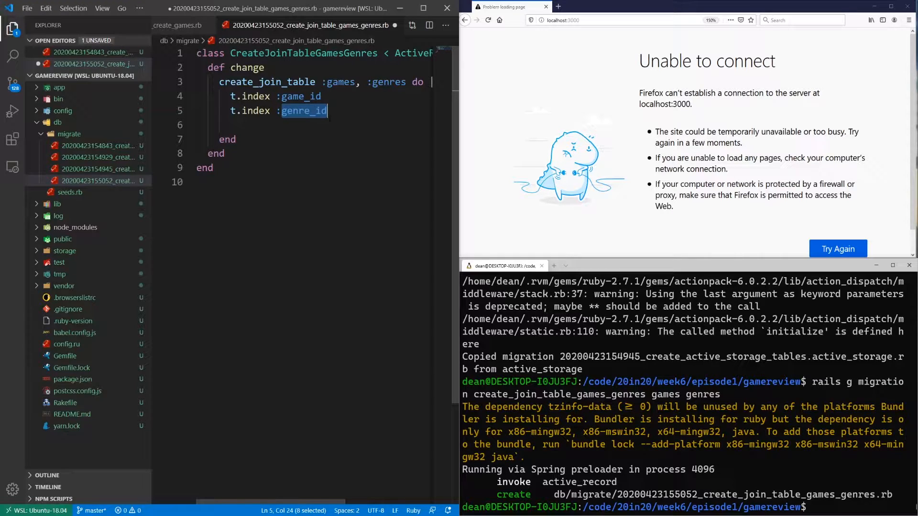
click(328, 110)
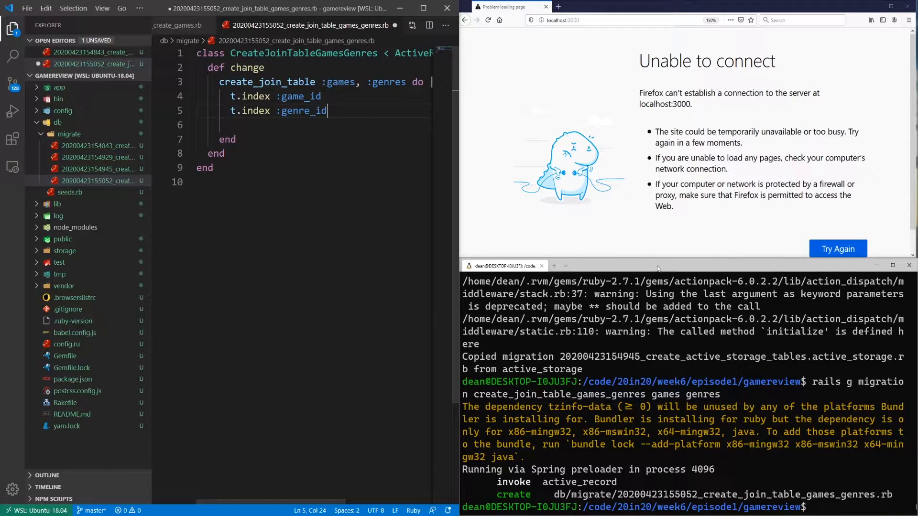
Step: Run rails db:migrate and add root "games#index" to routes.rb
text(rails db:migrate)
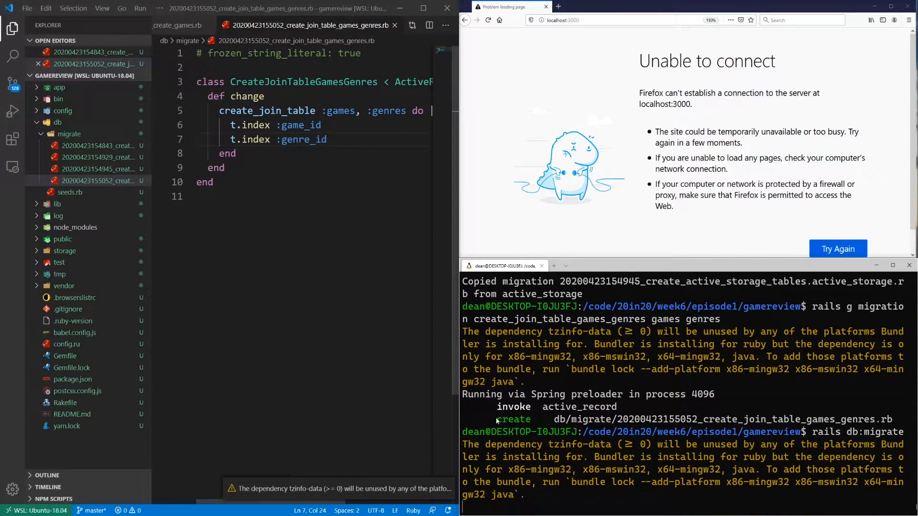
mouse_move(764, 336)
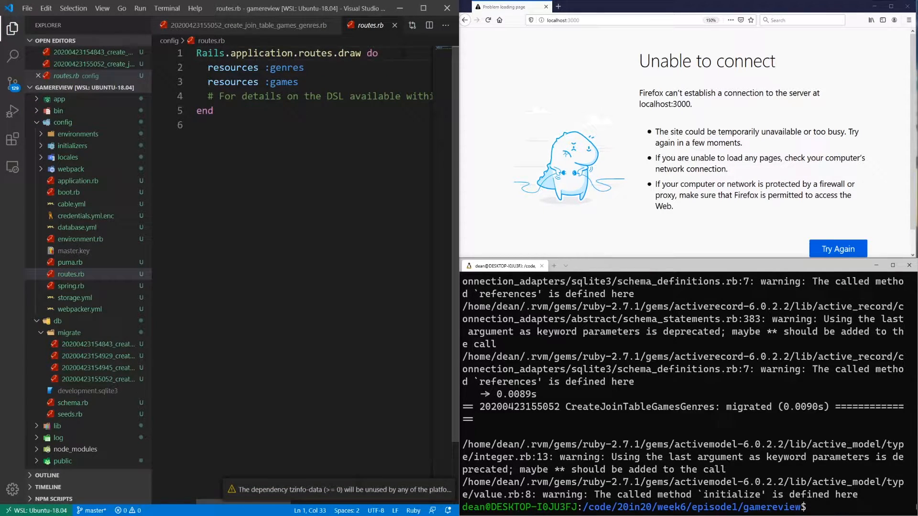
text(root "g")
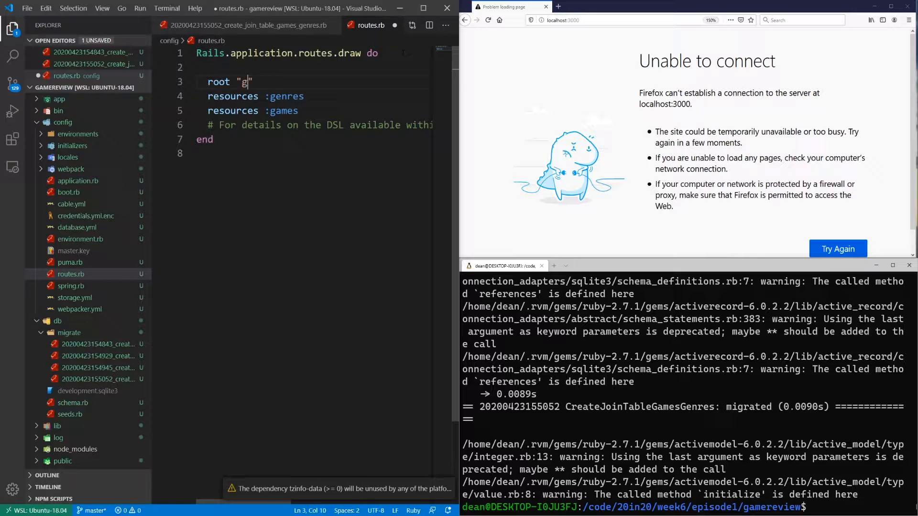
text(ames#index')
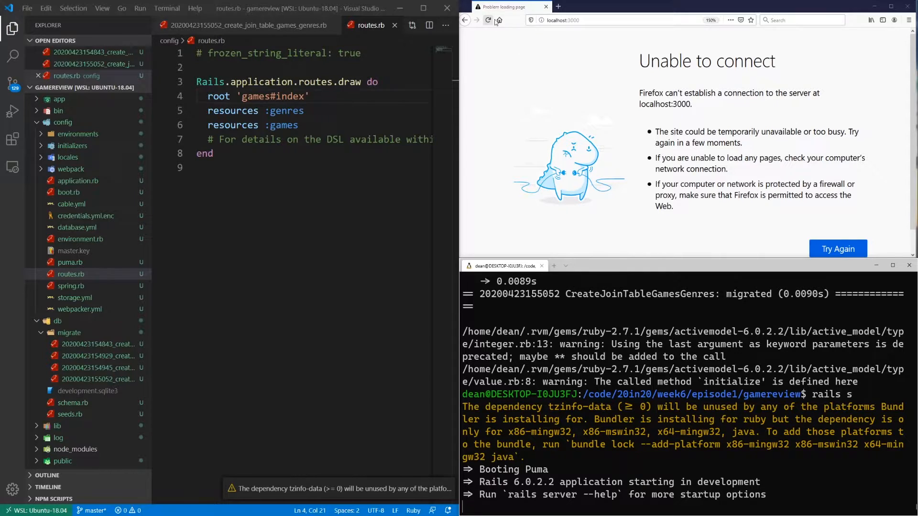
Step: Reload localhost:3000 to reach the New Game form, then delete the scaffold stylesheet
click(487, 20)
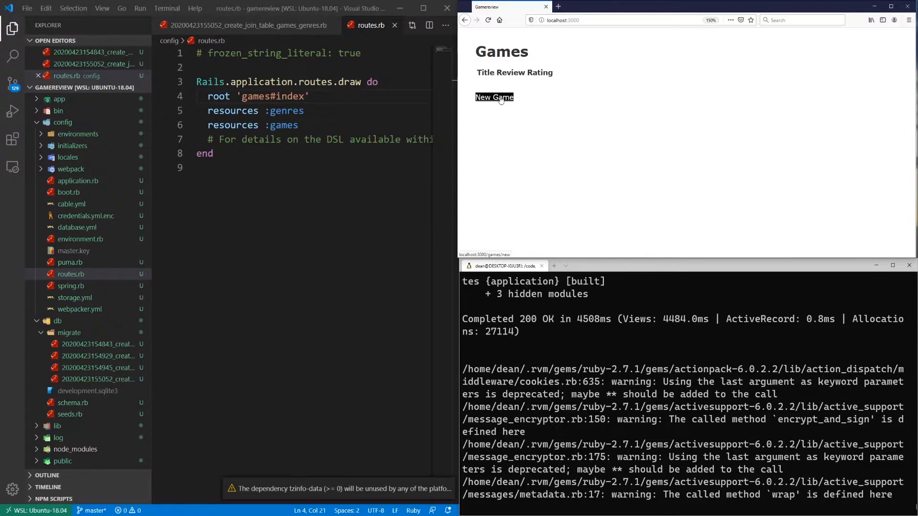
click(493, 97)
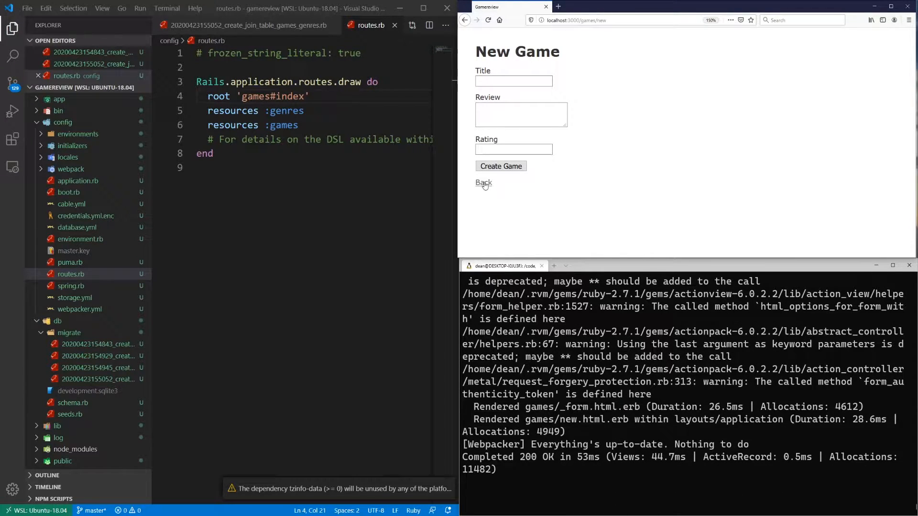
click(60, 99)
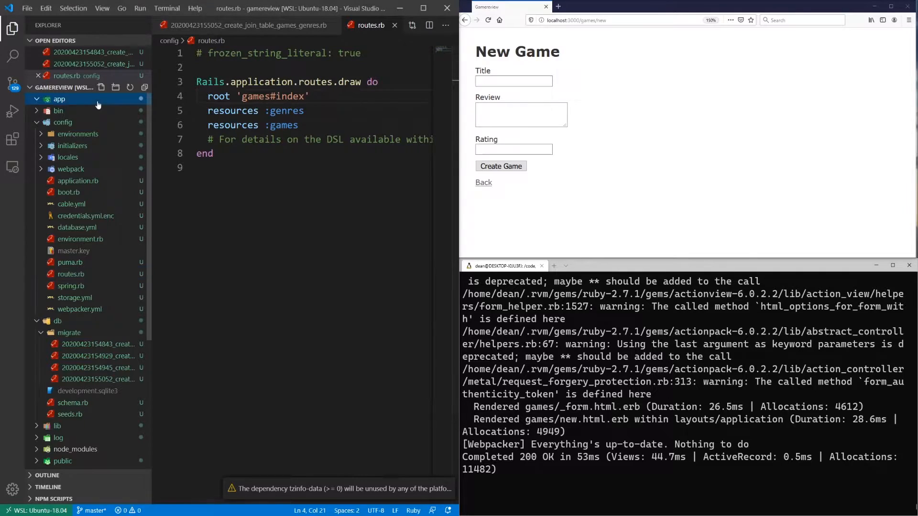
click(59, 98)
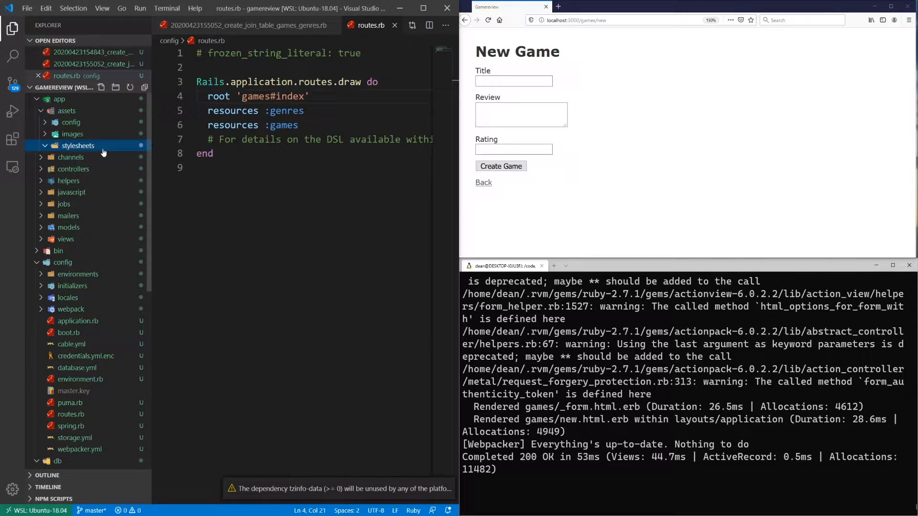
right_click(78, 145)
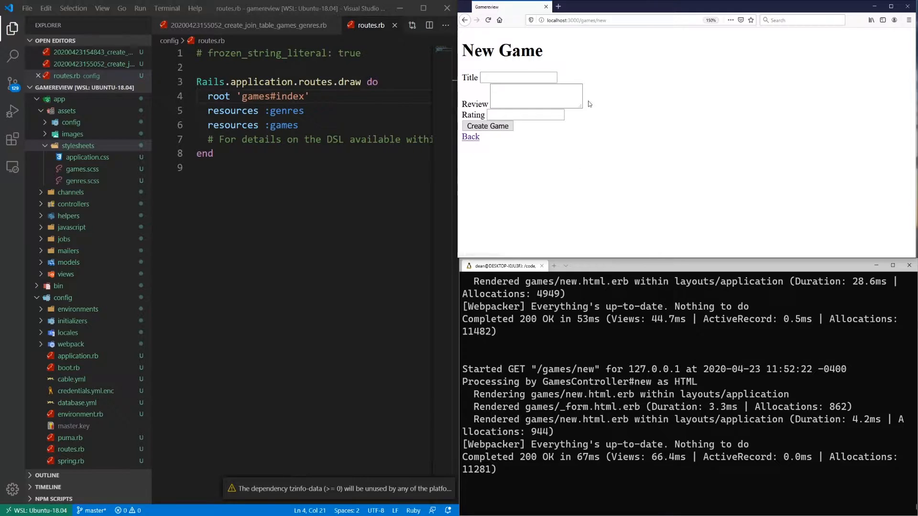
mouse_move(620, 97)
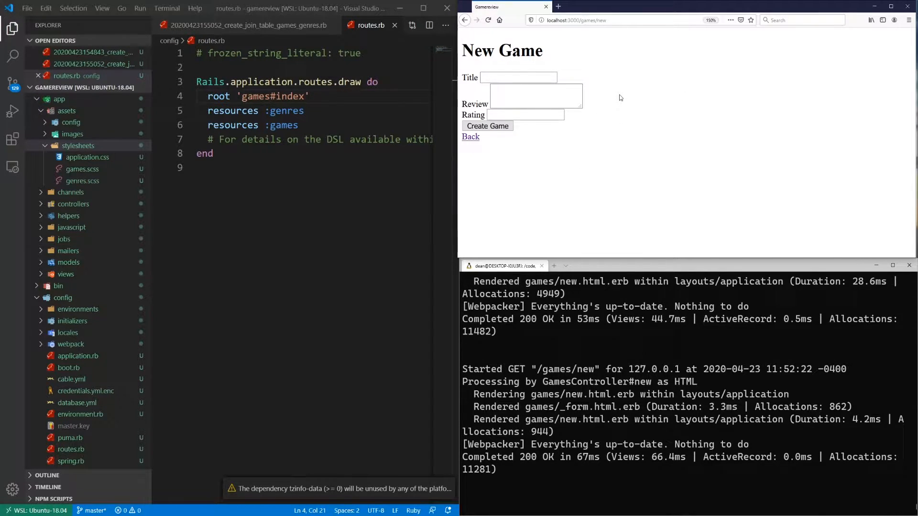
Step: Create a game titled 'A Game' with review 'With a Review' and rating 7.5
text(A Game)
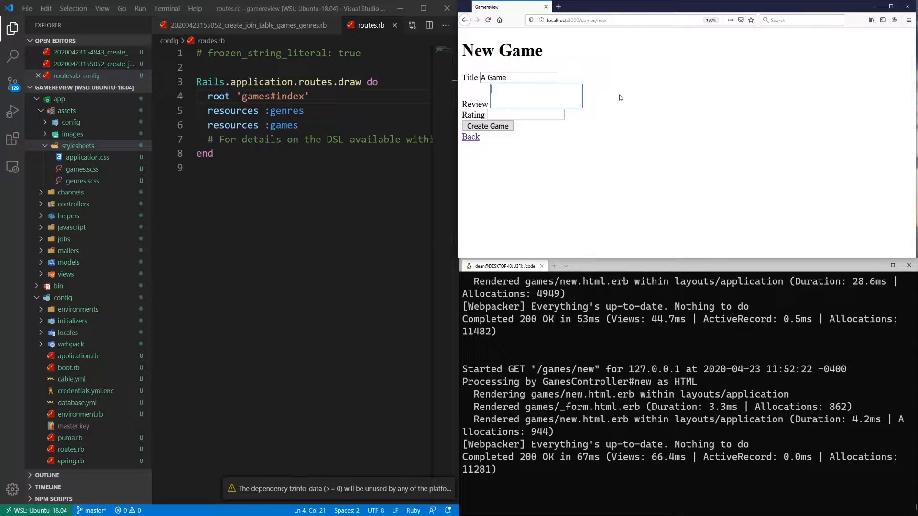
text(With a Review)
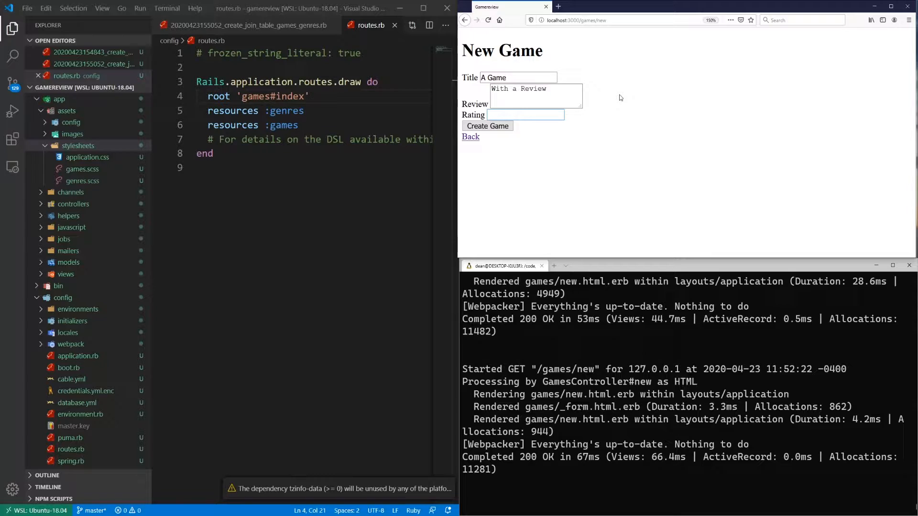
text(7.5)
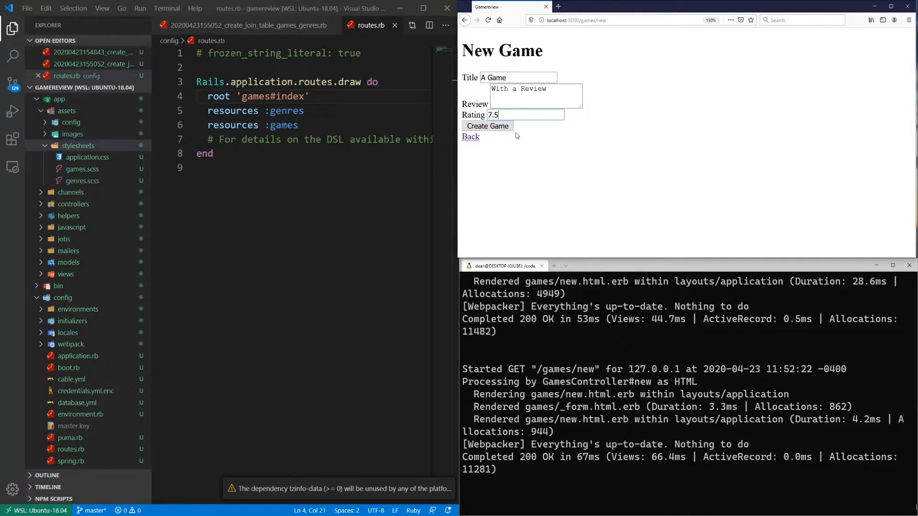
click(487, 126)
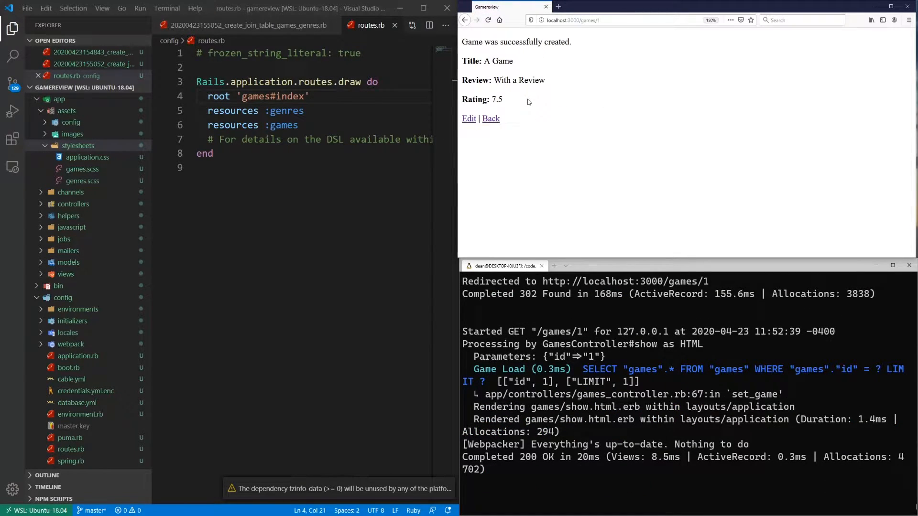
mouse_move(482, 89)
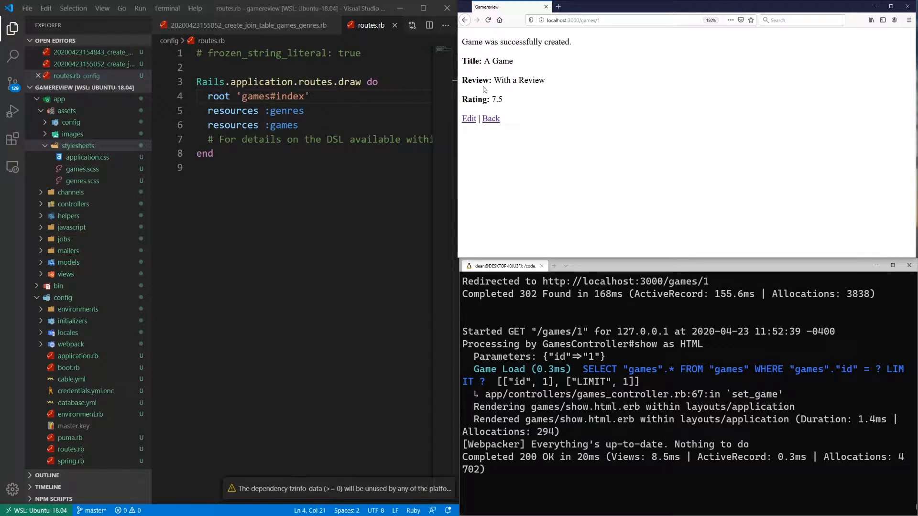
mouse_move(688, 257)
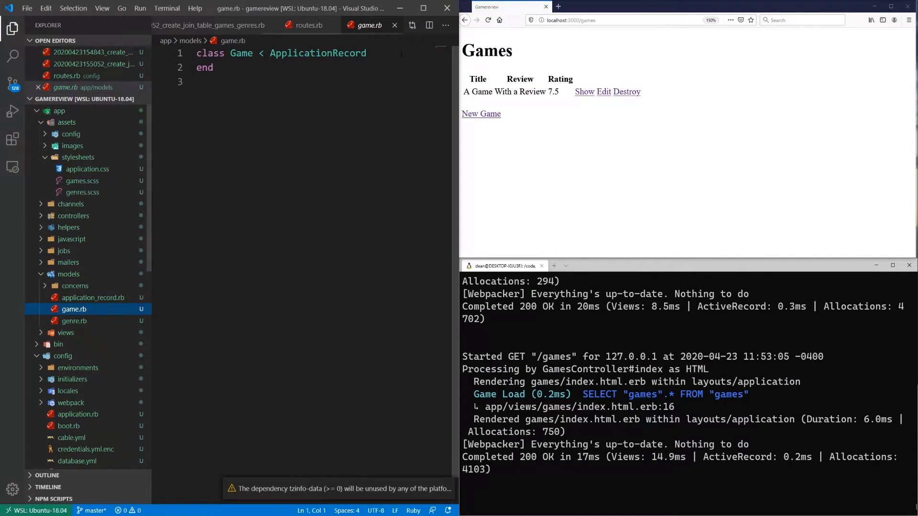
Step: Add has_and_belongs_to_many :genres and has_one_attached :thumbnail to the Game model
key(Enter)
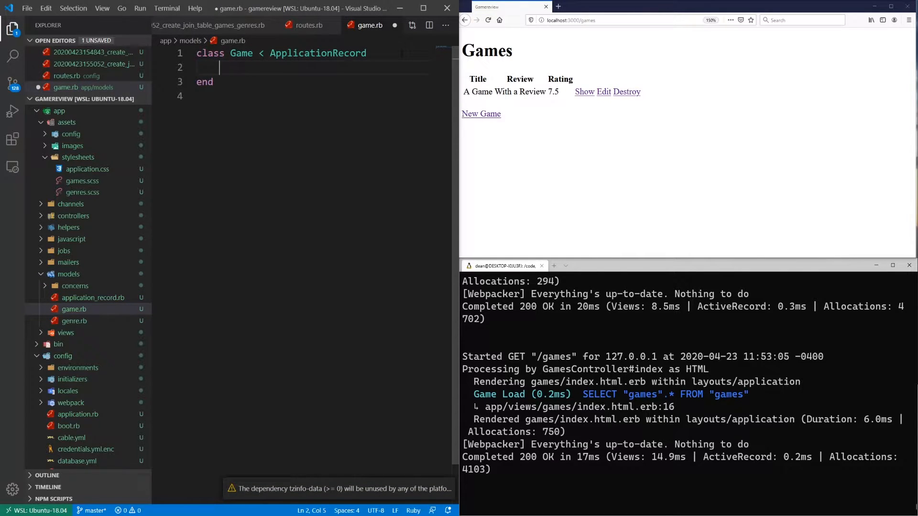
text(has_and)
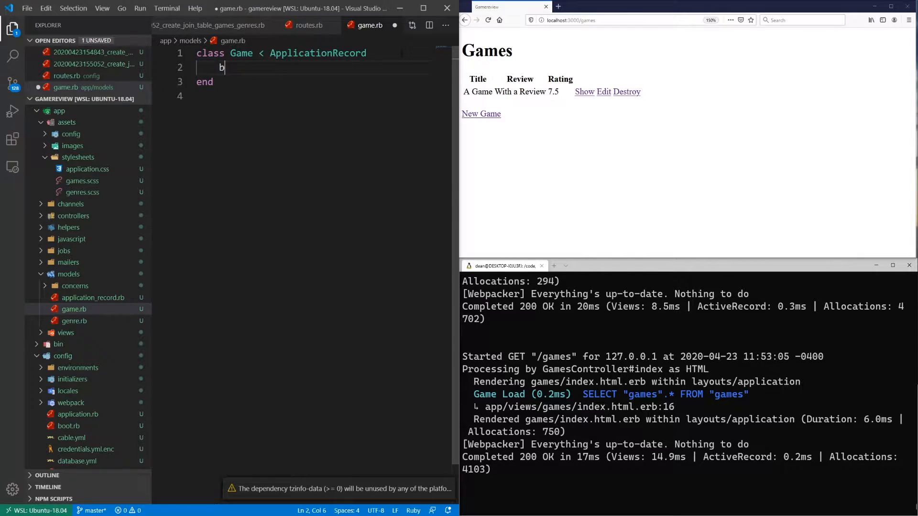
text(has_and_bel)
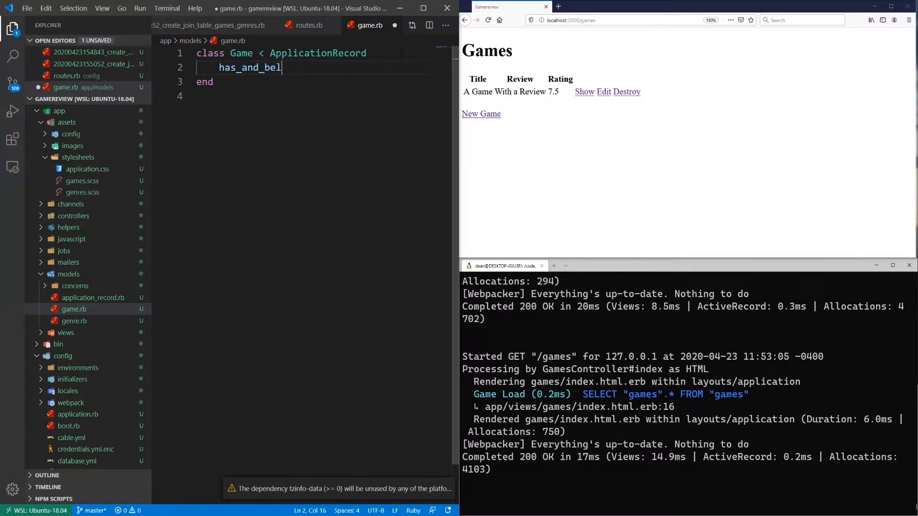
text(ongs_to)
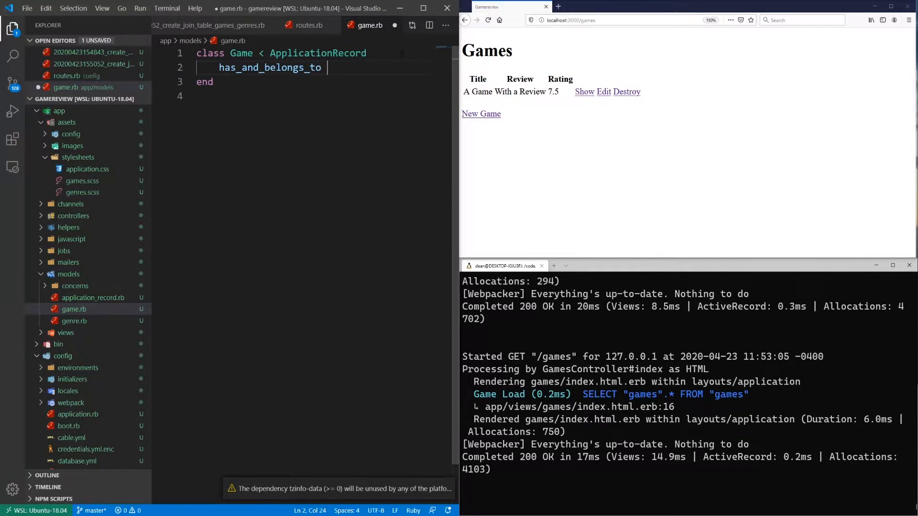
text(_many)
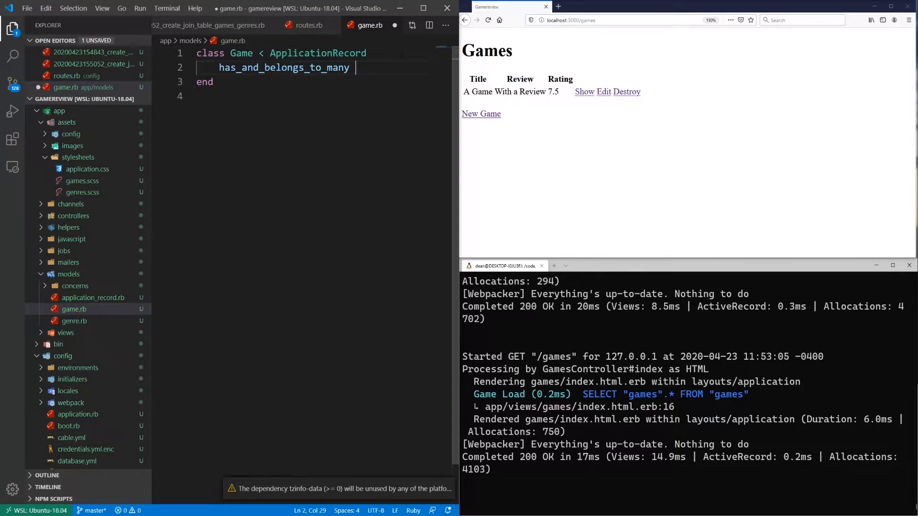
text(:genres)
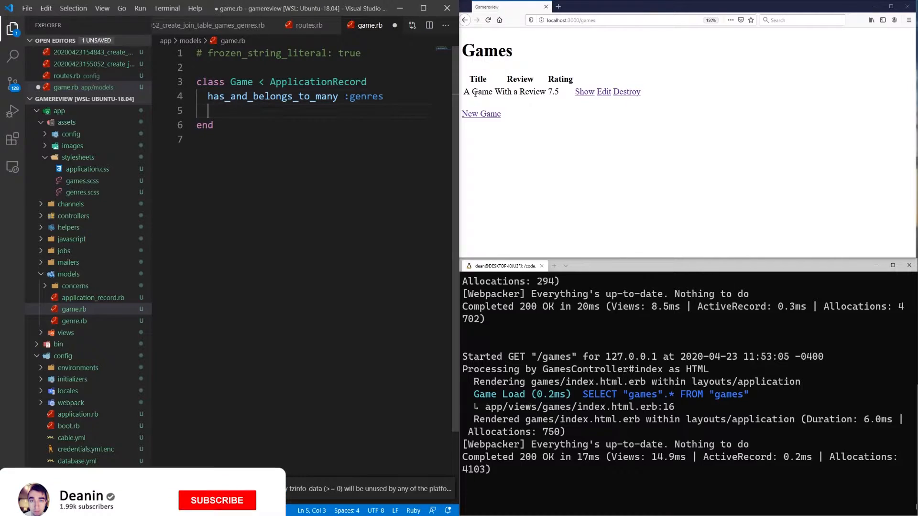
text(has_one_)
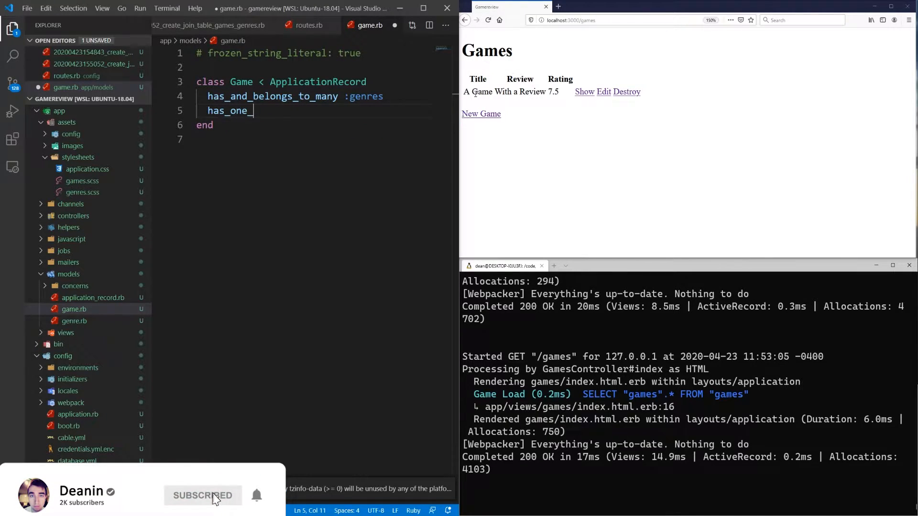
text(attached :thumbn)
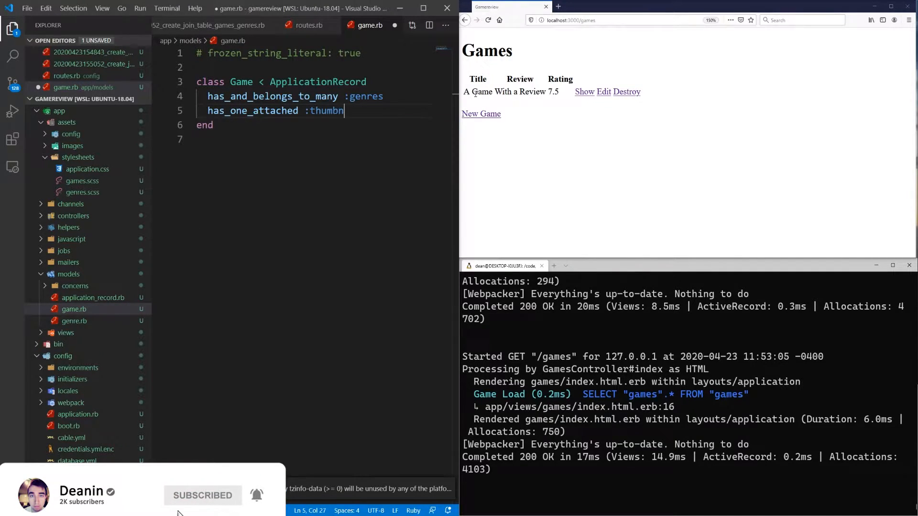
text(ail)
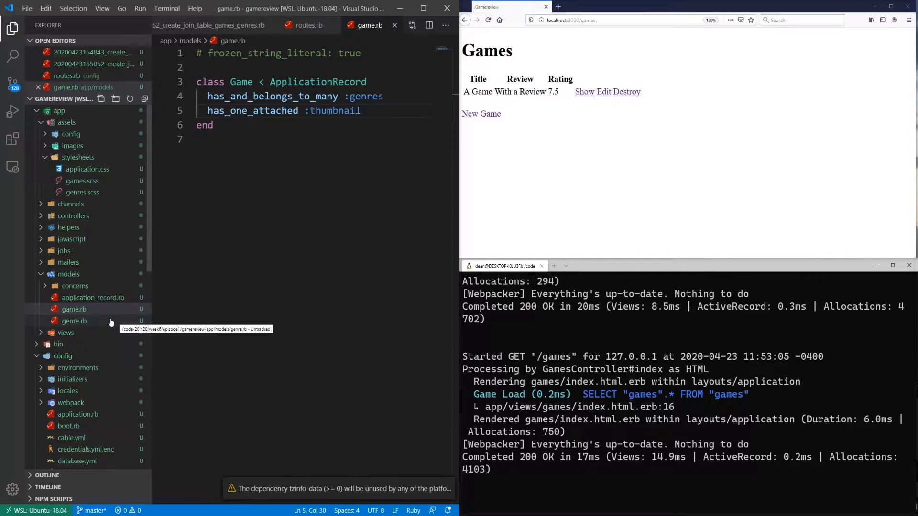
Step: Add has_and_belongs_to_many :games inside the Genre class in genre.rb
text(h)
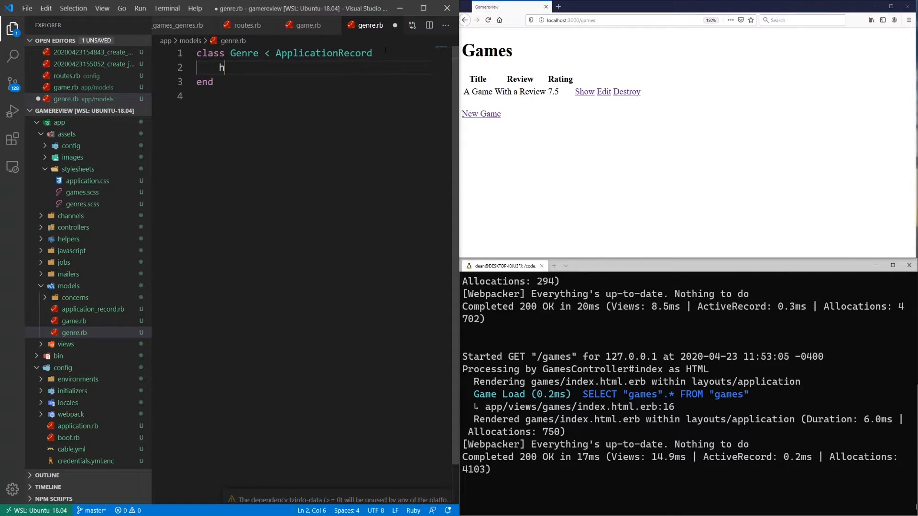
text(as_and_b)
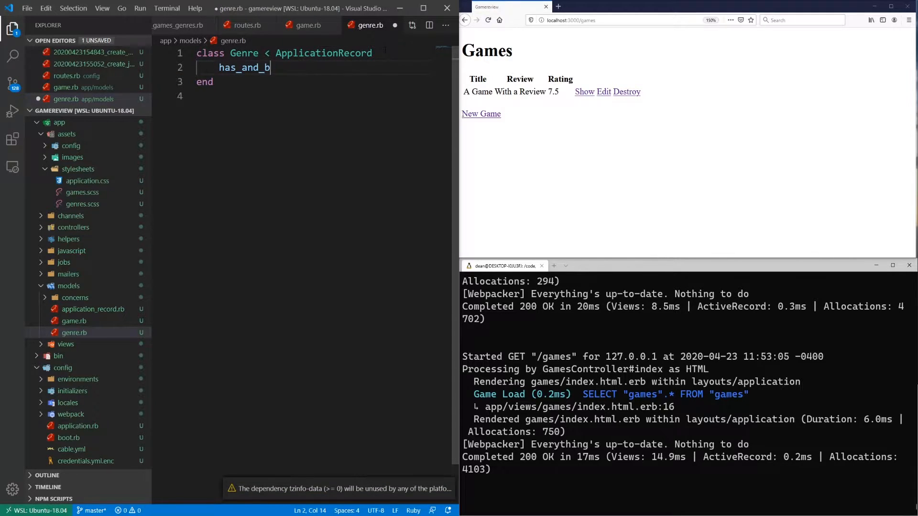
text(elongs_to_many)
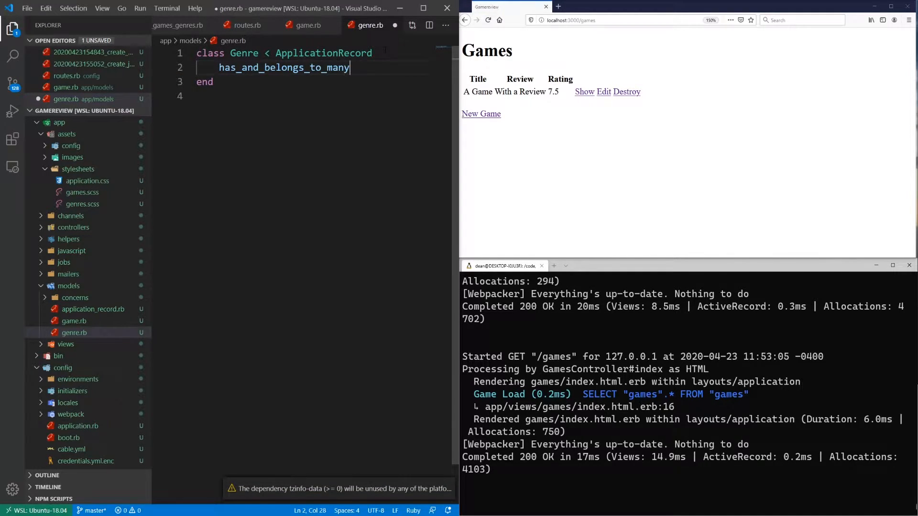
text(:games)
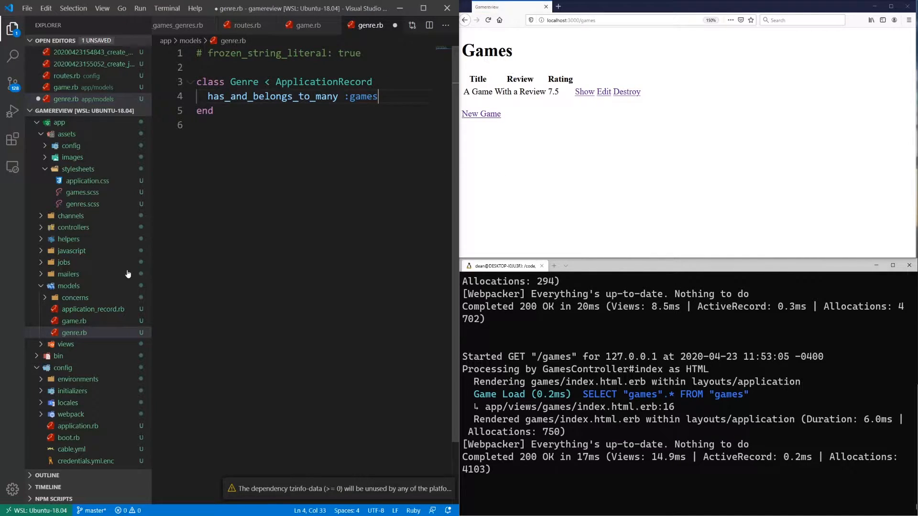
click(73, 227)
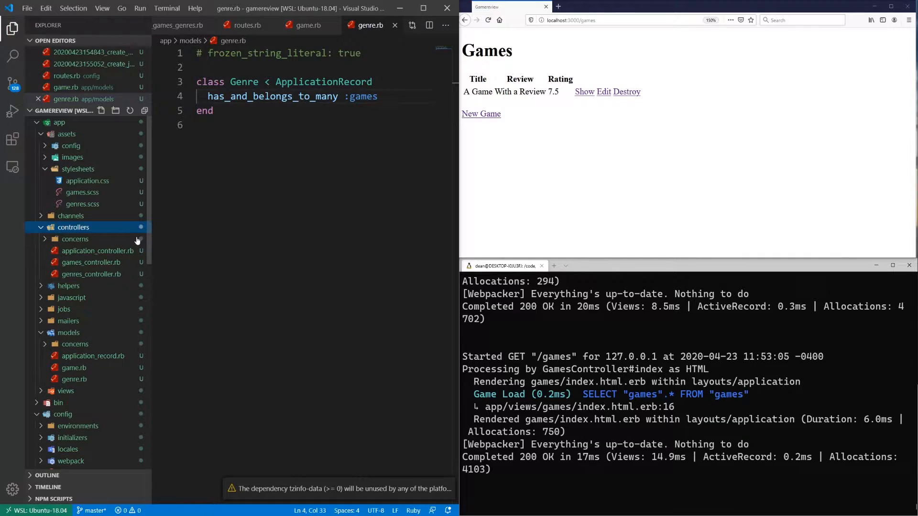
mouse_move(91, 274)
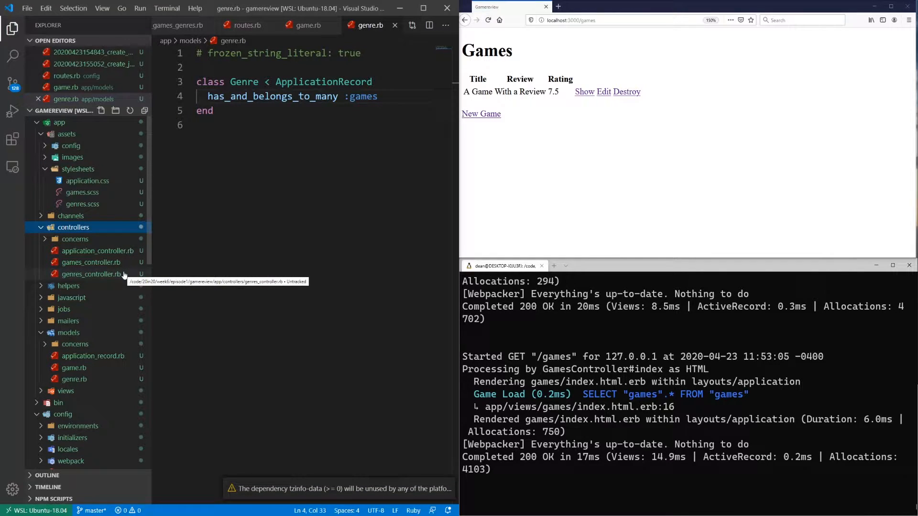
click(91, 262)
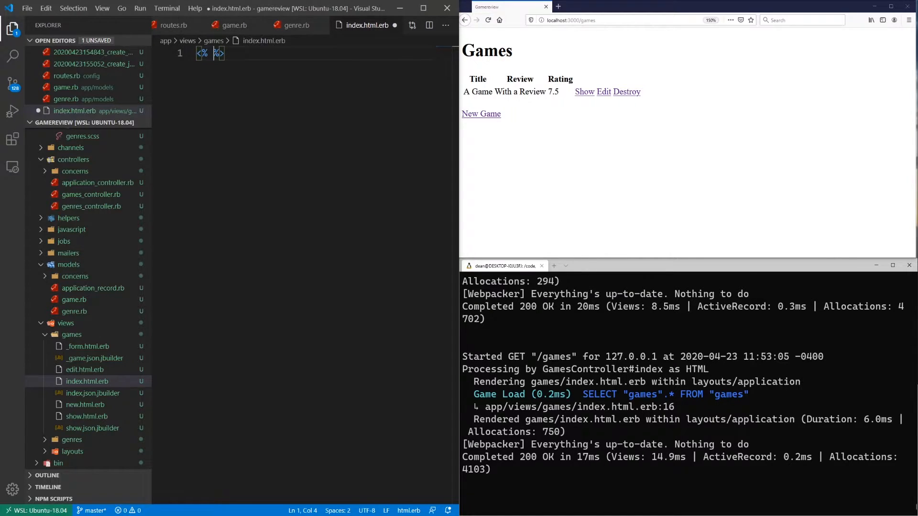
text(@genres.each do |genre|)
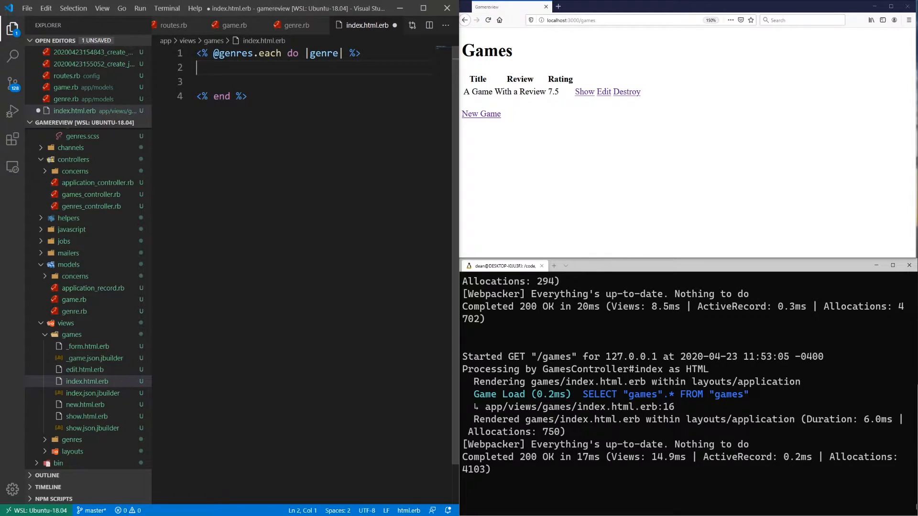
text(<h1>)
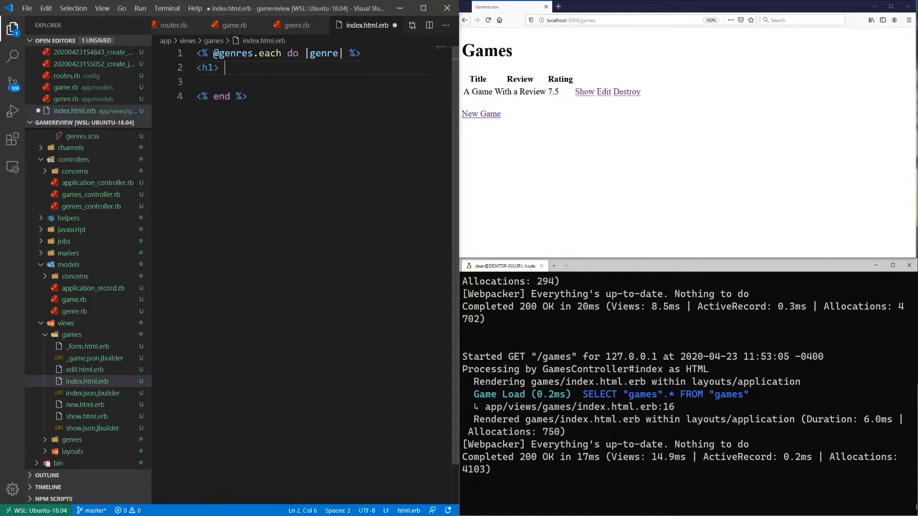
text(</h1>)
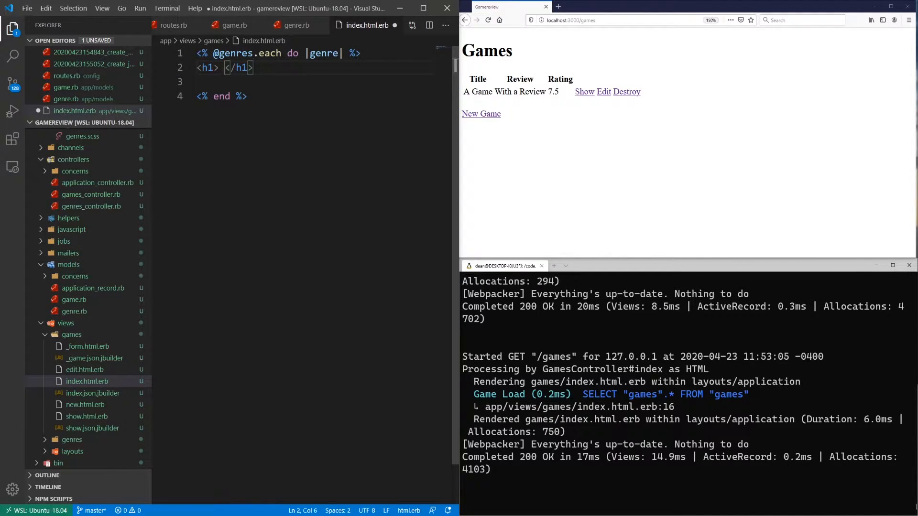
text(<%= genre<)
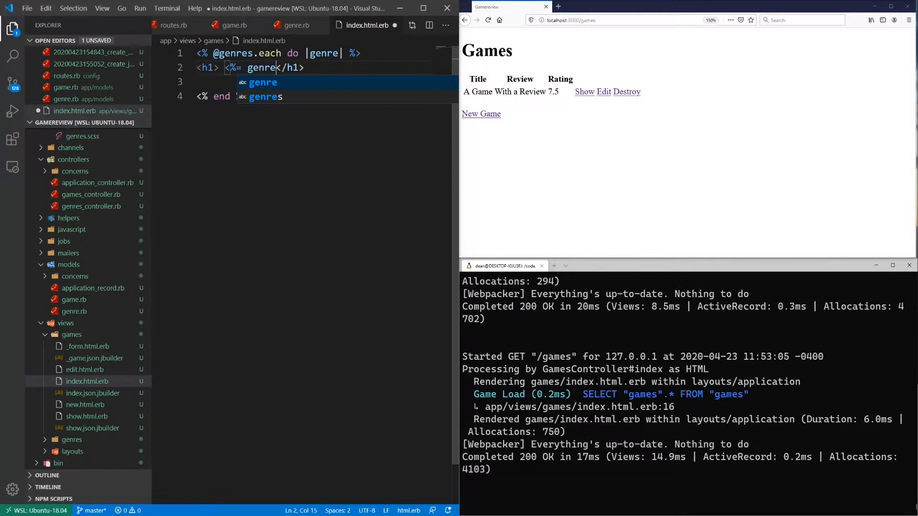
text(.name %>)
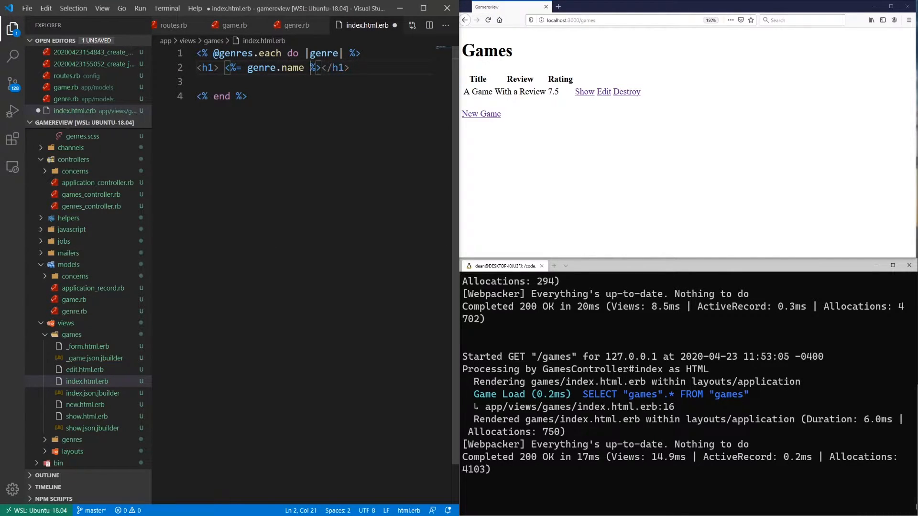
click(232, 68)
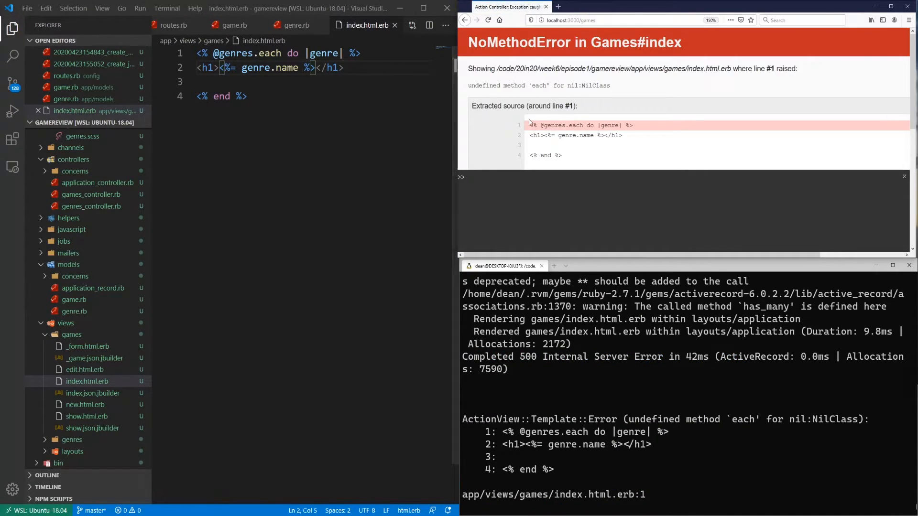
text(@genres)
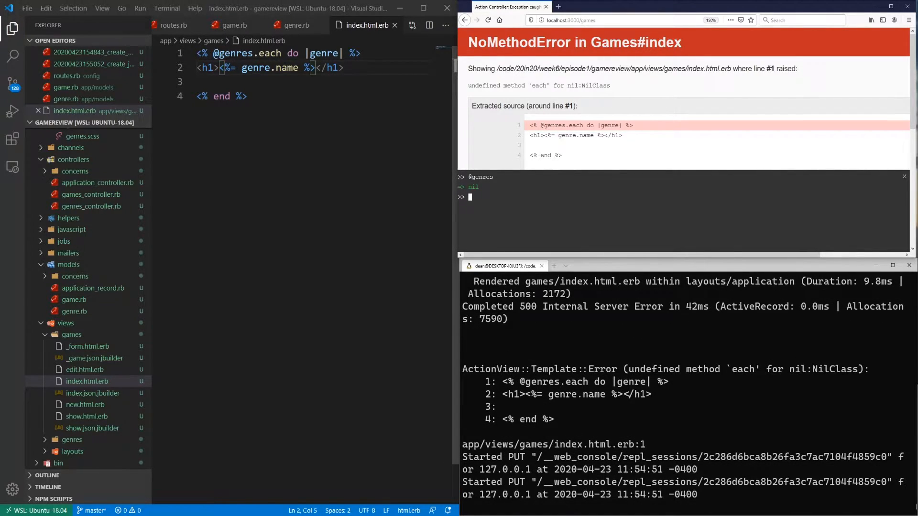
click(91, 206)
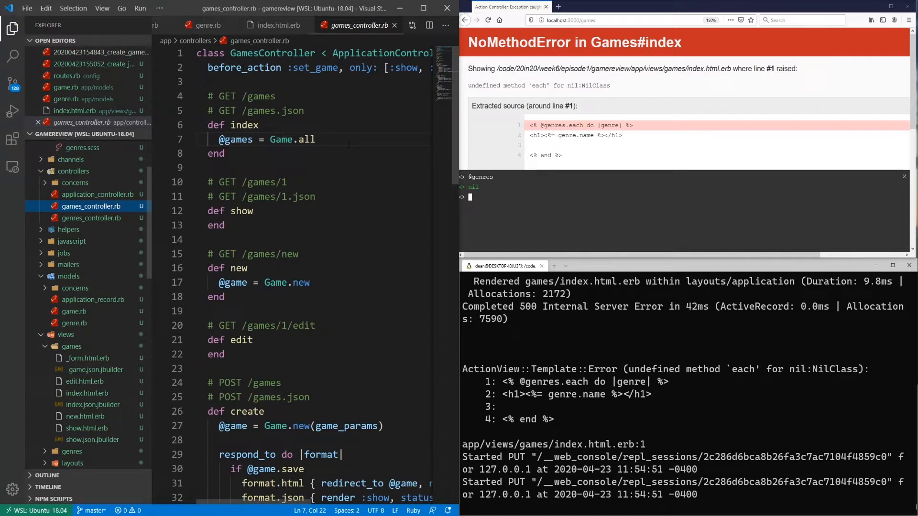
text(@)
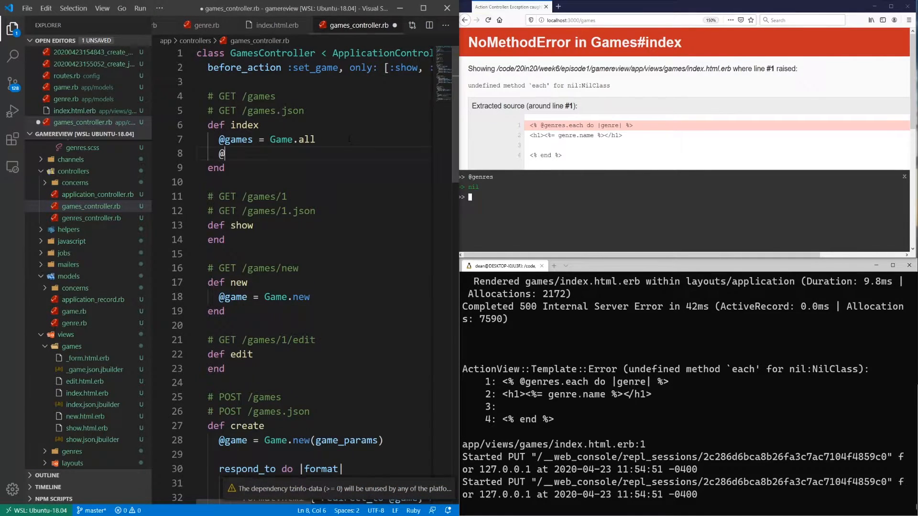
text(genres =)
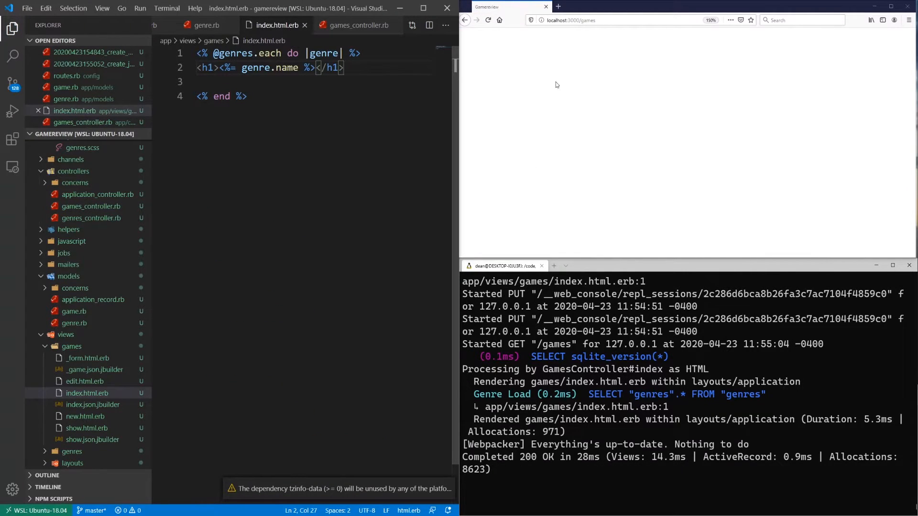
Step: Create the Roleplaying Game genre from the Genres page and return to the list
click(585, 21)
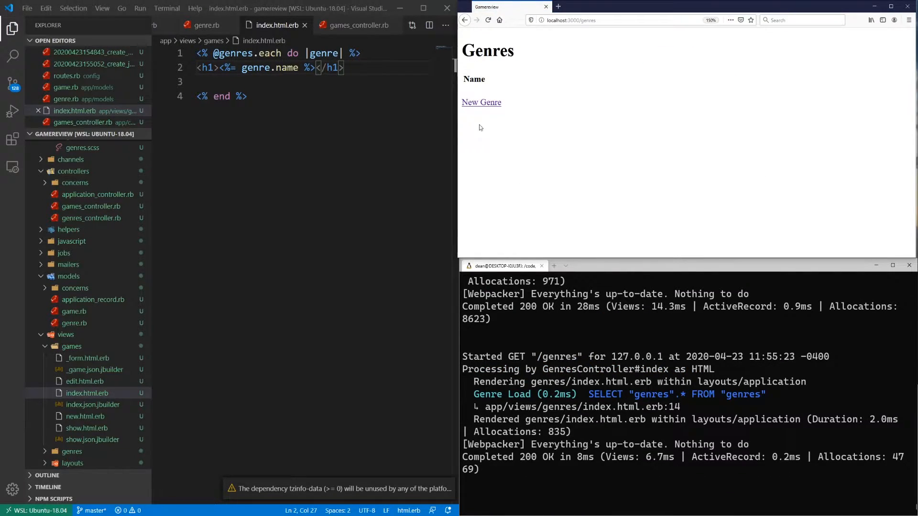
click(481, 102)
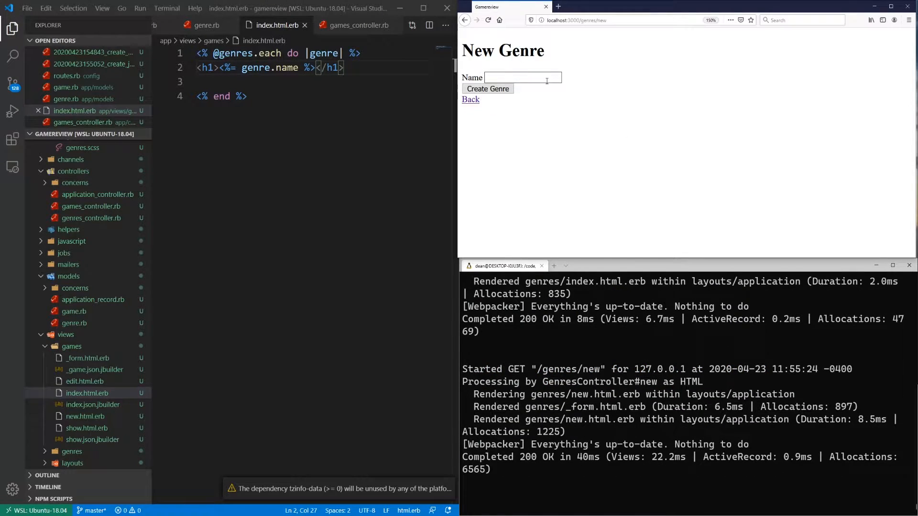
text(RPG)
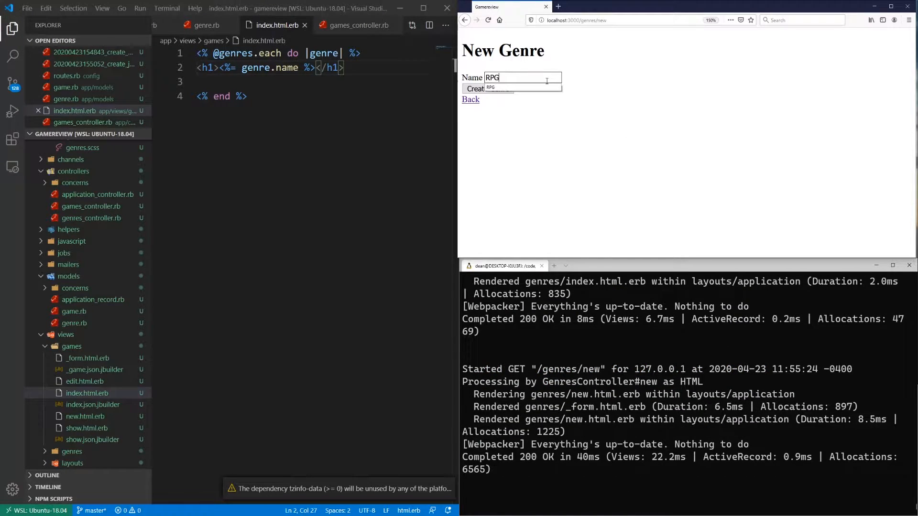
text(Roleplaying G)
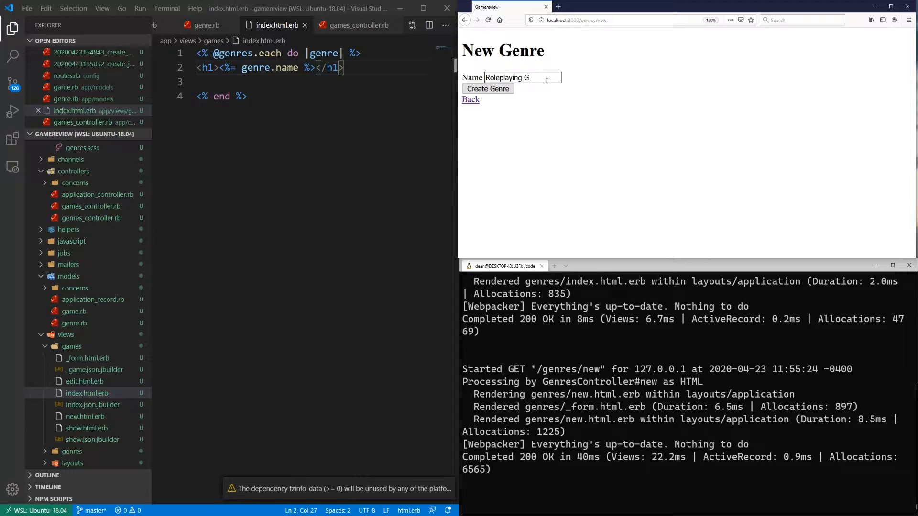
click(487, 89)
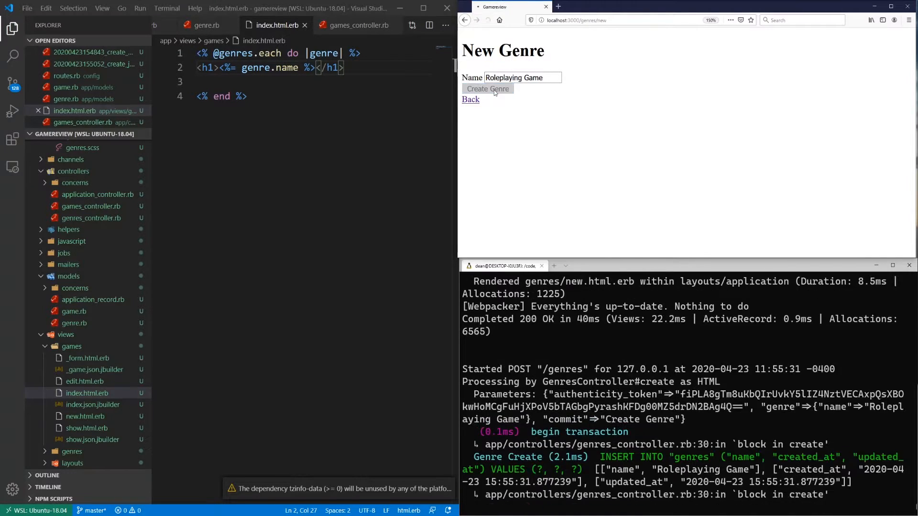
click(488, 88)
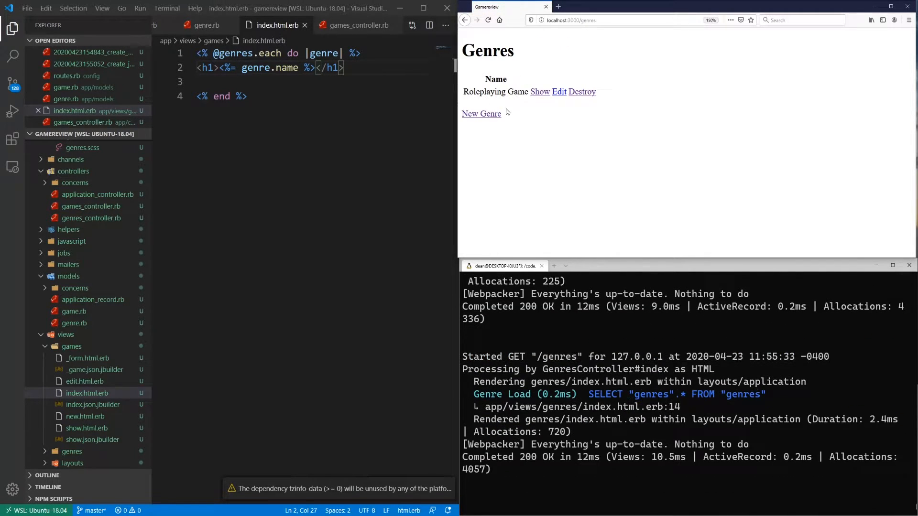
Step: Add the Action, Adventure and Sandbox genres
click(481, 114)
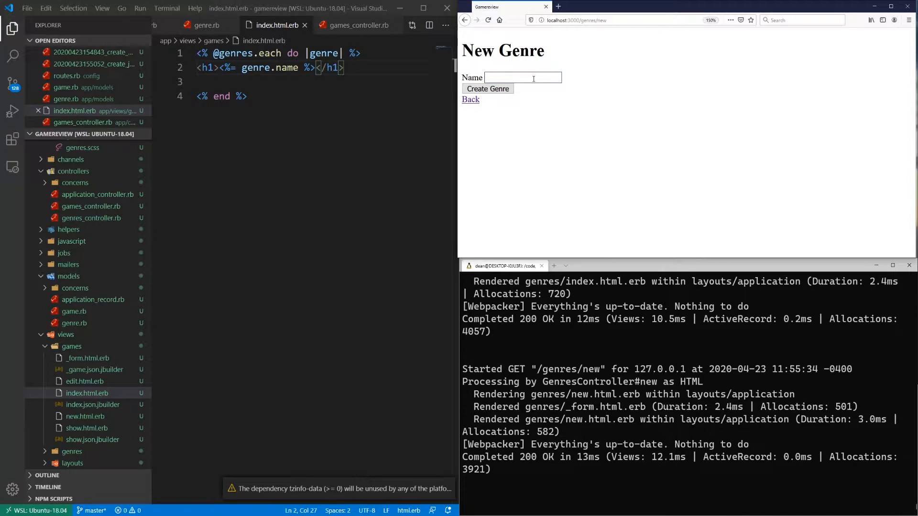
text(A)
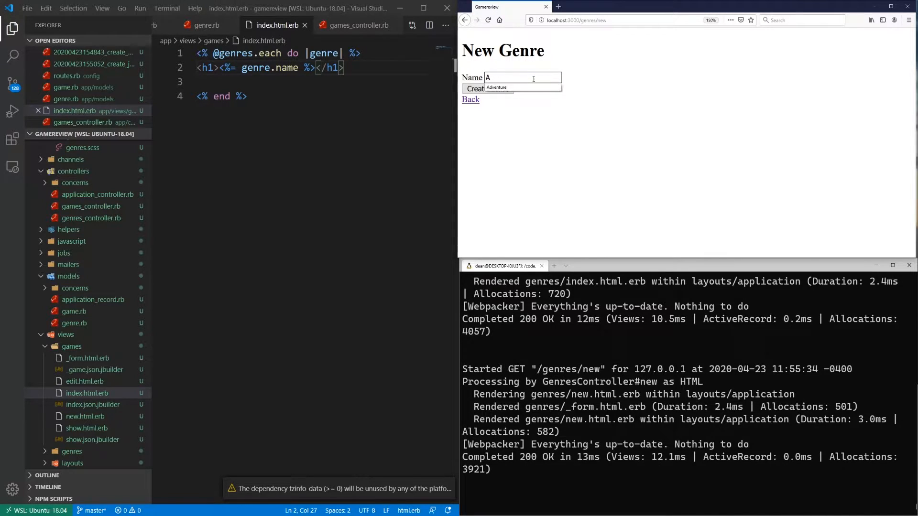
click(475, 89)
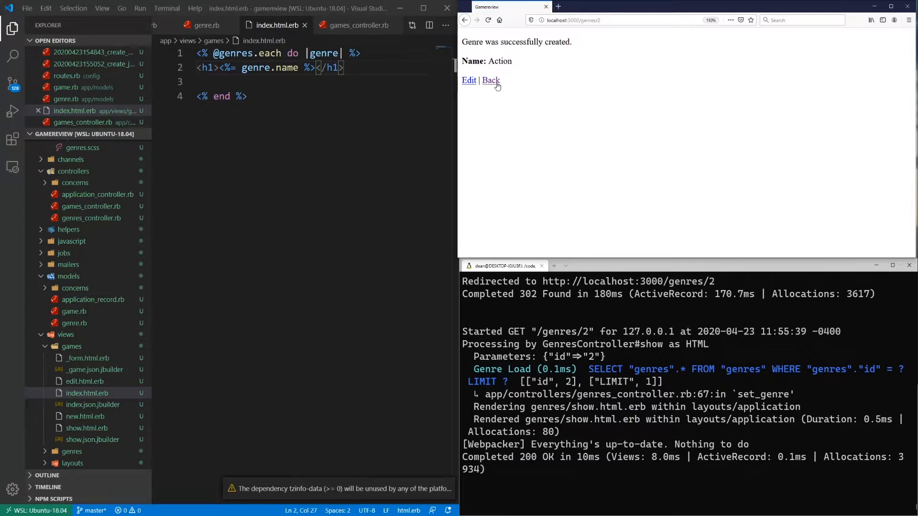
click(491, 80)
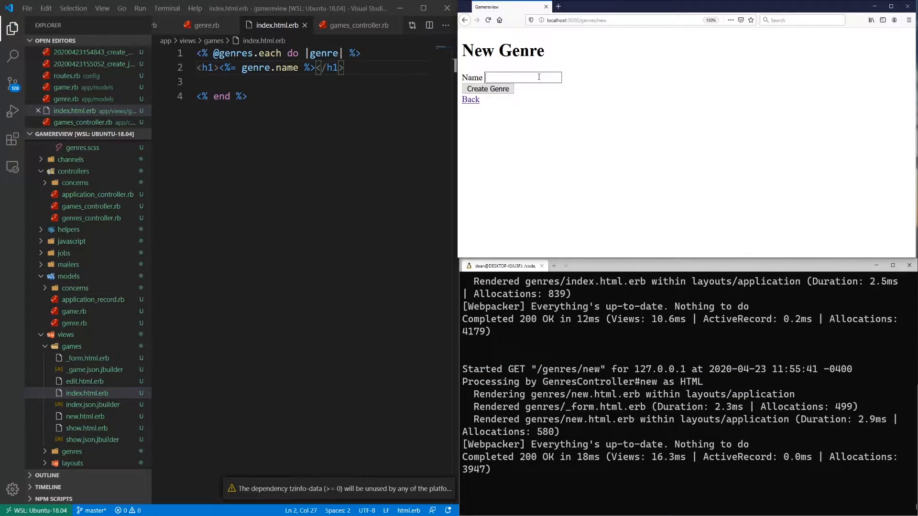
click(487, 88)
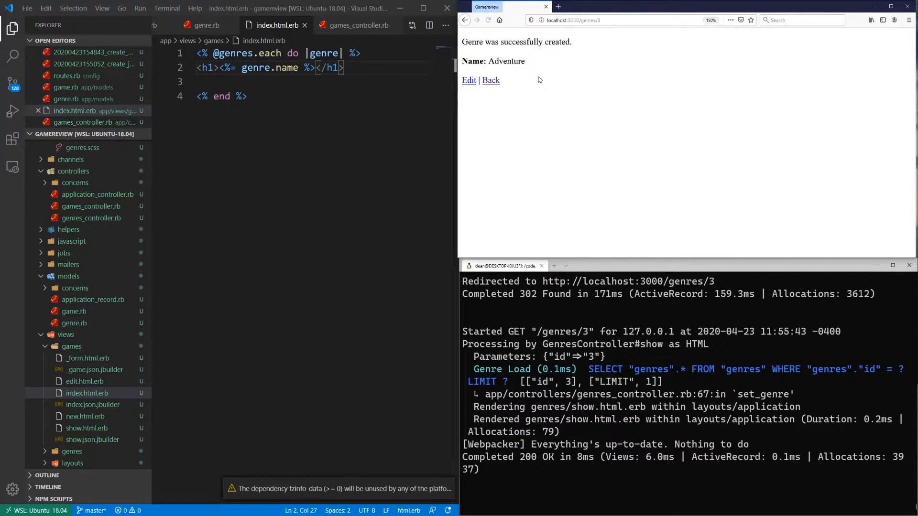
click(490, 80)
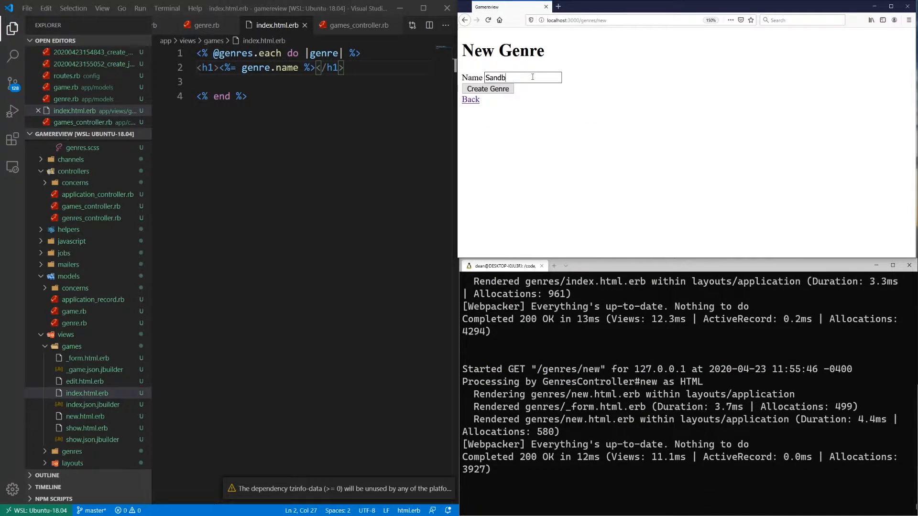
click(488, 89)
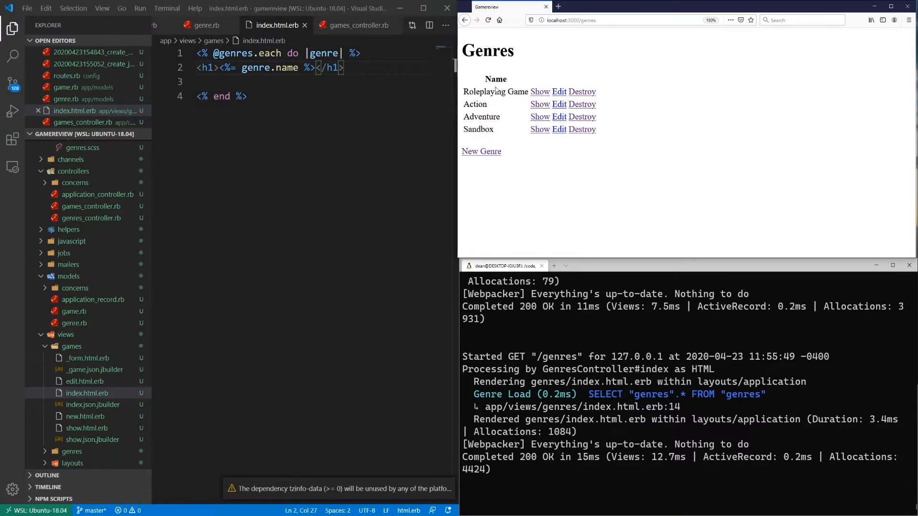
click(585, 19)
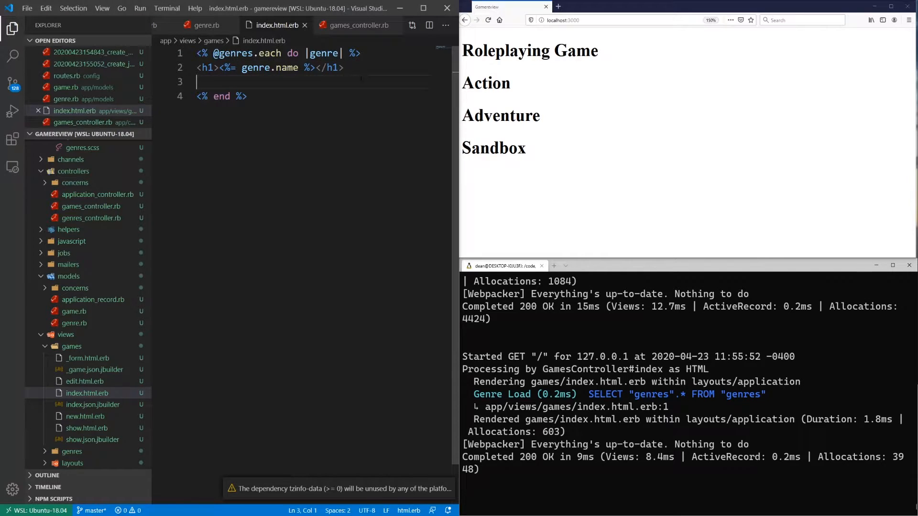
Step: Loop over genre.games and print each <%= game.title %> inside a <p>
text(<% %>)
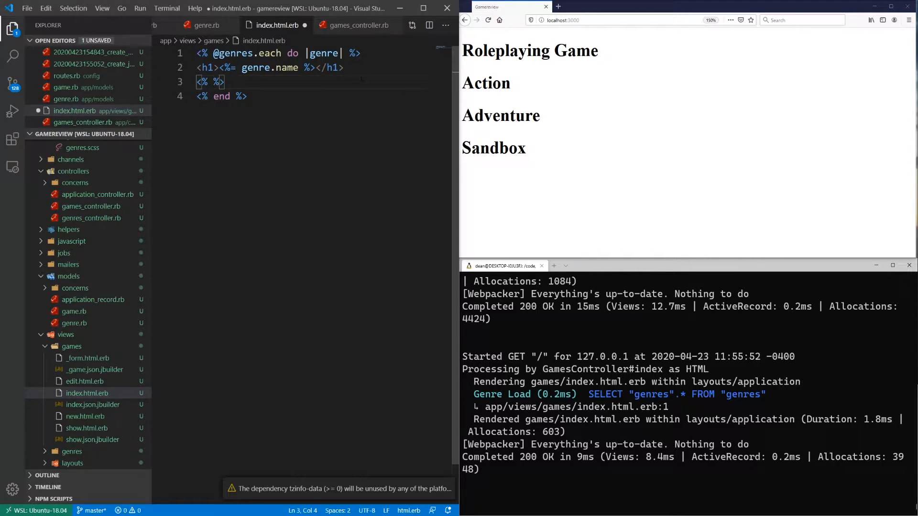
text(genre.games.each do |game|)
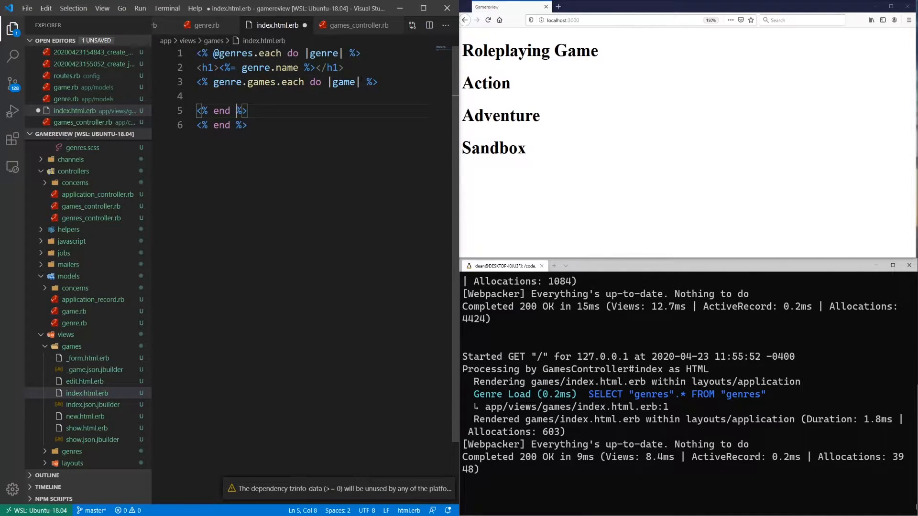
text(<%=  %>)
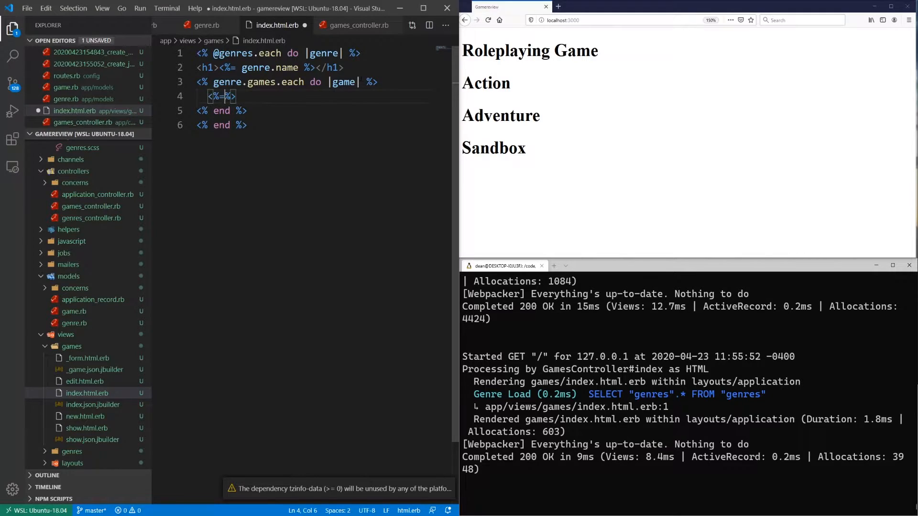
text(<p>)
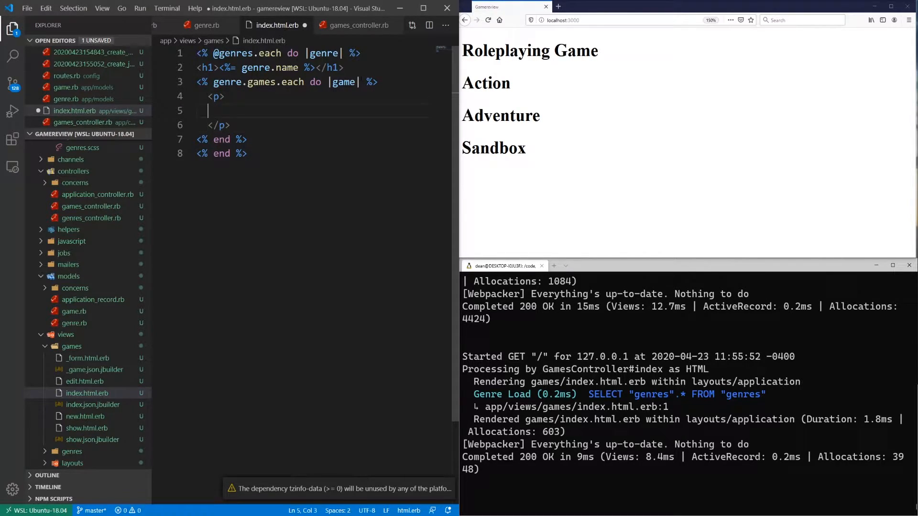
text(<%= game%>)
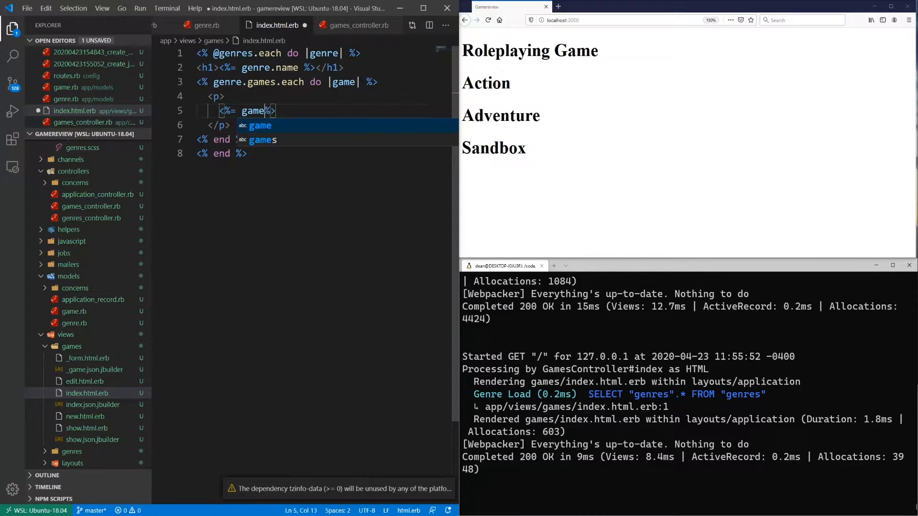
text(.title)
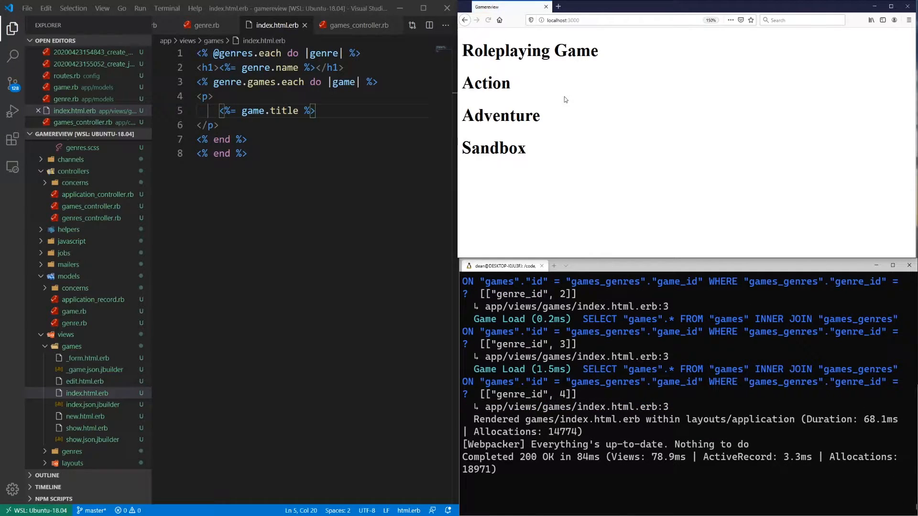
mouse_move(584, 154)
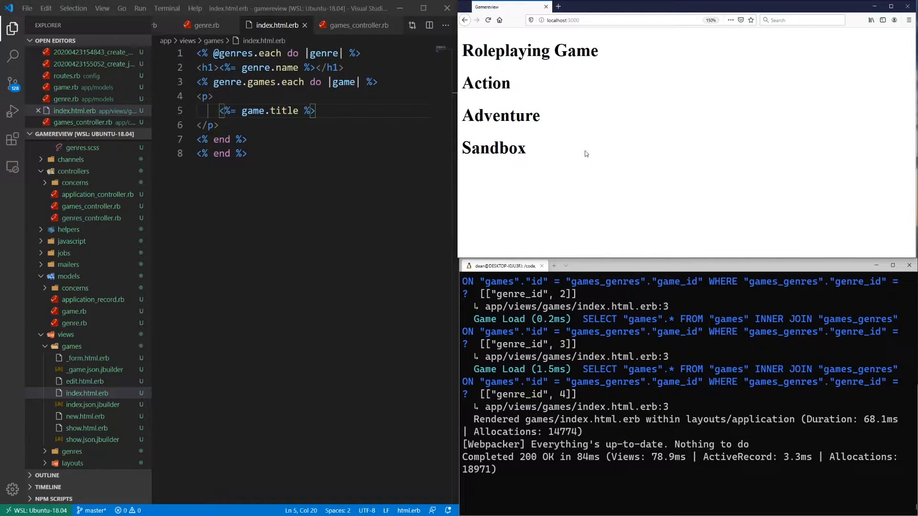
Step: Create the game Minecraft with review 'Idk man, it sold a lot so i…' and rating 9.5
click(585, 20)
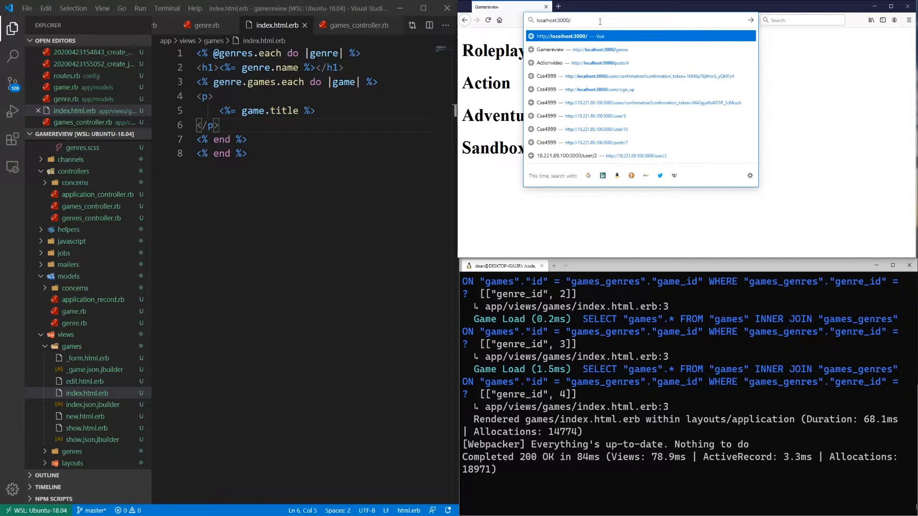
text(games/new)
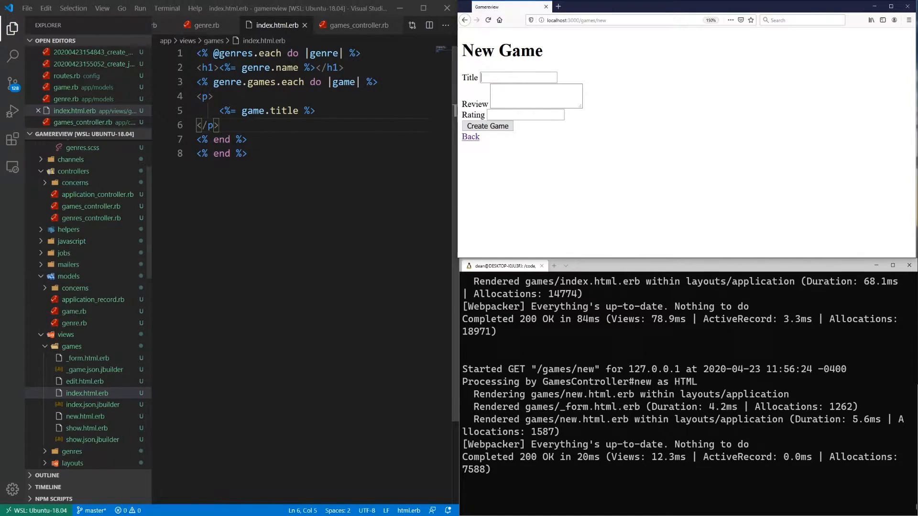
click(517, 77)
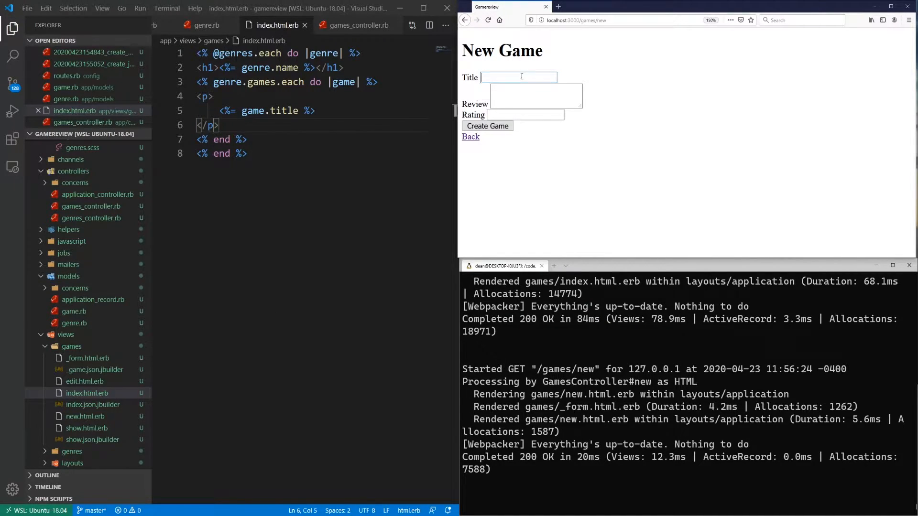
click(517, 76)
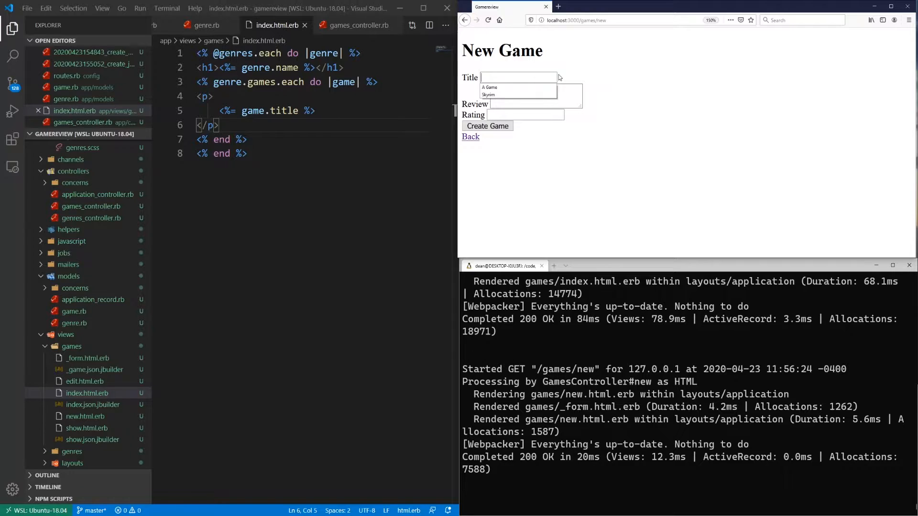
text(Minecraft)
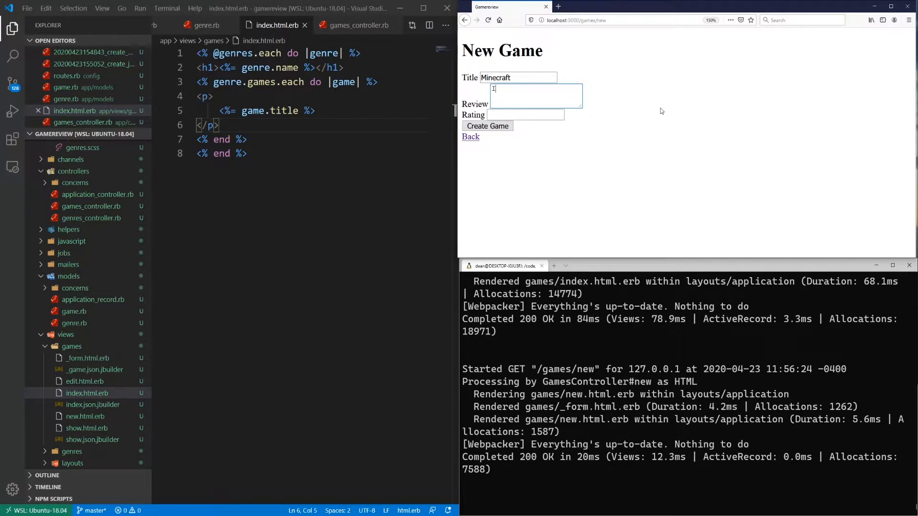
text(Idk man, it sold a)
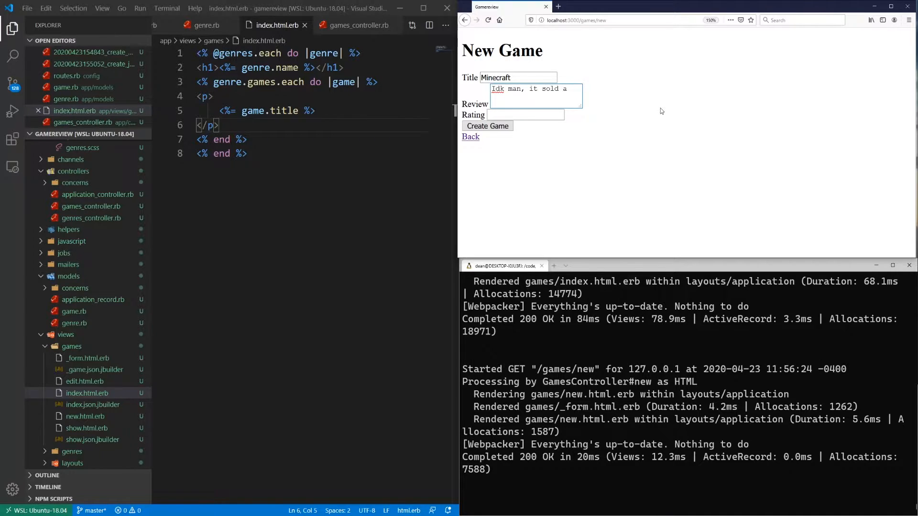
text(lot so it's probably good?)
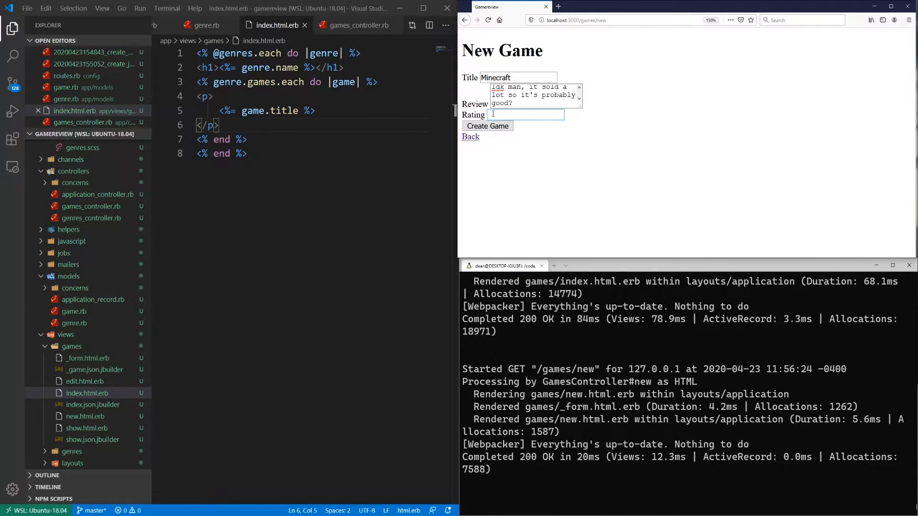
text(9.5)
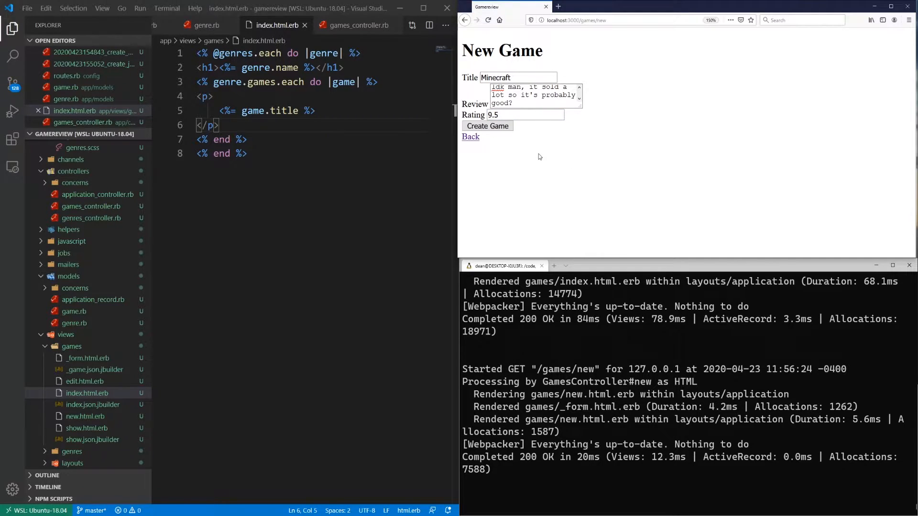
click(487, 126)
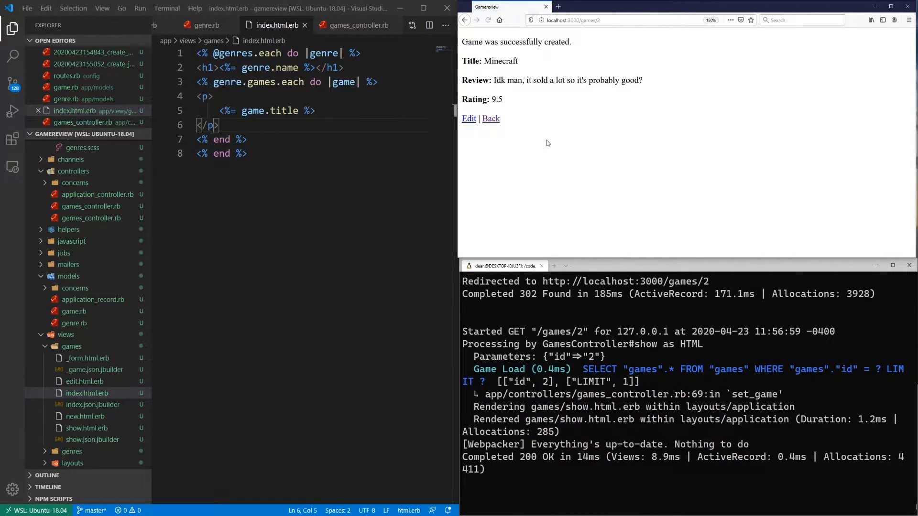
Step: Return to the games index and add genre_ids to the controller's permitted game params
double_click(227, 82)
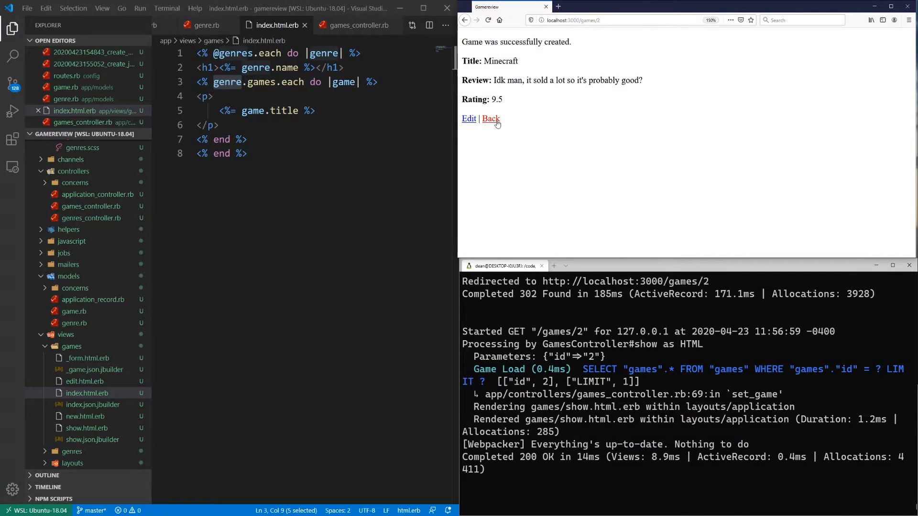
click(490, 119)
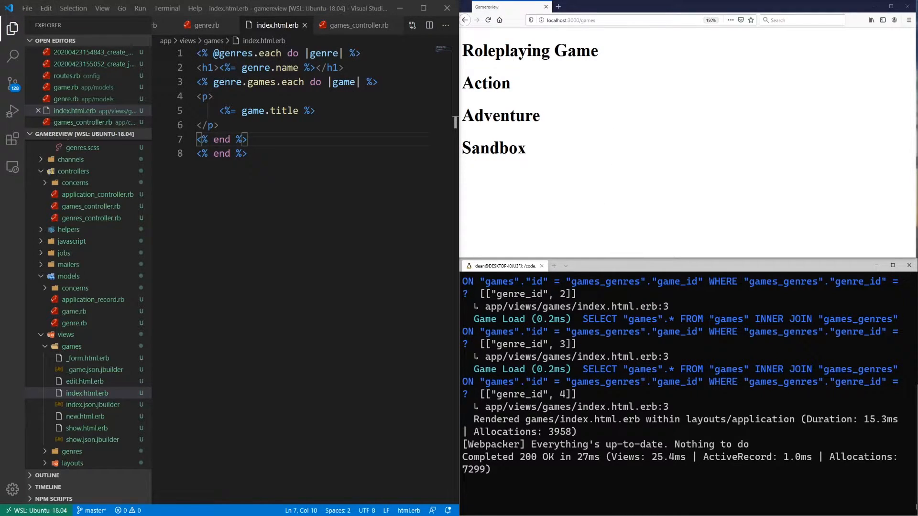
click(355, 25)
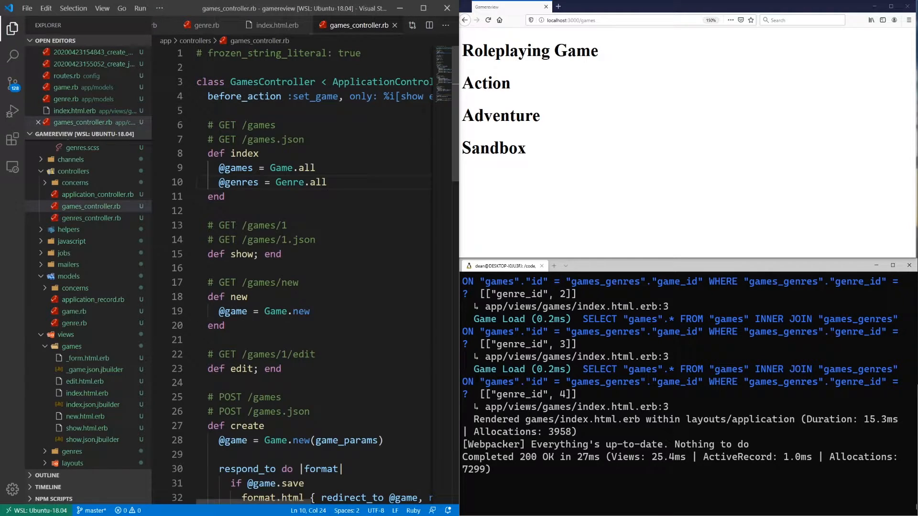
scroll(down, 3)
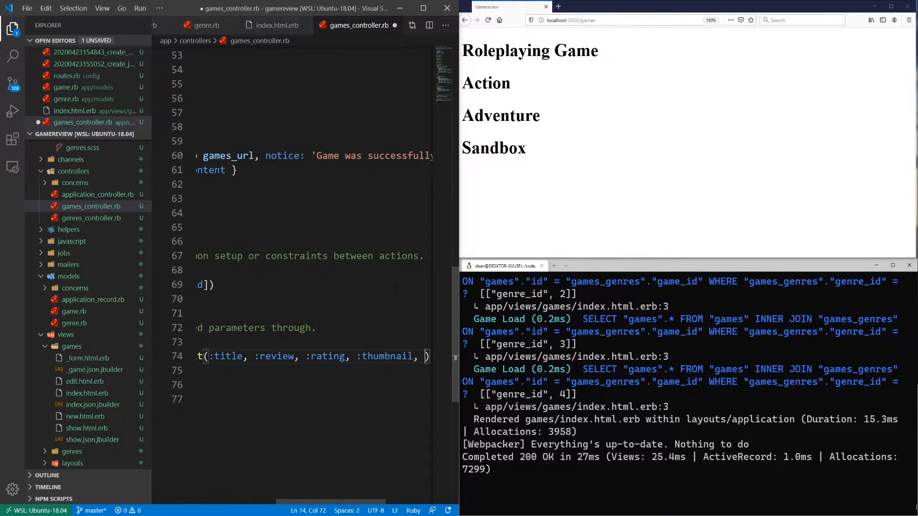
text(genres)
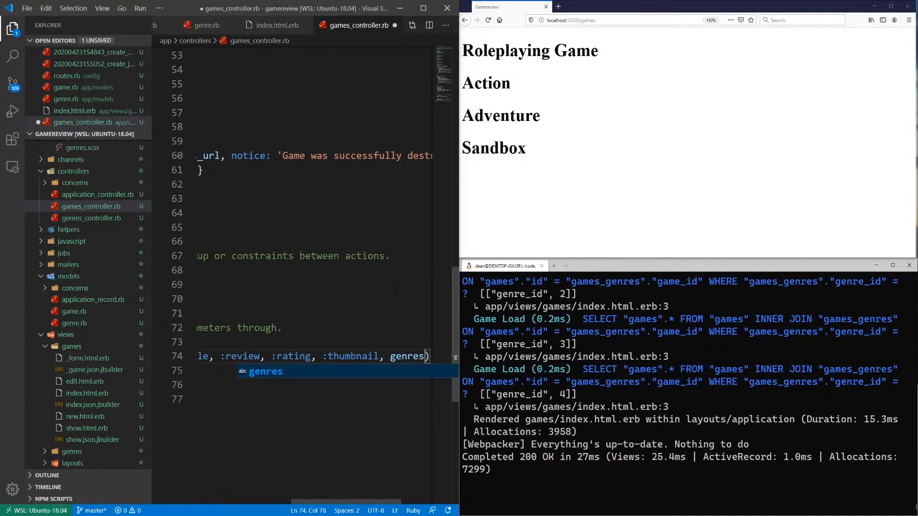
text(_ids)
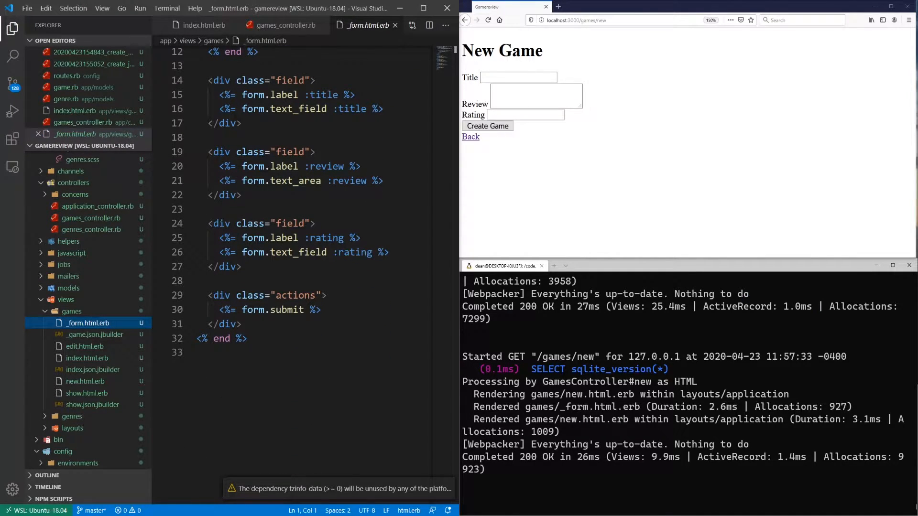
Step: Add a thumbnail field using form.file_field after the rating field
click(225, 266)
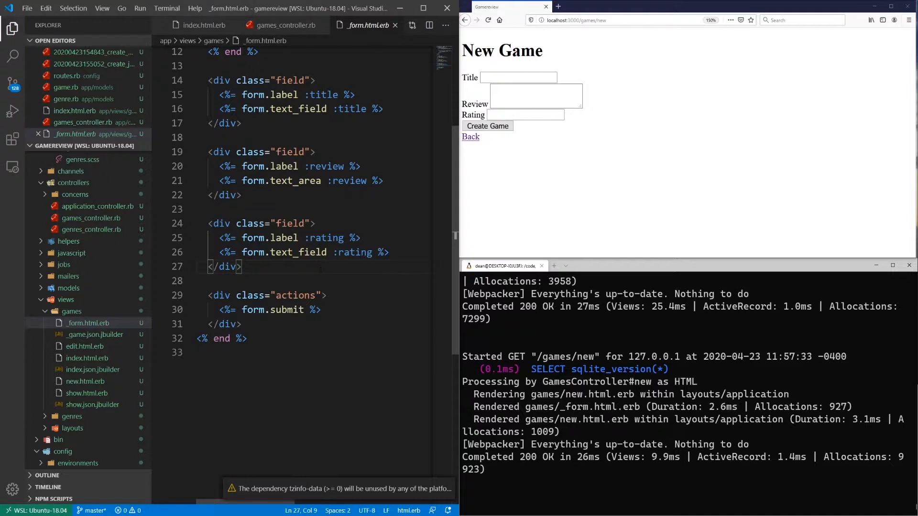
text(.field">)
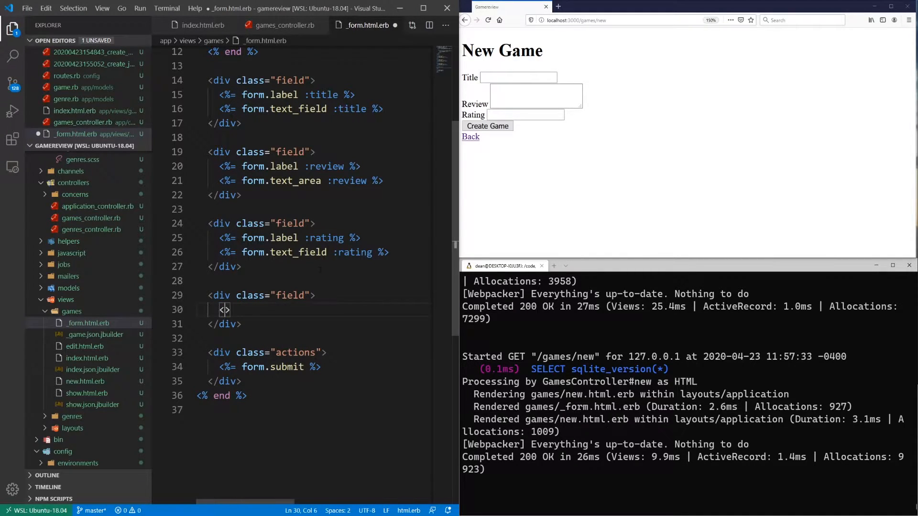
text(form.label :th%)
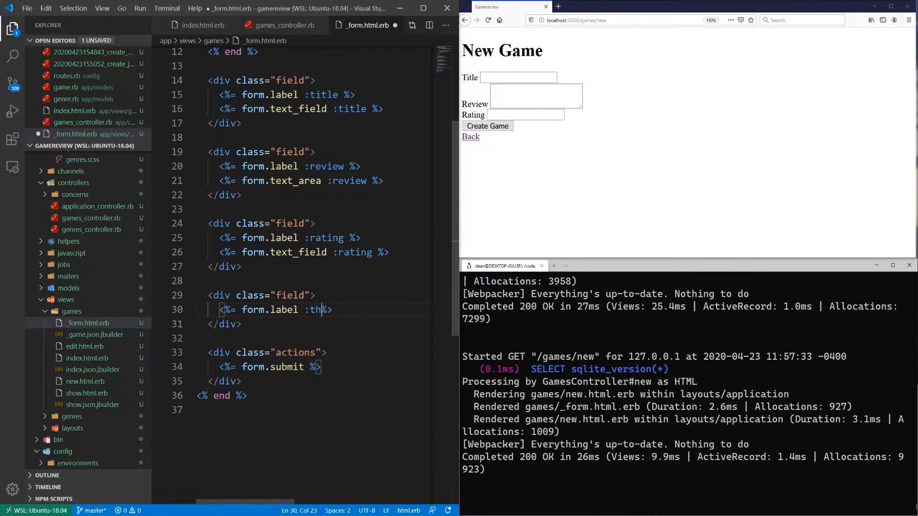
text(umbnail)
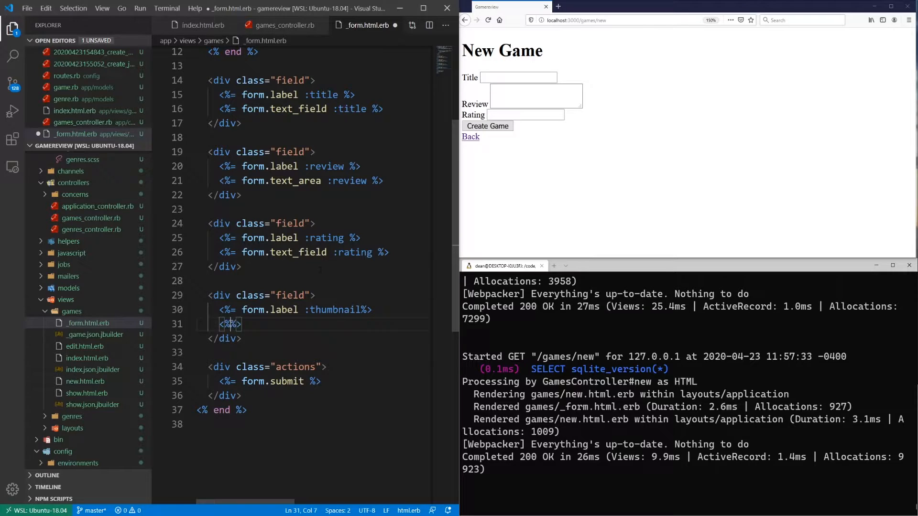
text(form.file_field :thumbnail)
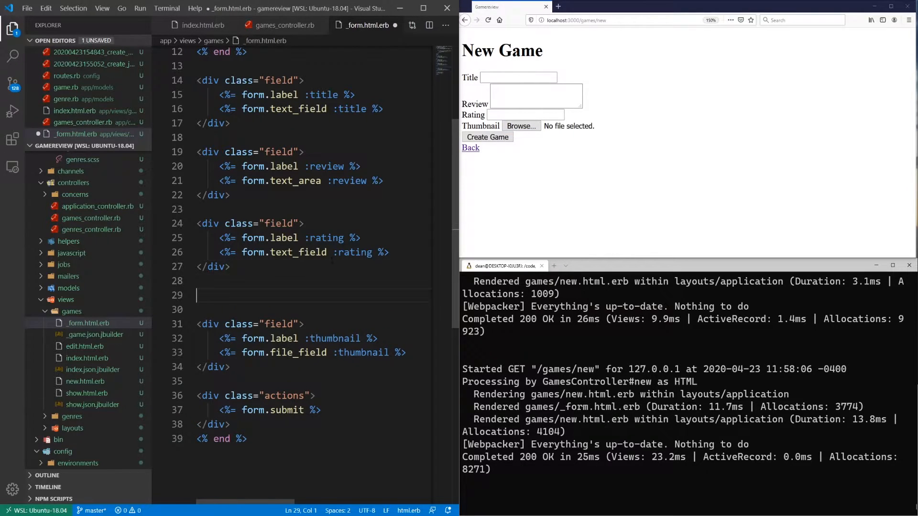
text(.field">)
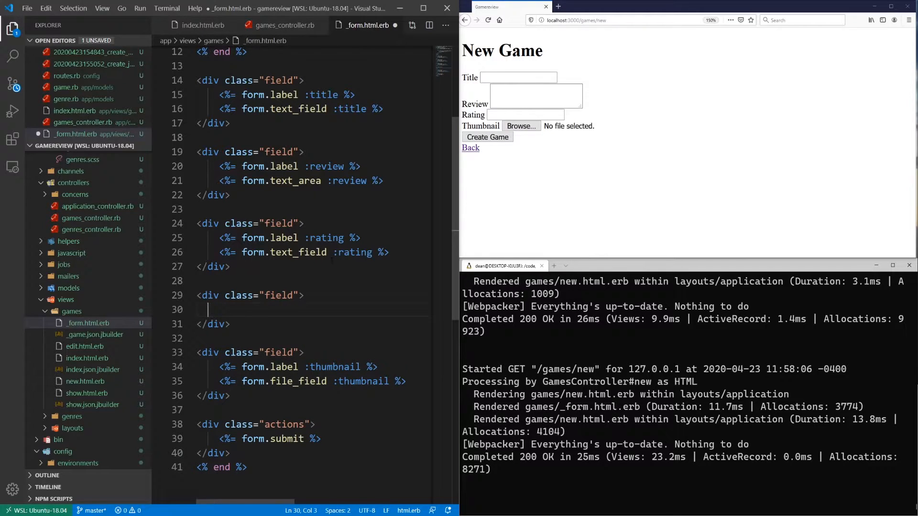
text(<%%>)
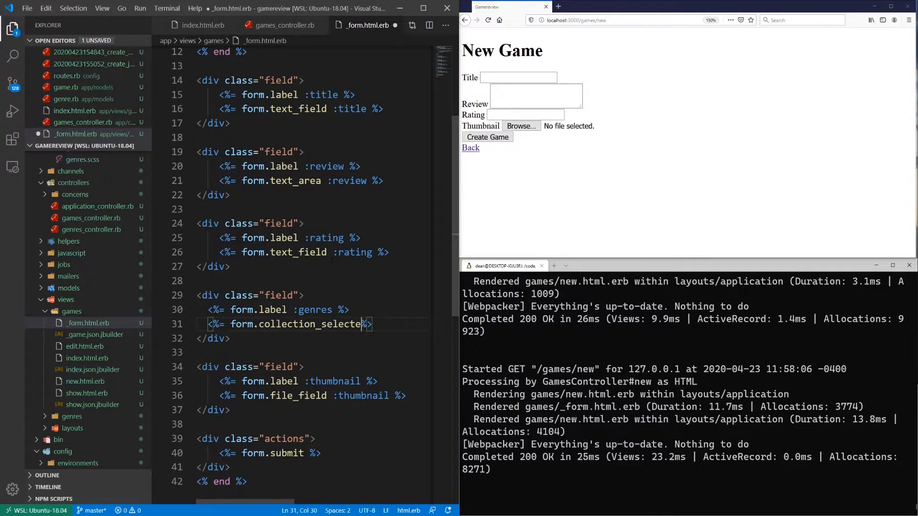
text(:genre)
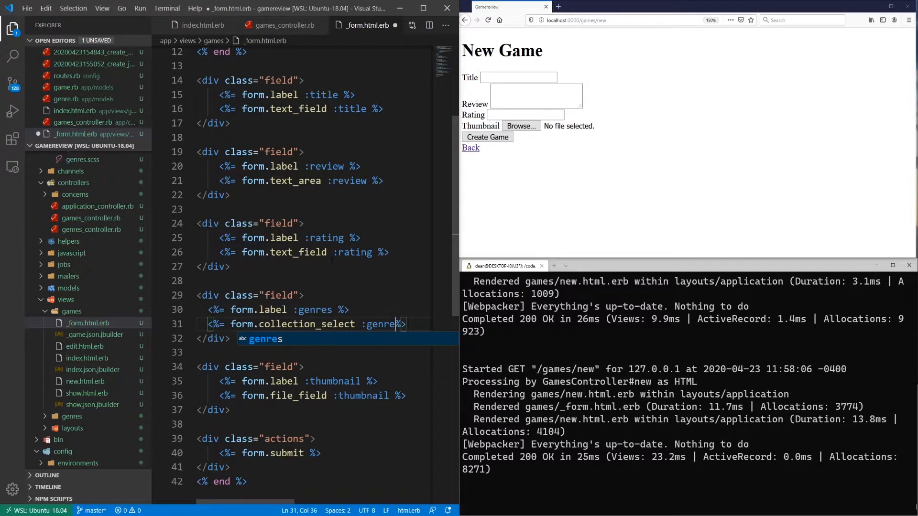
text(_ids,)
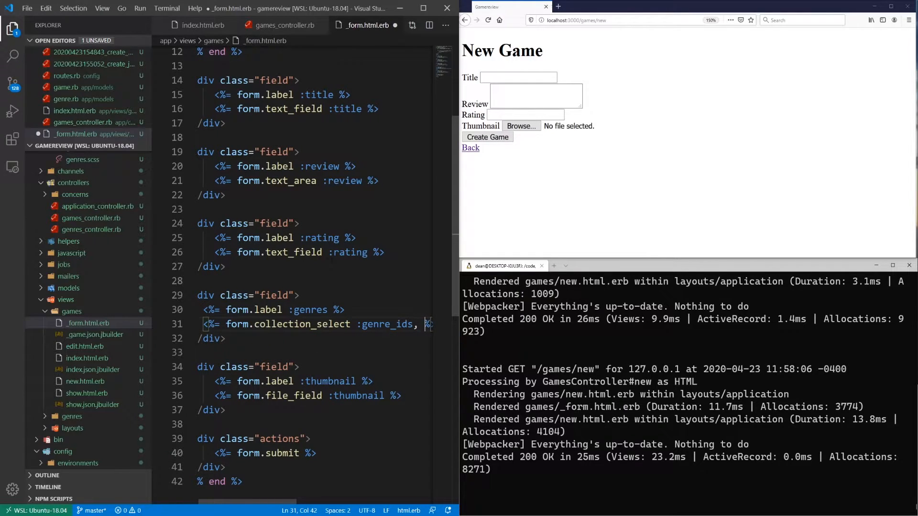
text(@genres)
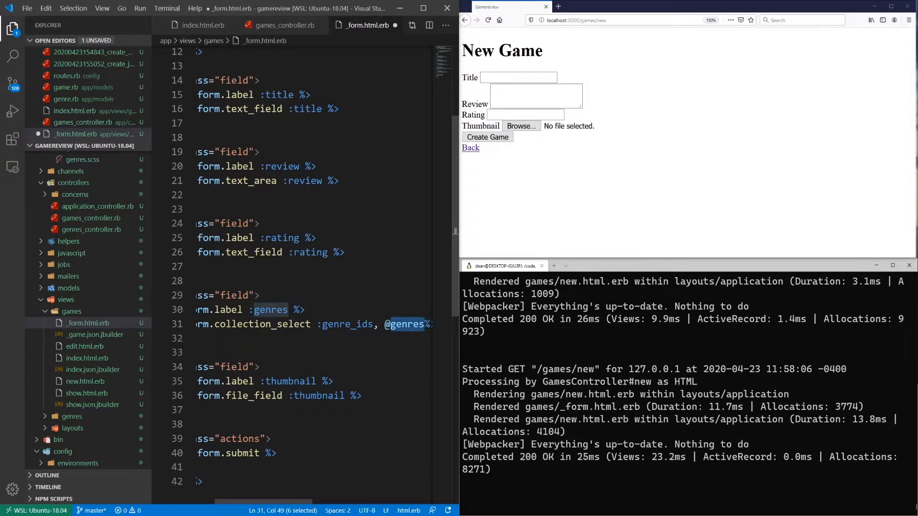
click(281, 25)
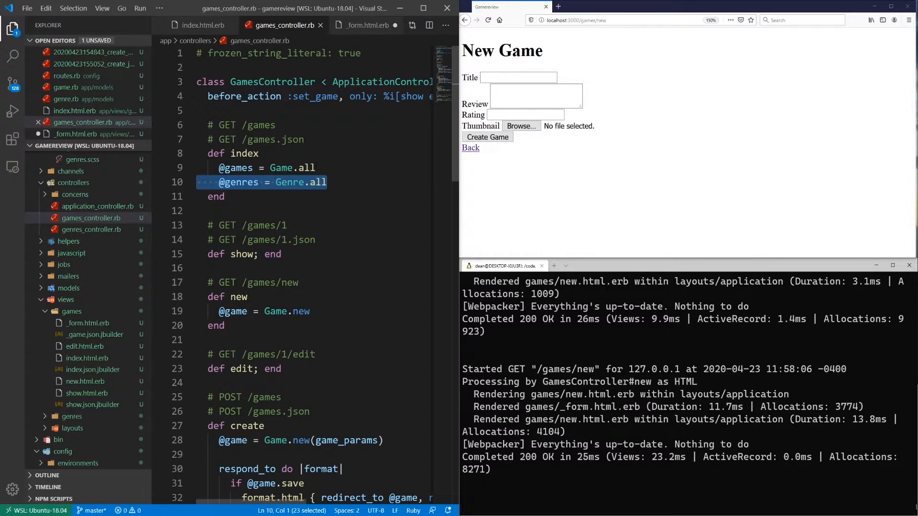
Step: Add before_action :set_genres, except: [:show, :destroy] to the games controller
text(b)
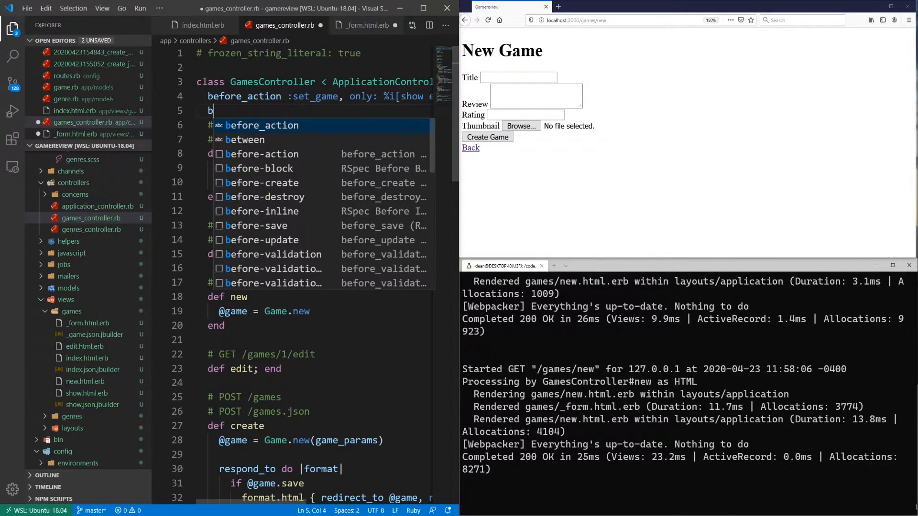
text(efore_action :set_genres,)
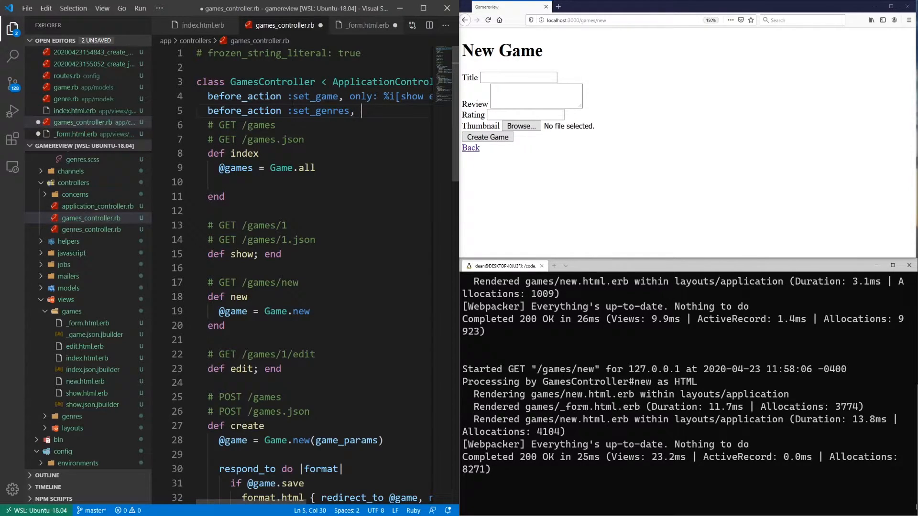
text(except: {:)
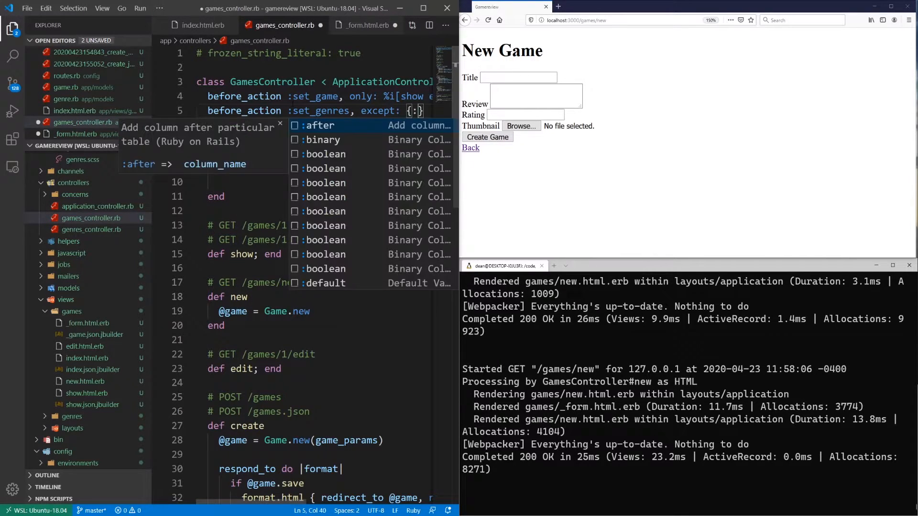
text(show, :destroy)
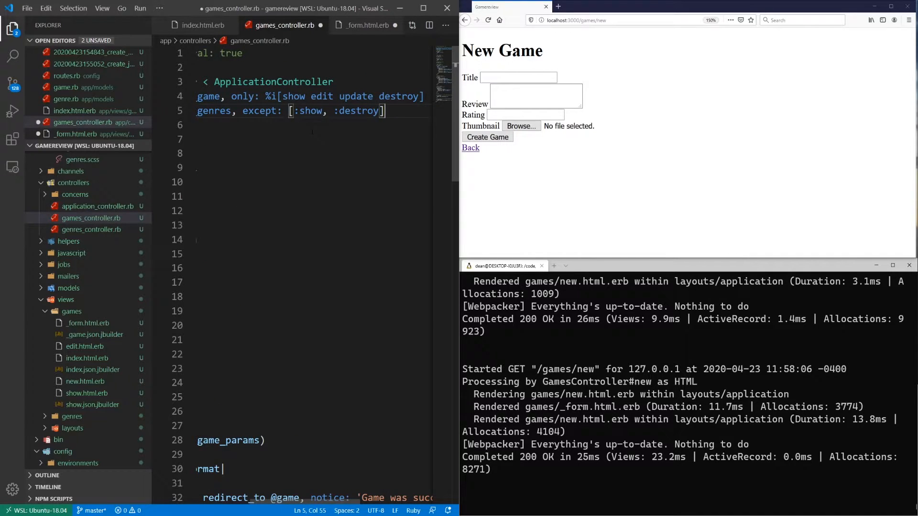
scroll(down, 3)
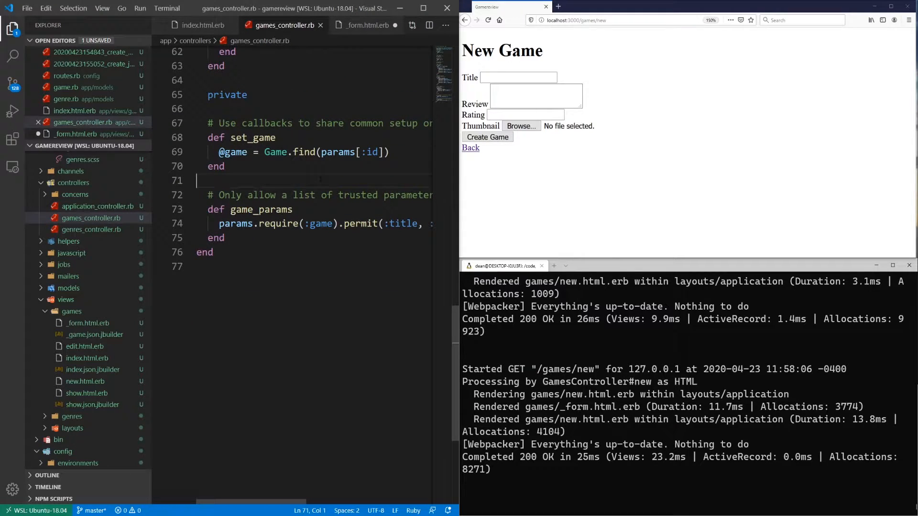
text(def)
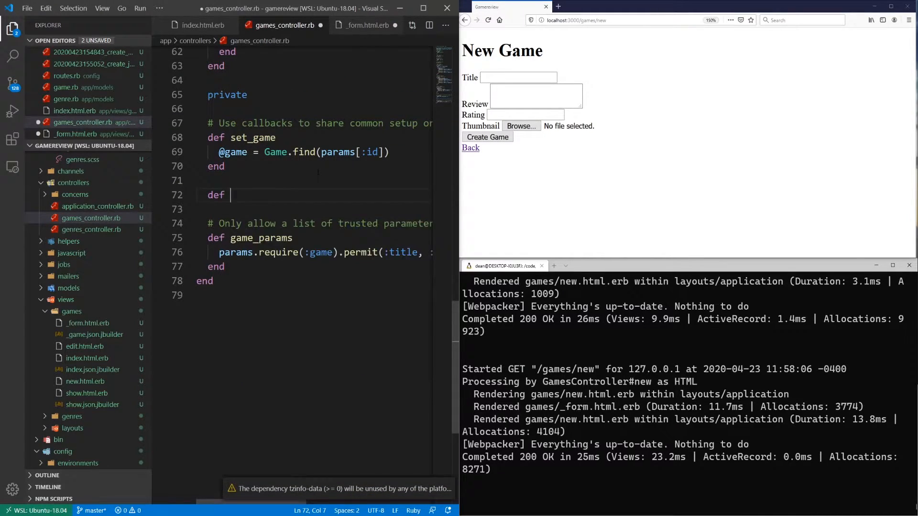
text(set_genres)
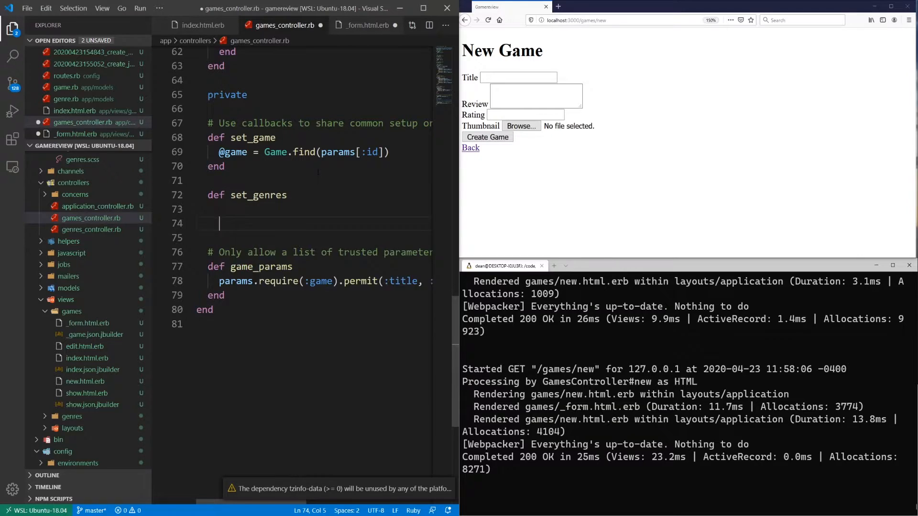
text(@)
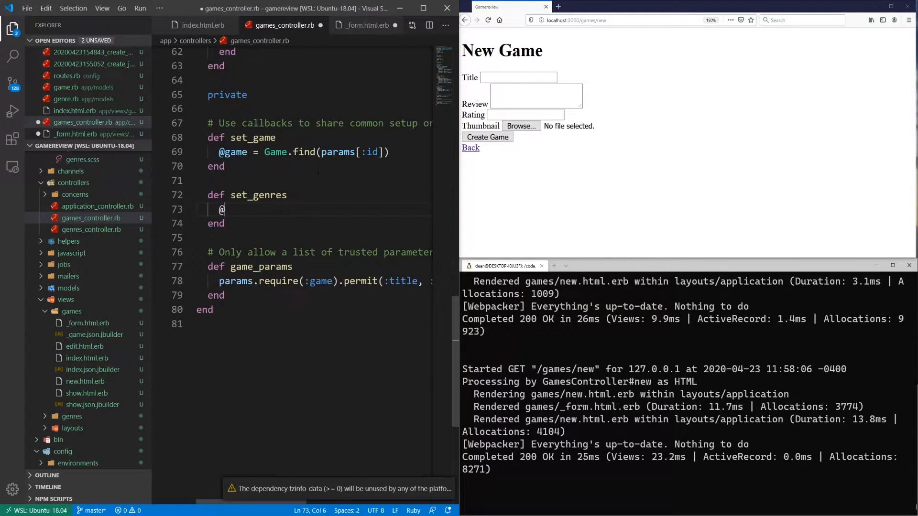
text(genres = Gen)
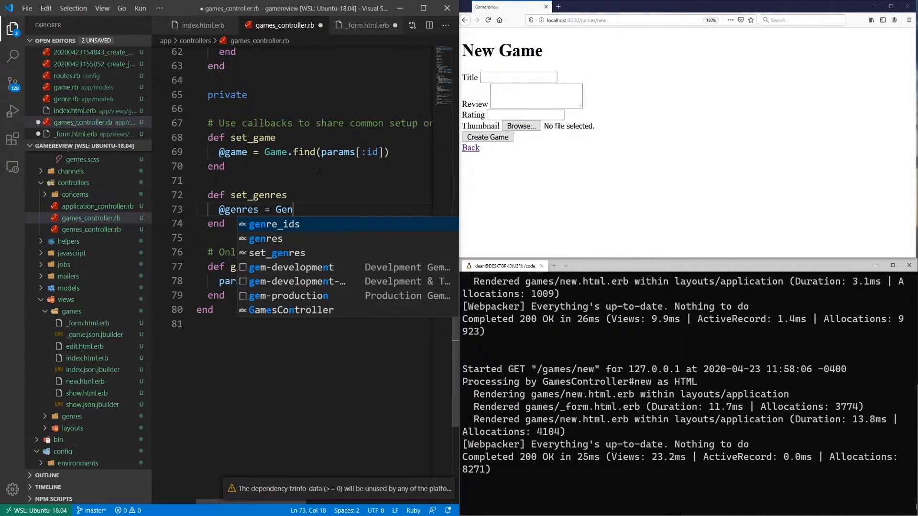
text(re.all)
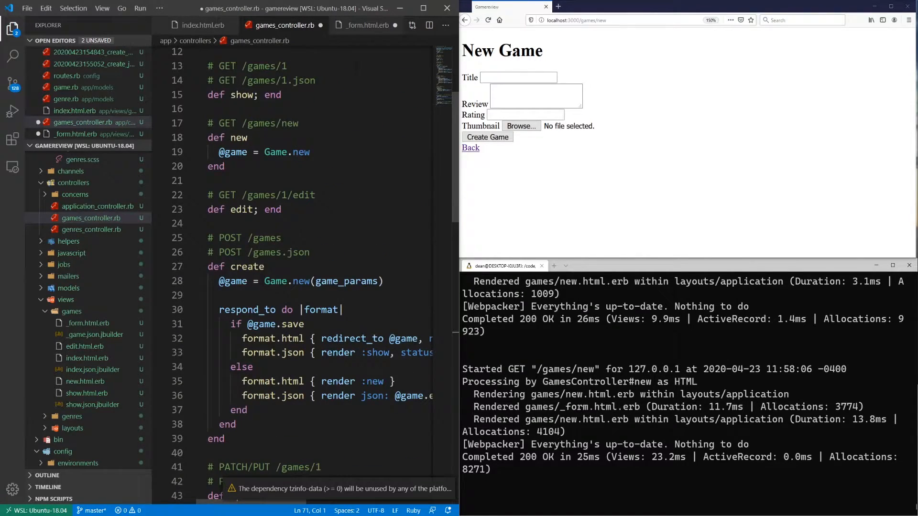
click(368, 26)
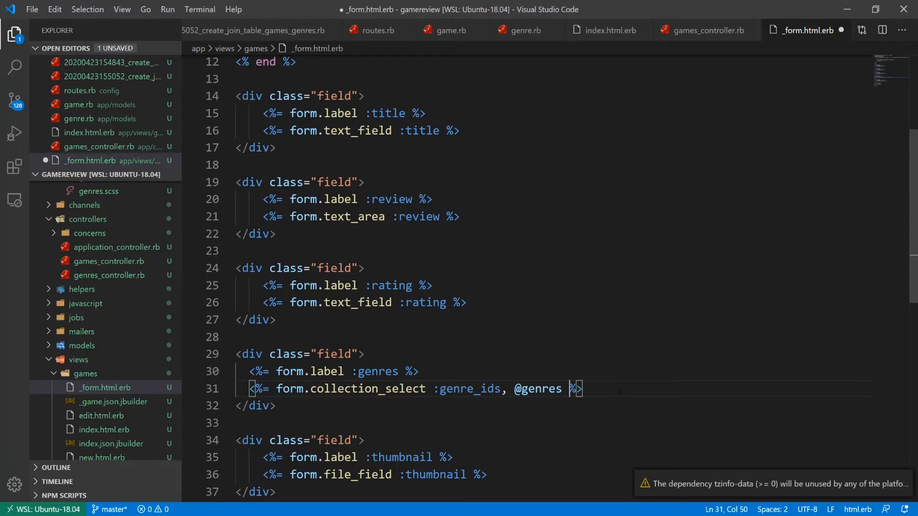
Step: Extend the genre collection_select with :id, :name, {} and begin a { multiple: true } hash
text(,)
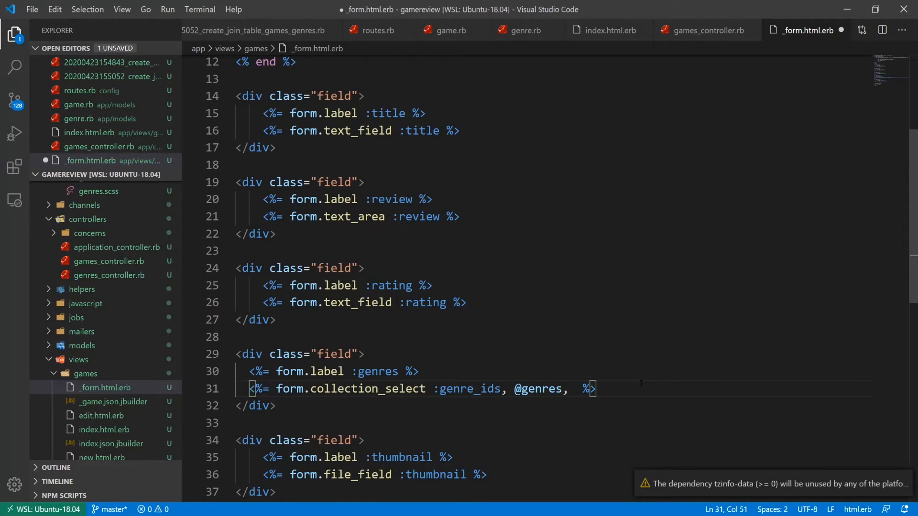
text(:id,)
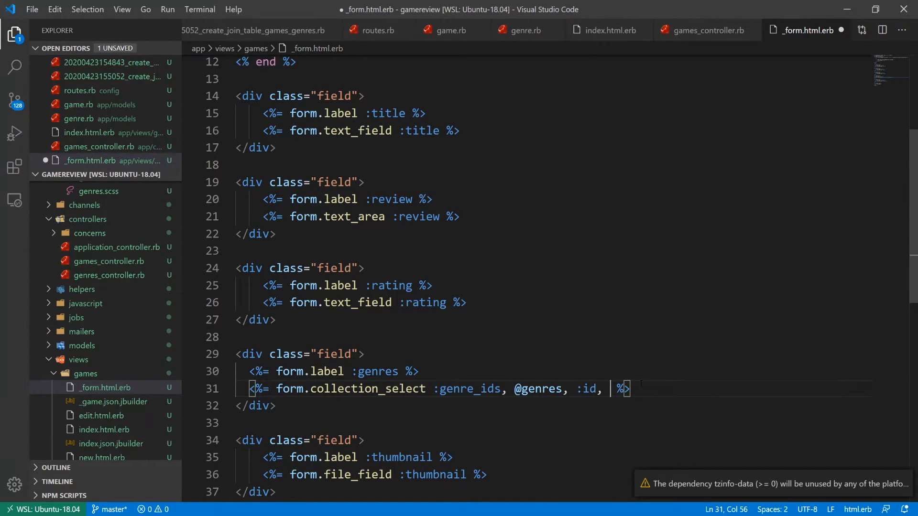
text(:name,)
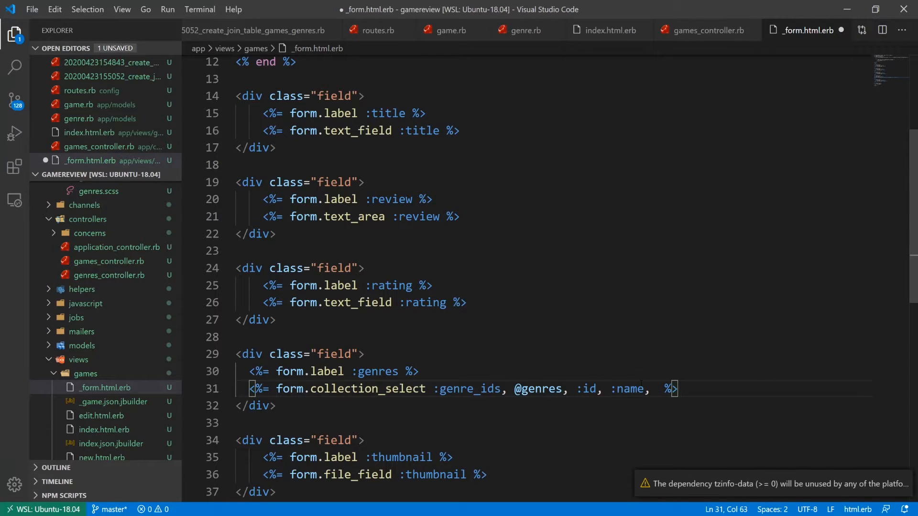
text({})
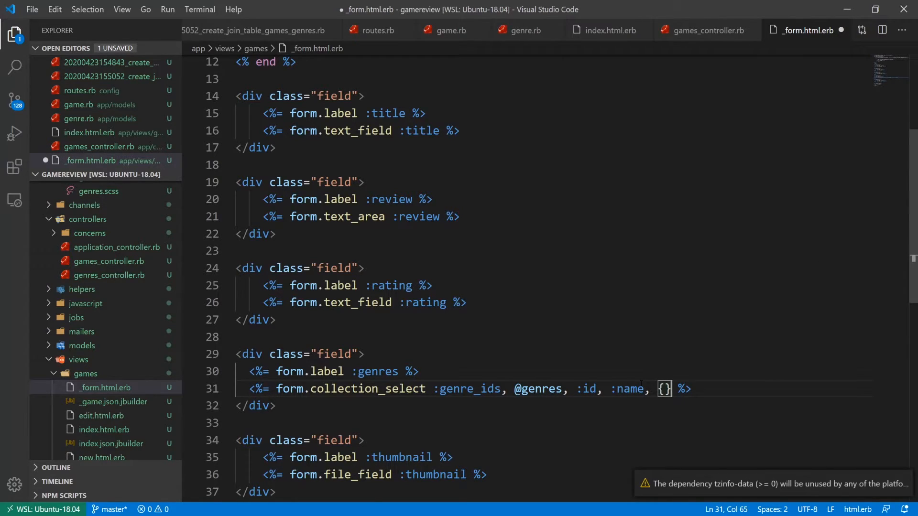
text(,)
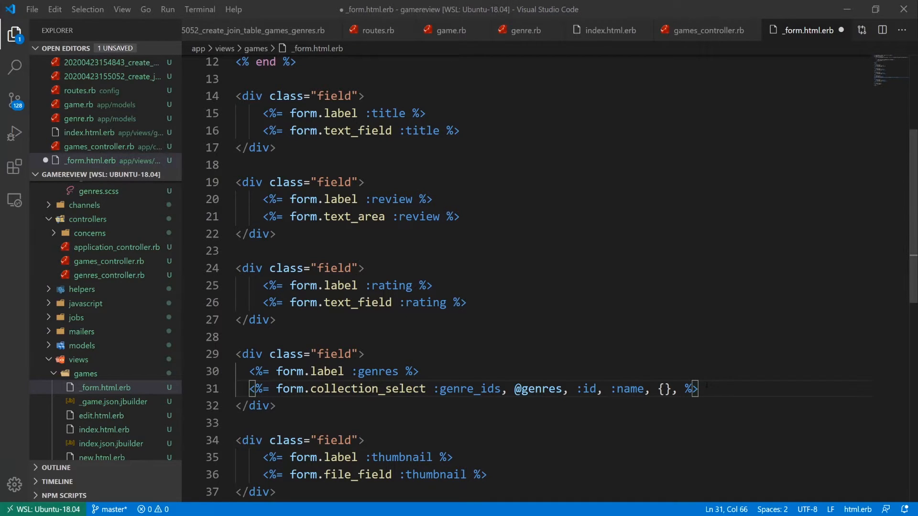
key(Right)
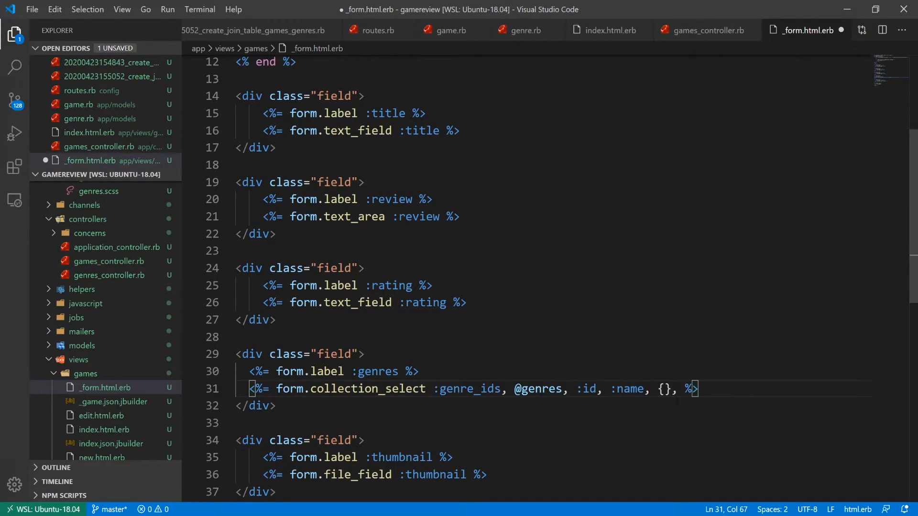
text({)
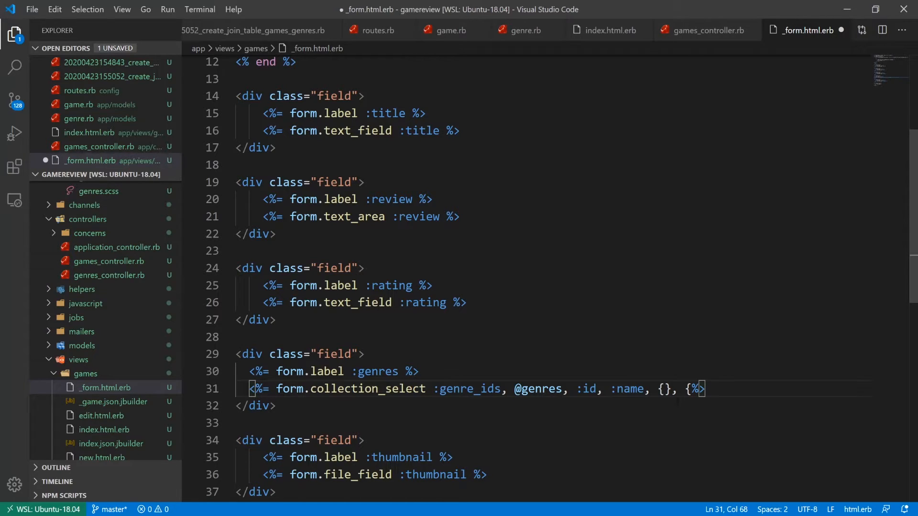
text(mu)
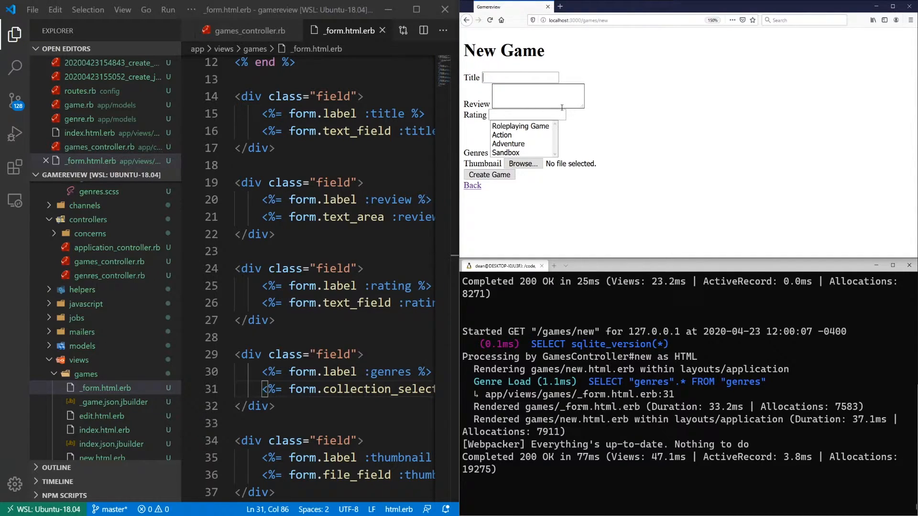
Step: Fill the New Game form: Skyrim, 'Not as good as Oblivion.', rating 8.5, genre Action
text(Skyrim)
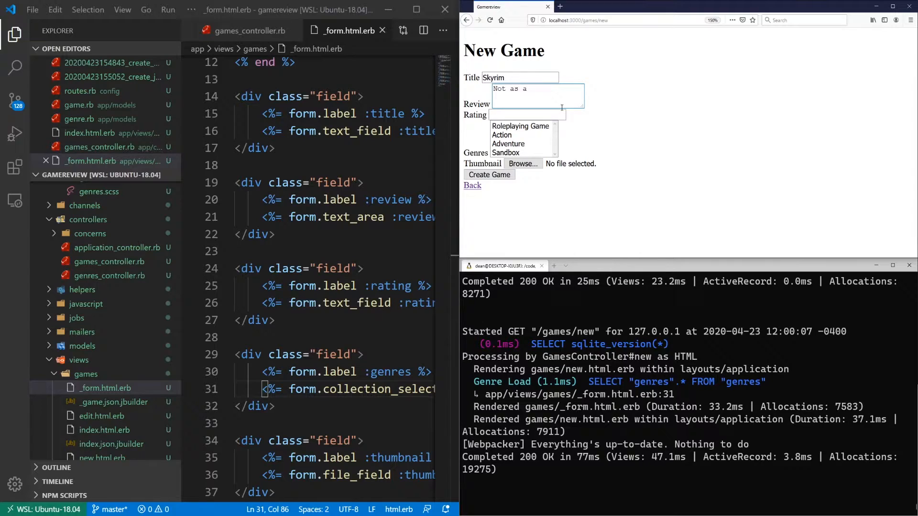
text(good as O)
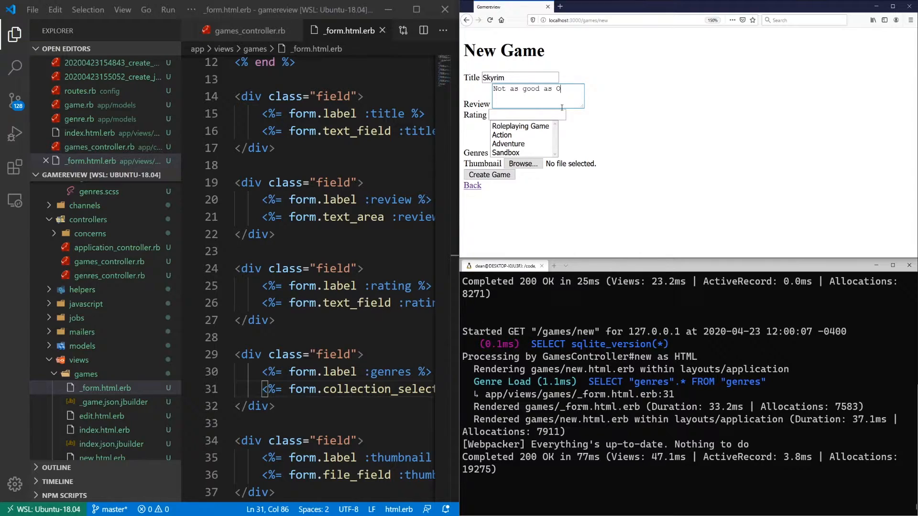
text(blivion)
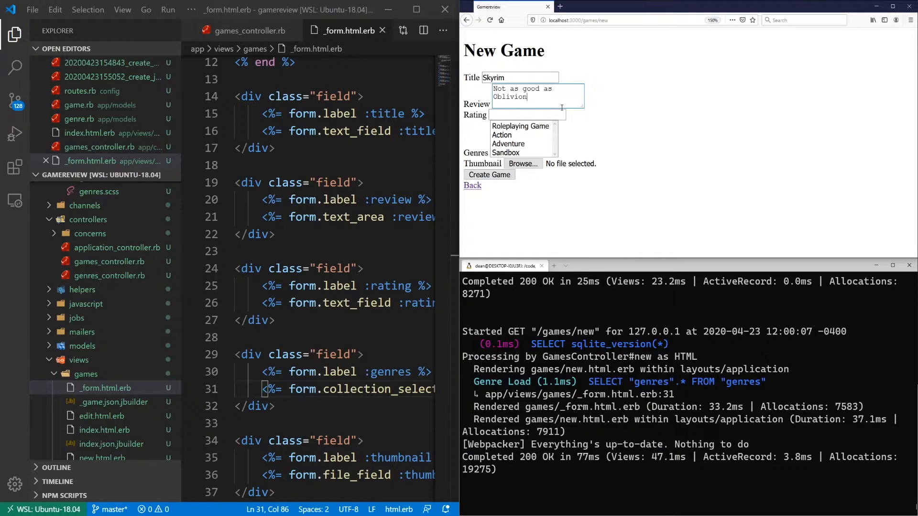
text(.)
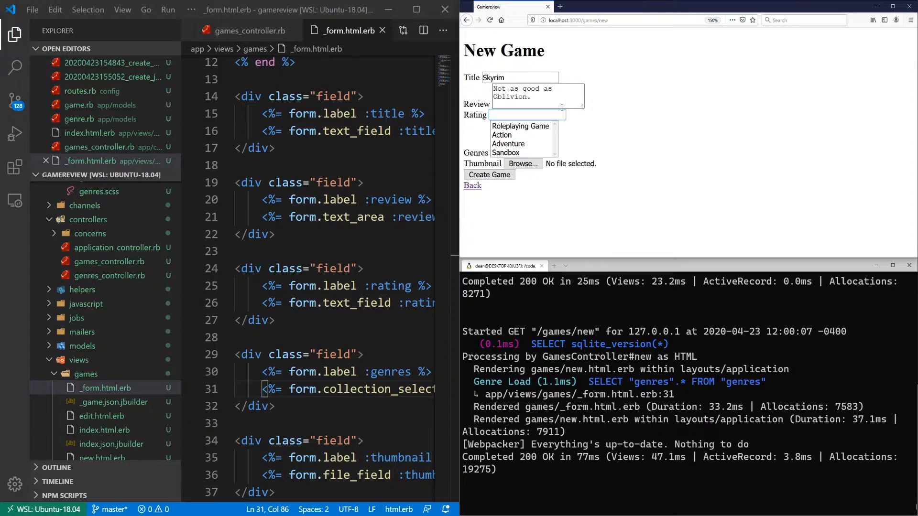
text(8.5)
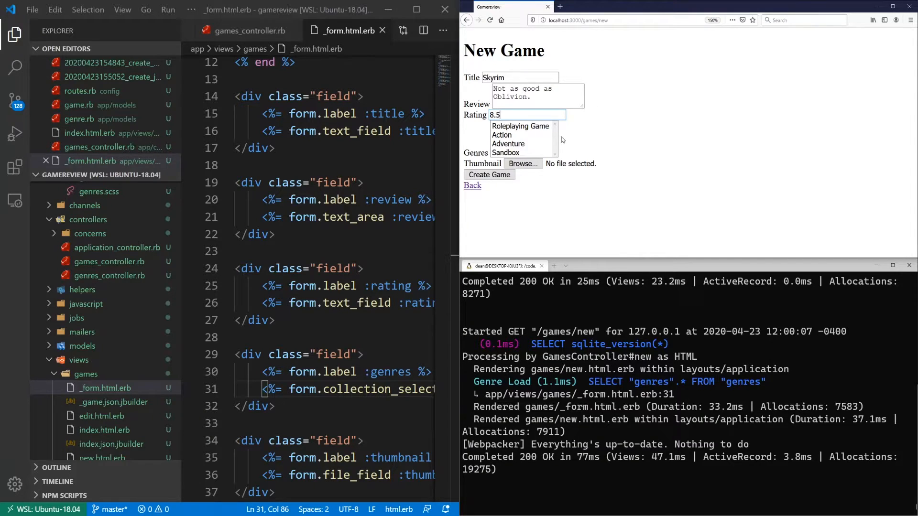
click(501, 135)
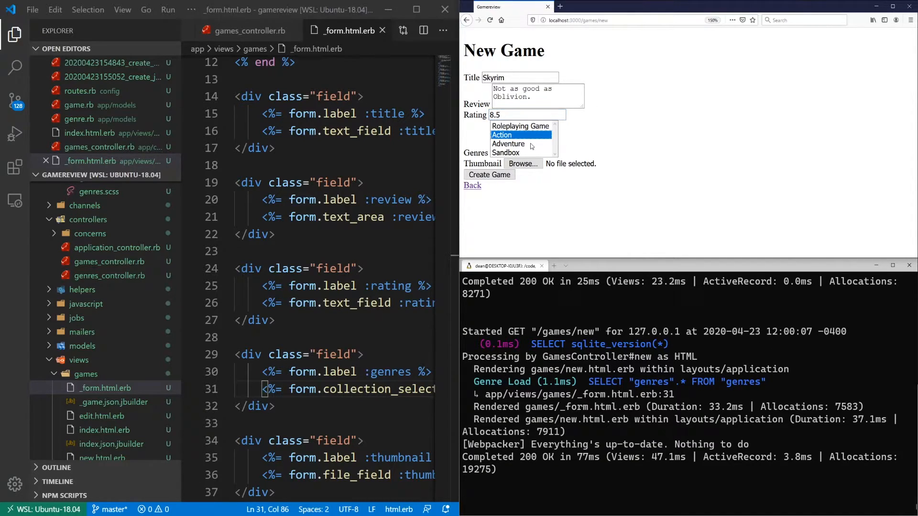
click(519, 126)
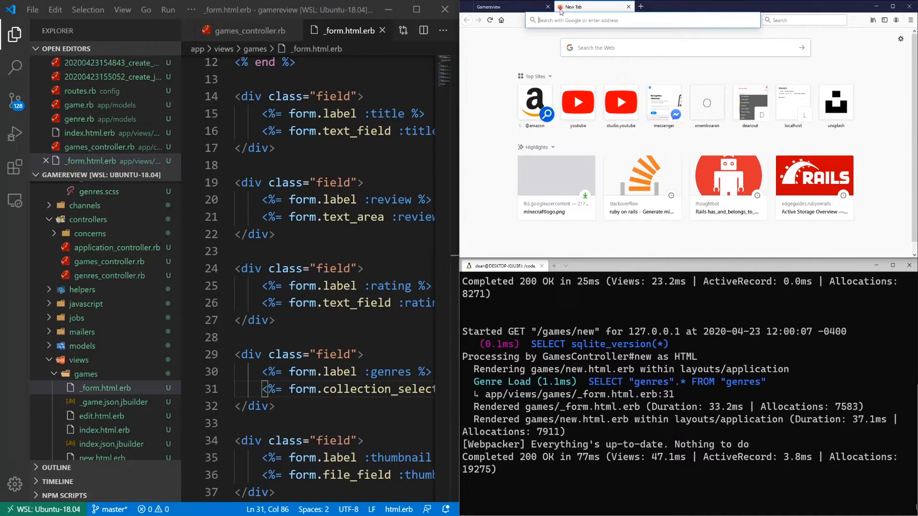
Step: Search Google Images for Skyrim cover art and save the Wikipedia cover image
text(cover art skyrim)
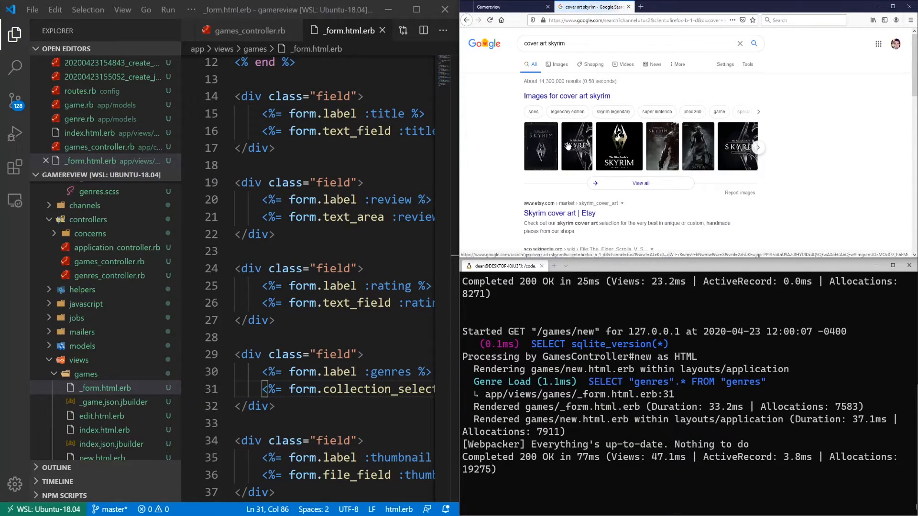
click(558, 64)
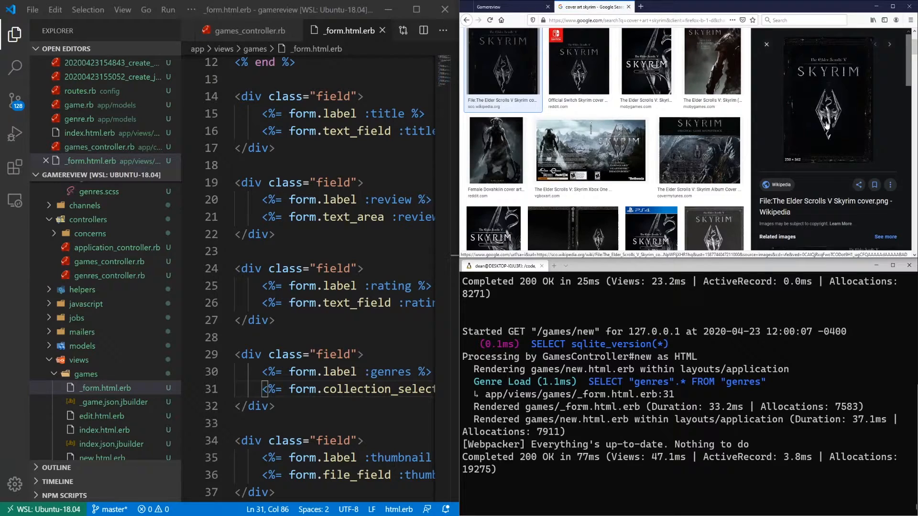
right_click(828, 100)
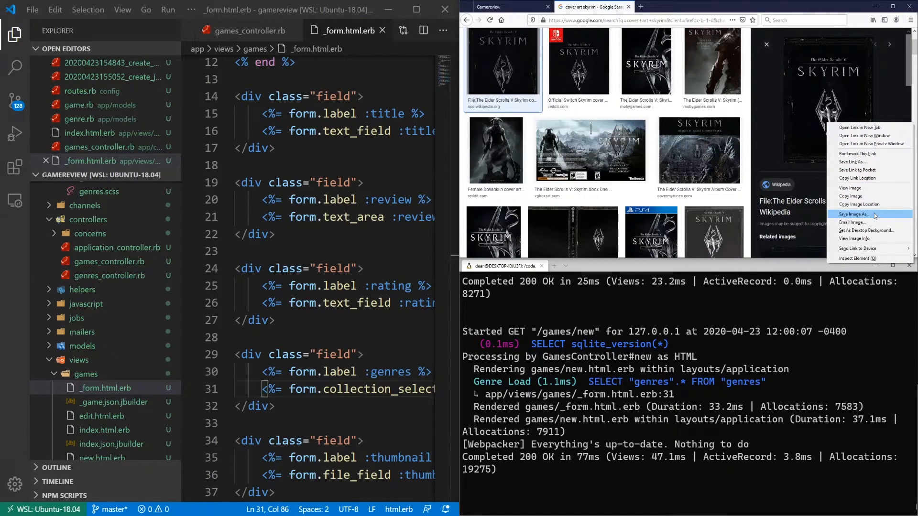
click(855, 214)
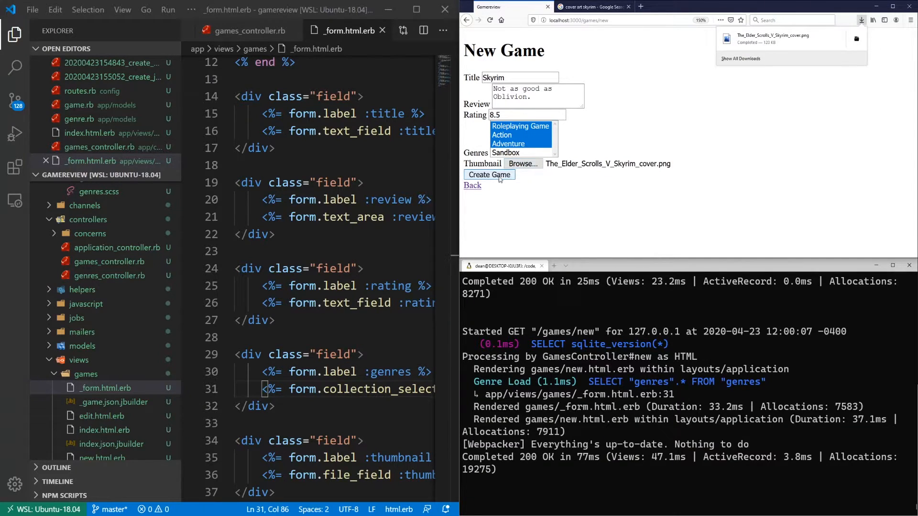
Step: Create the Skyrim game with its review, 8.5 rating, three genres and cover thumbnail
click(489, 175)
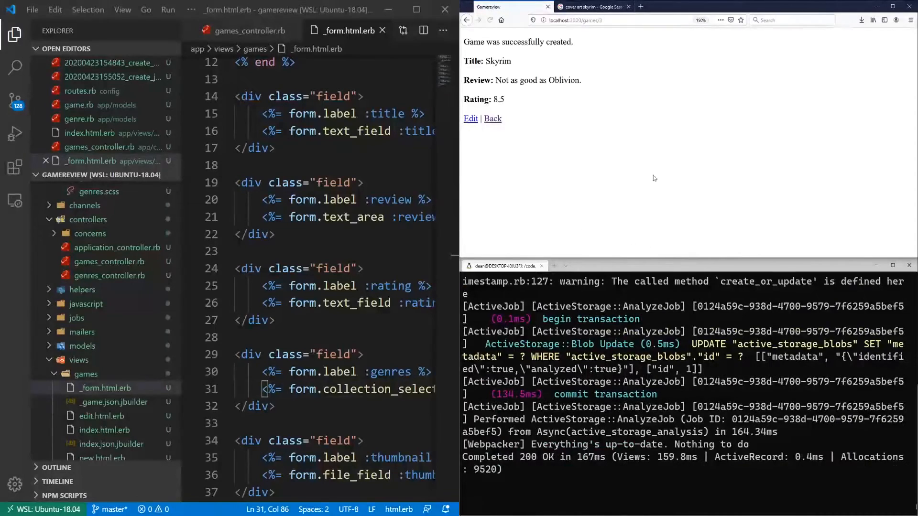
mouse_move(584, 138)
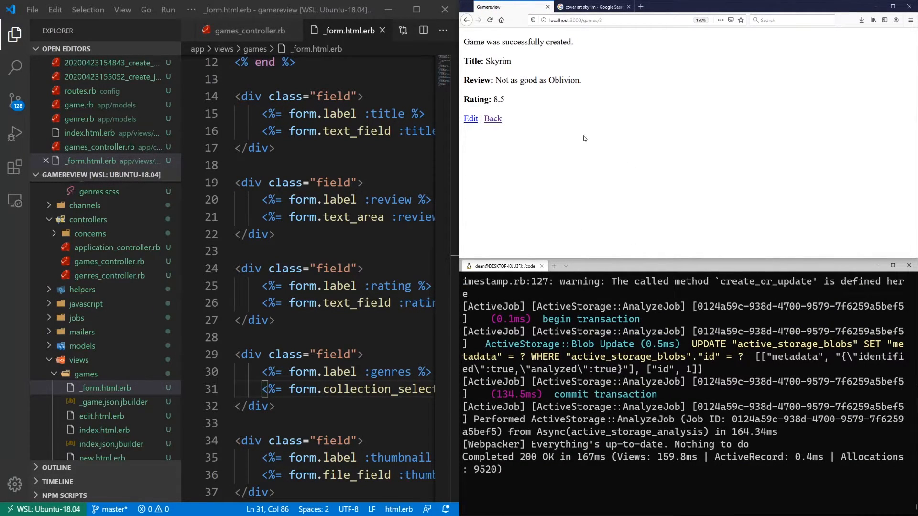
mouse_move(522, 100)
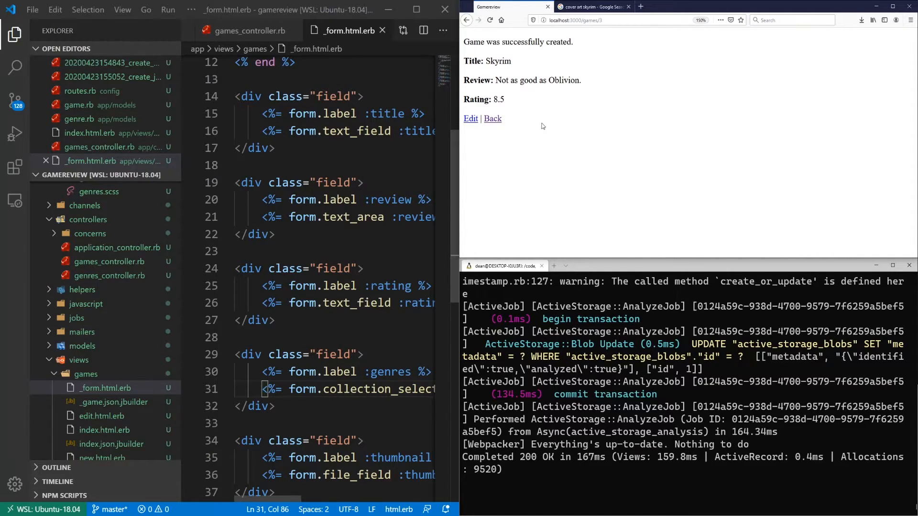
click(491, 118)
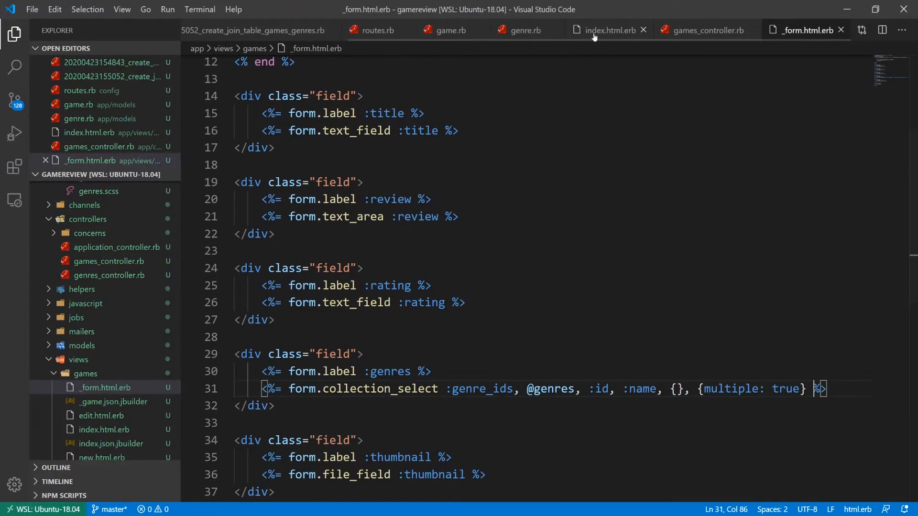
Step: In index.html.erb, replace game.title with image_tag(game.thumbnail, width: 150, height: 300)
click(608, 29)
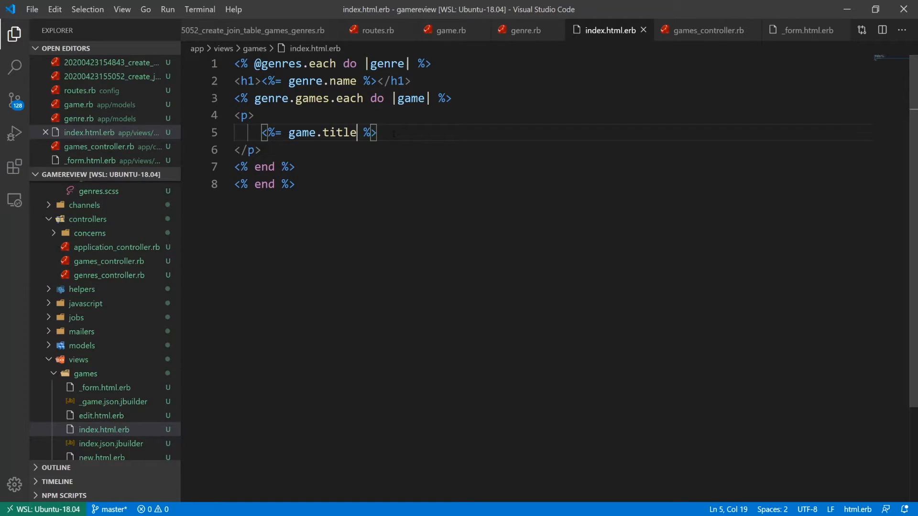
text(thumbni)
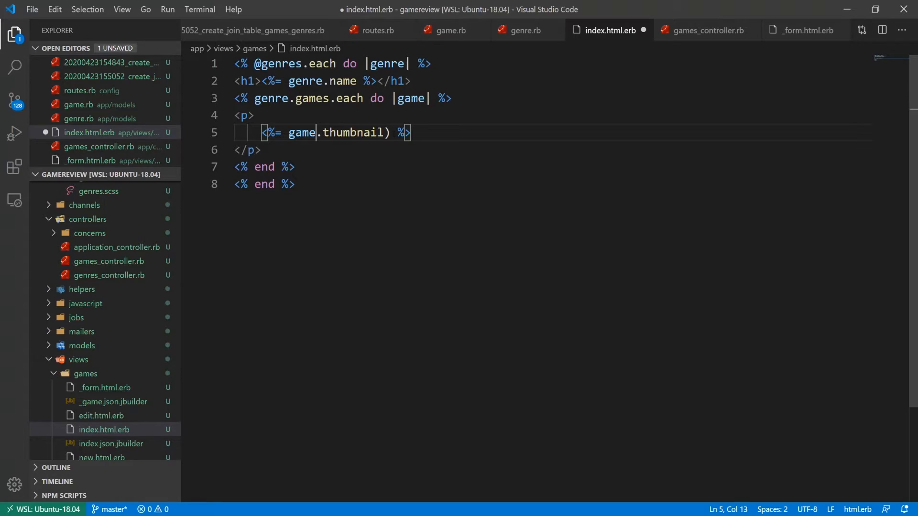
text(i()
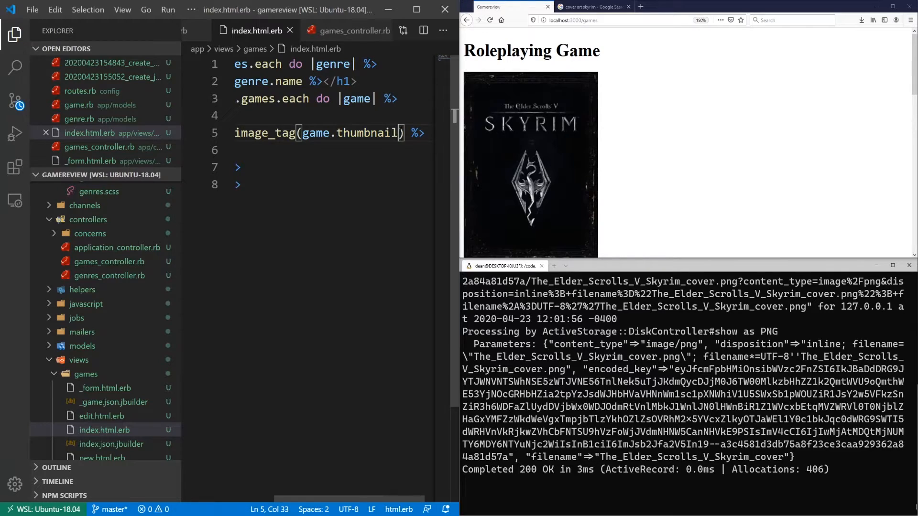
text(, width: 300;)
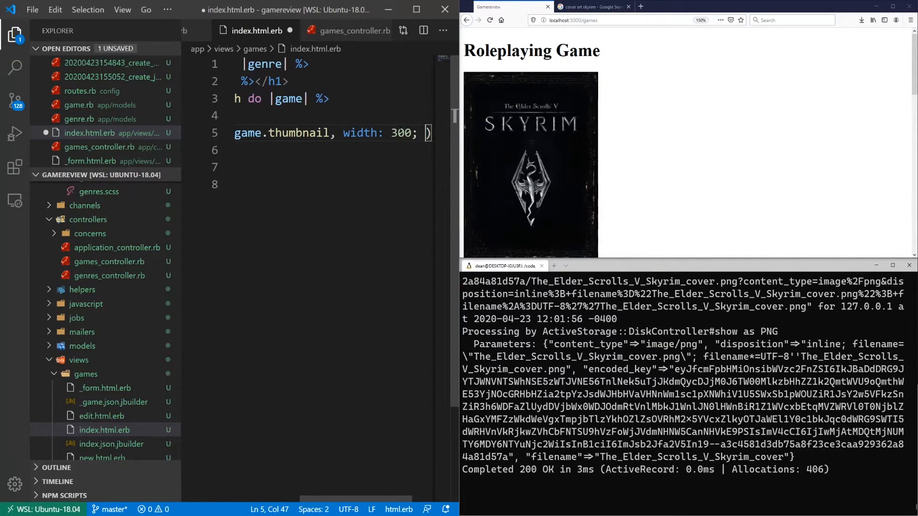
text(height:150)
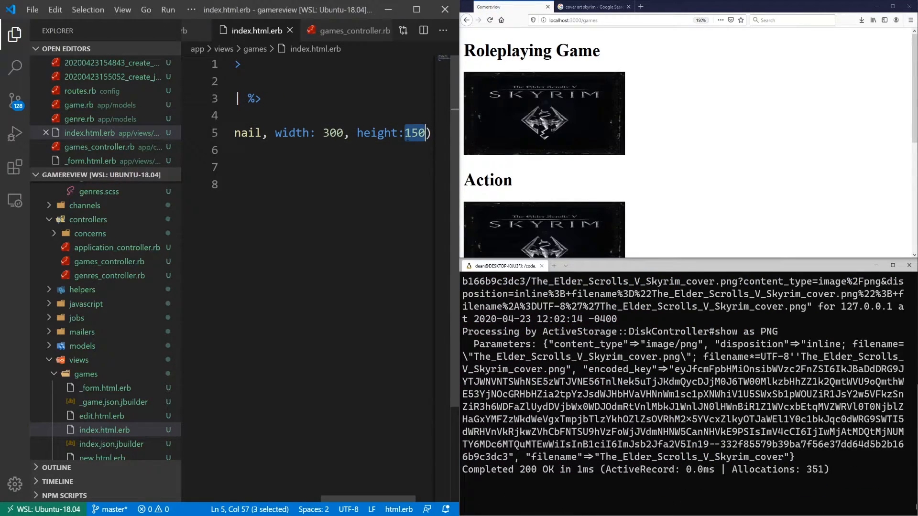
text(300)
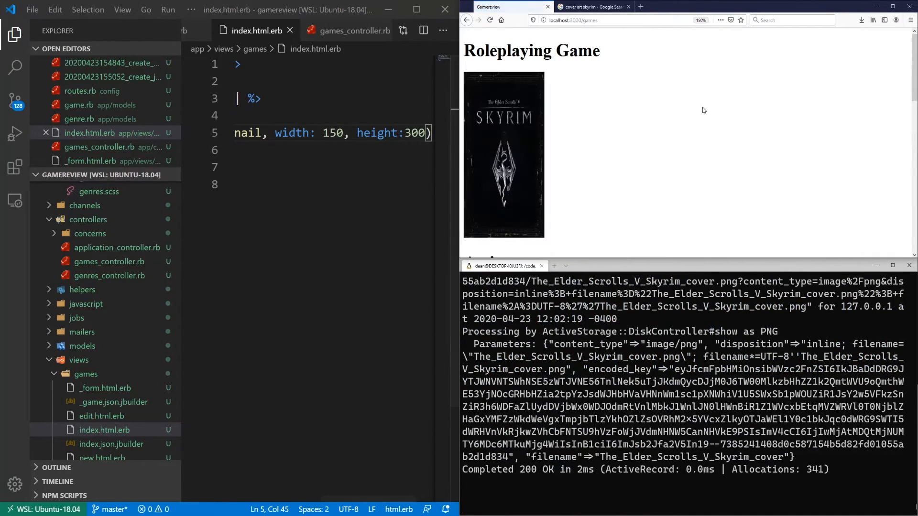
scroll(down, 3)
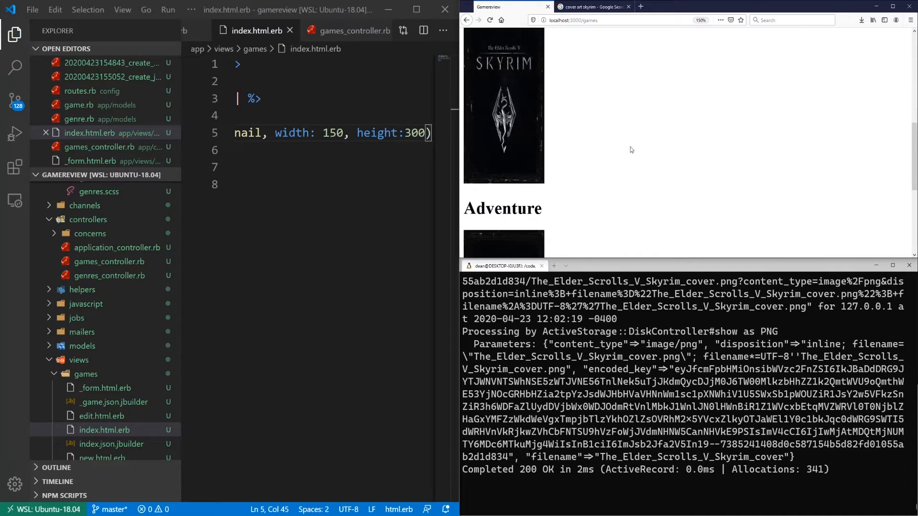
scroll(down, 3)
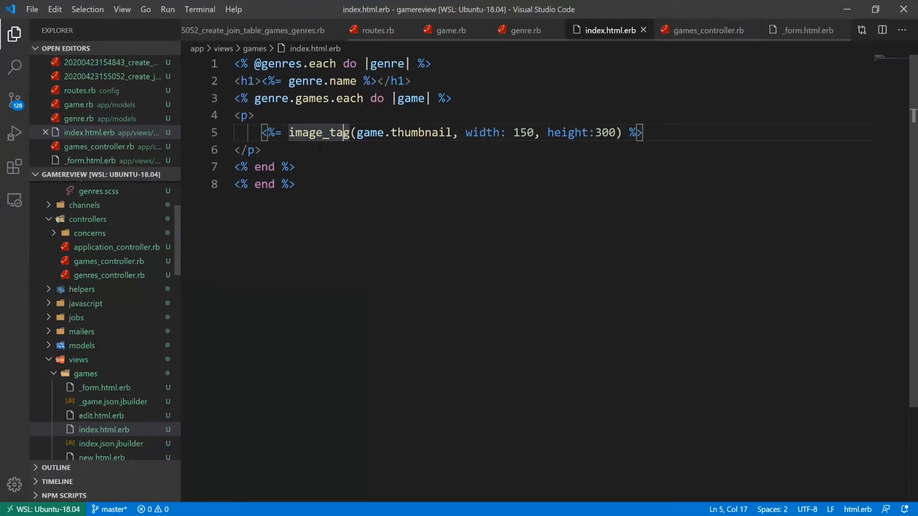
Step: Wrap the index view's image_tag thumbnail in link_to with game as the target
text(link_to)
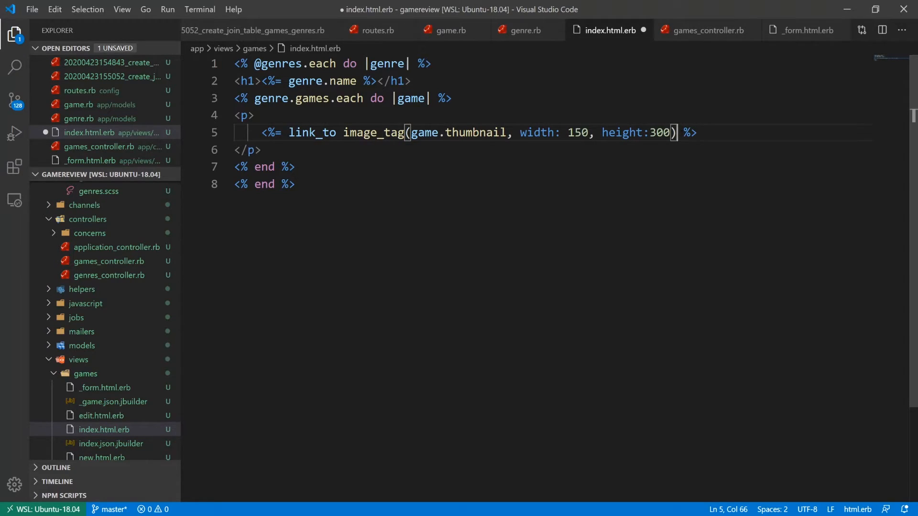
text(, game)
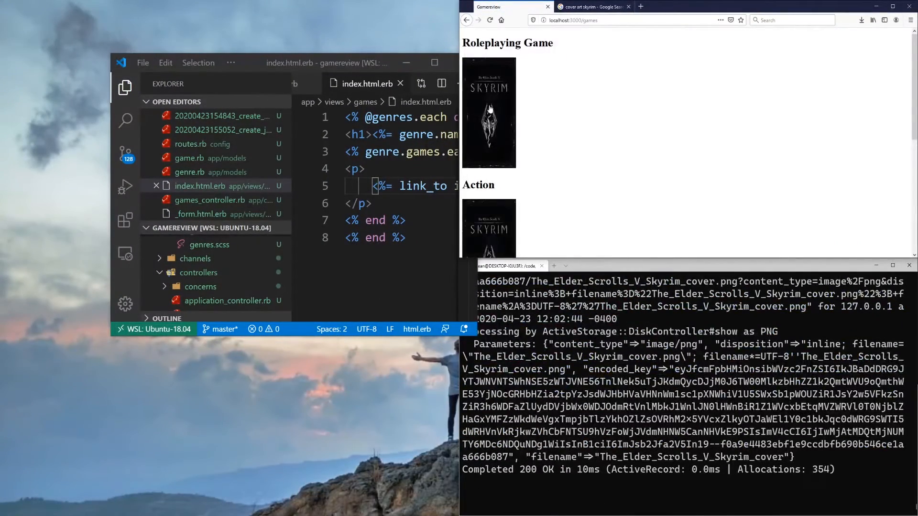
click(488, 112)
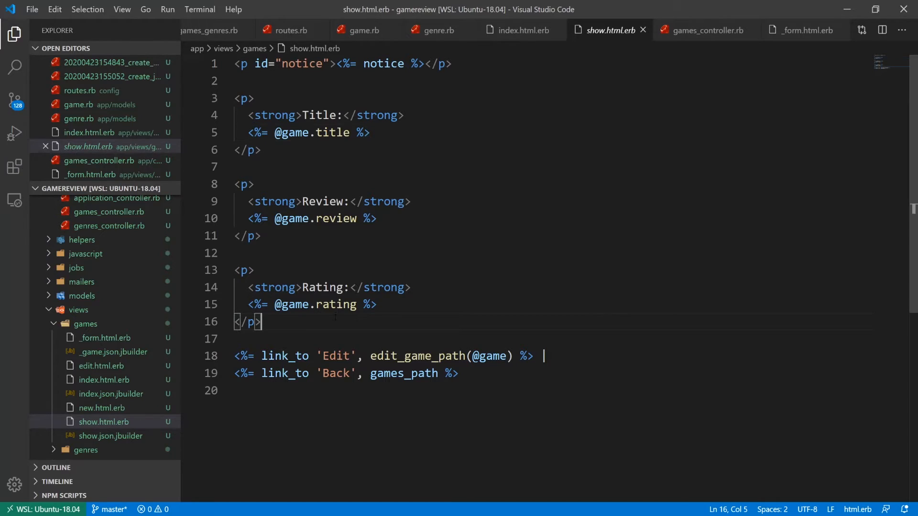
text(<p>)
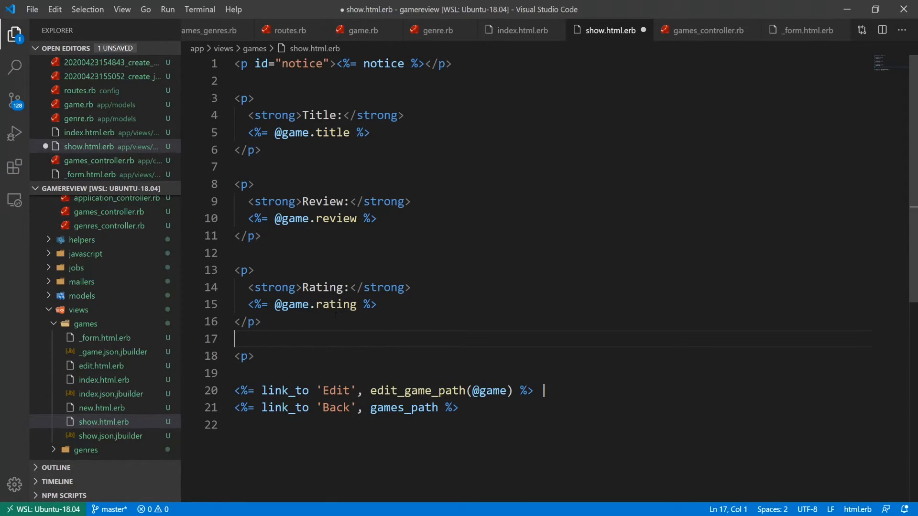
text(<% %>)
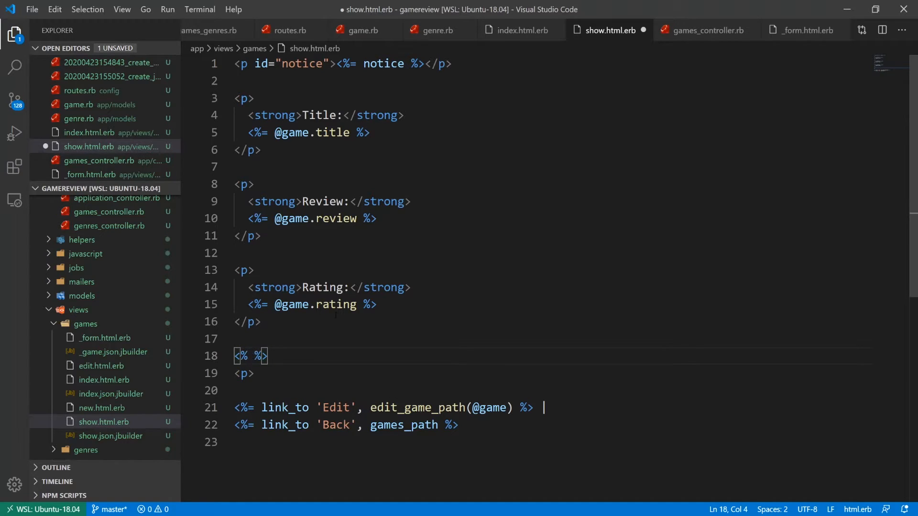
text(@game.genres.)
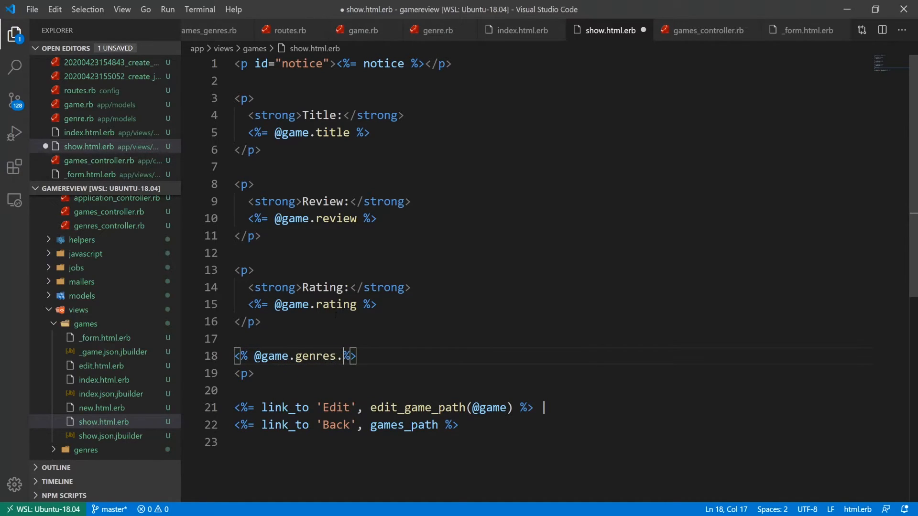
text(each do |genre|)
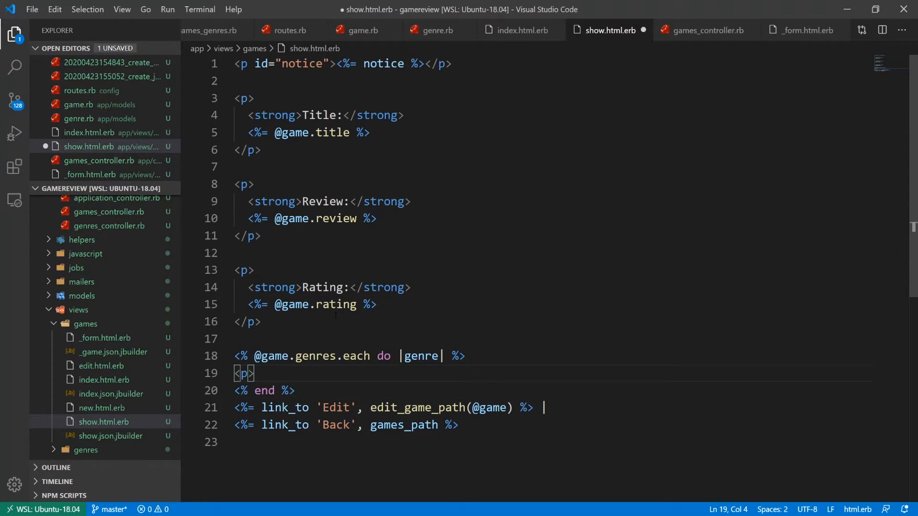
text(<)
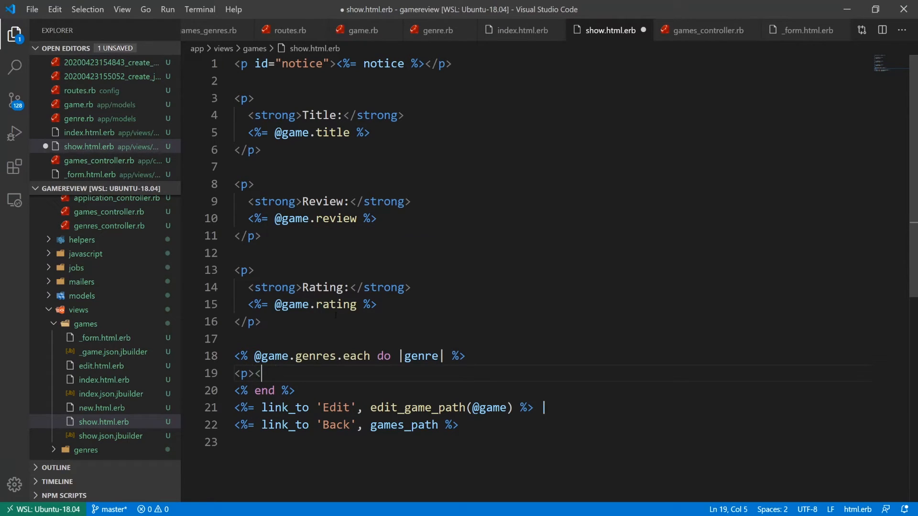
text(/p>)
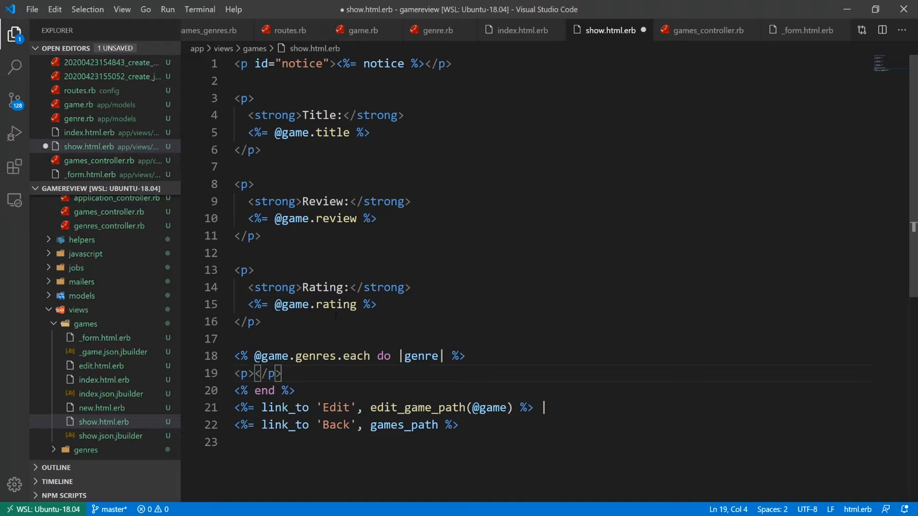
text(genre.n)
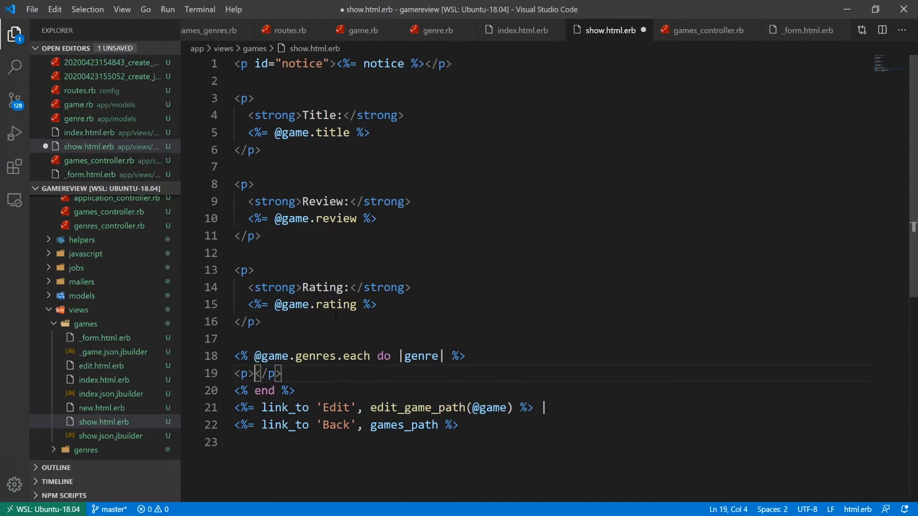
text(<%= genre.name %)
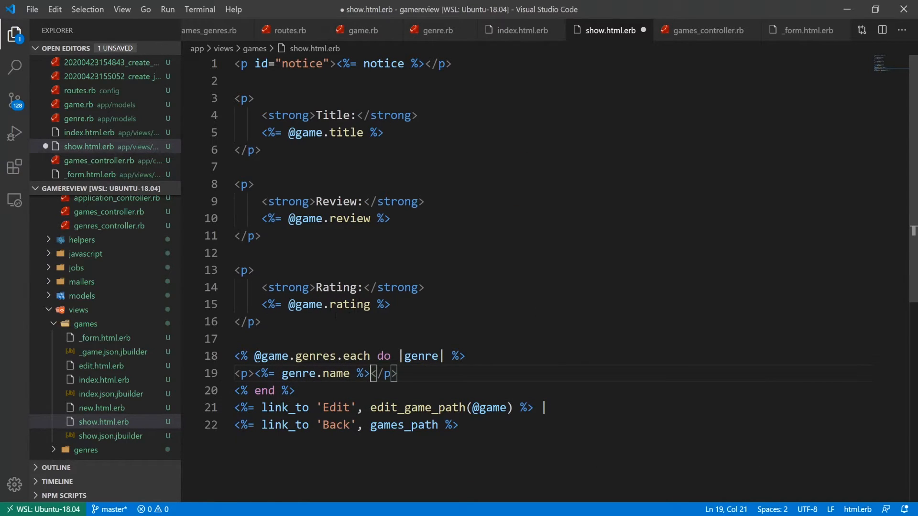
key(ctrl+s)
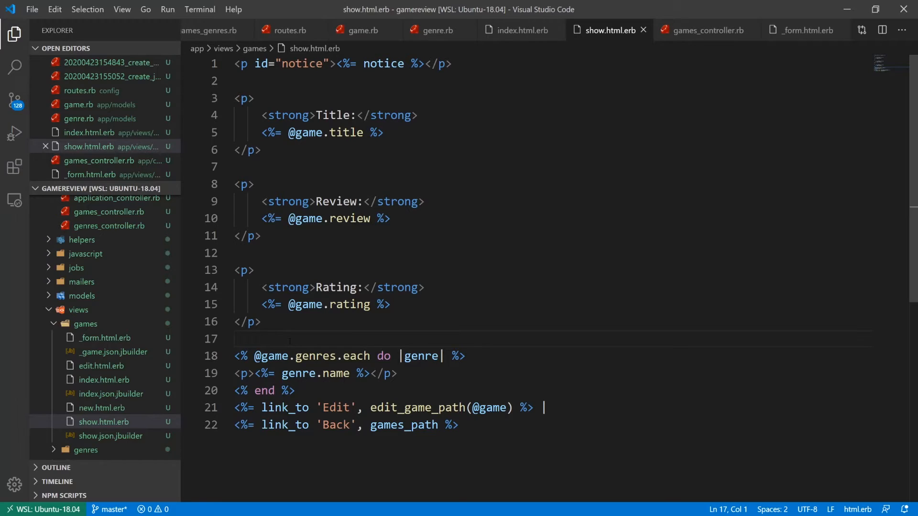
text(<h3></h3>)
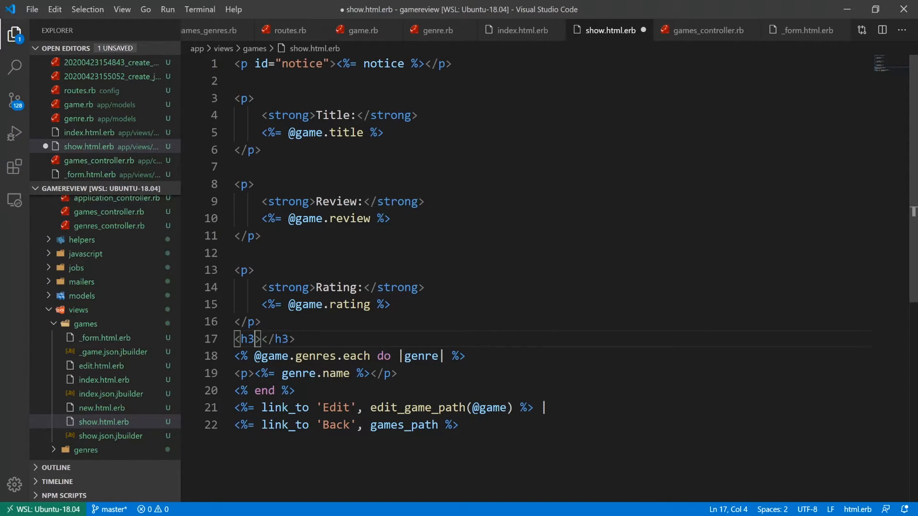
text(This)
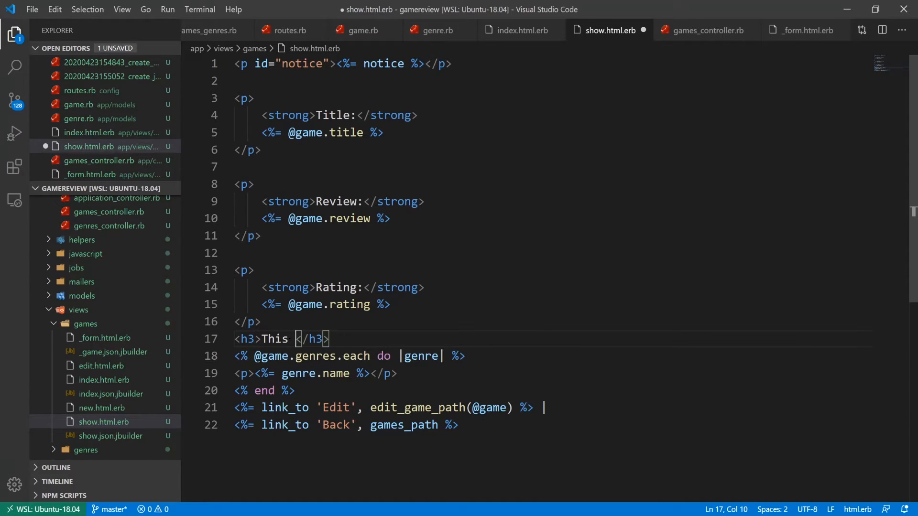
text(Game Be)
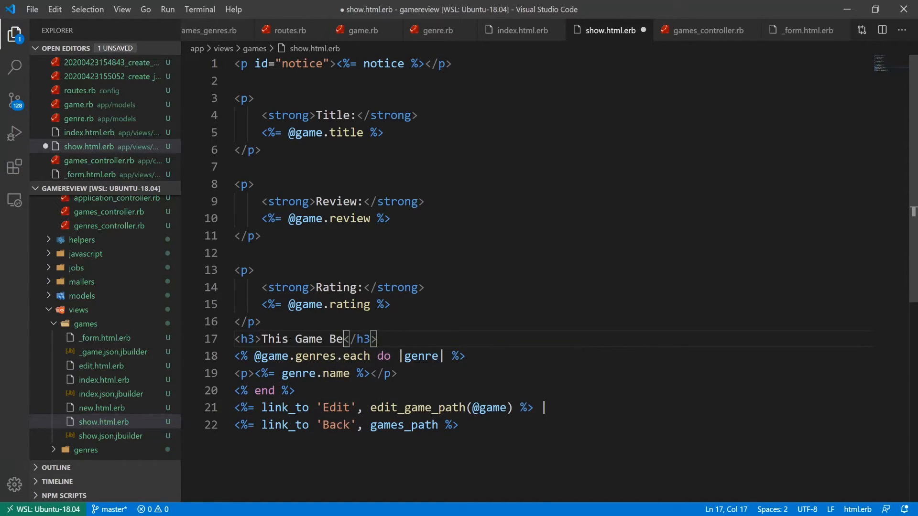
text(longs To)
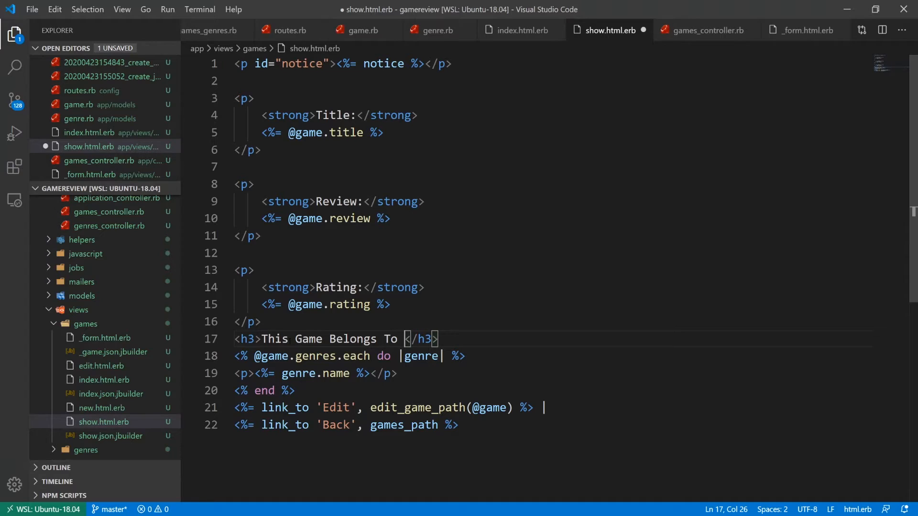
text(<%= <)
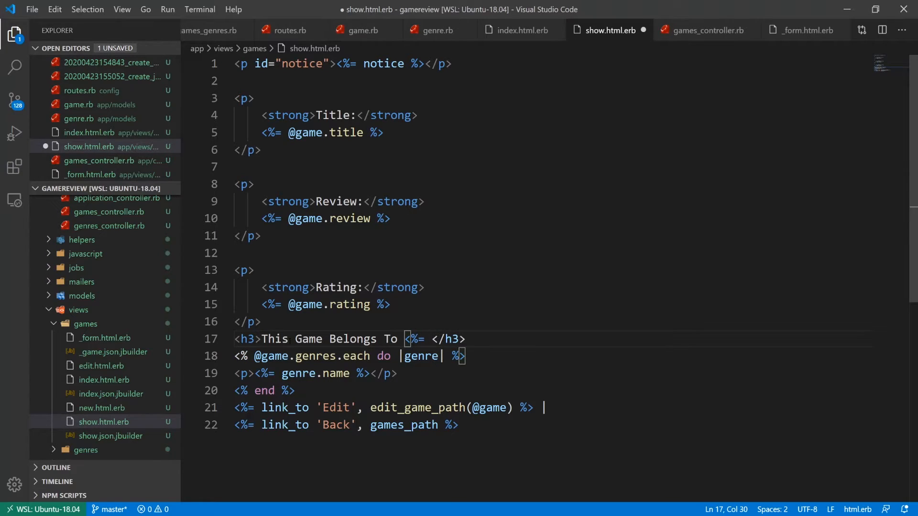
text(@game.genres.count %>)
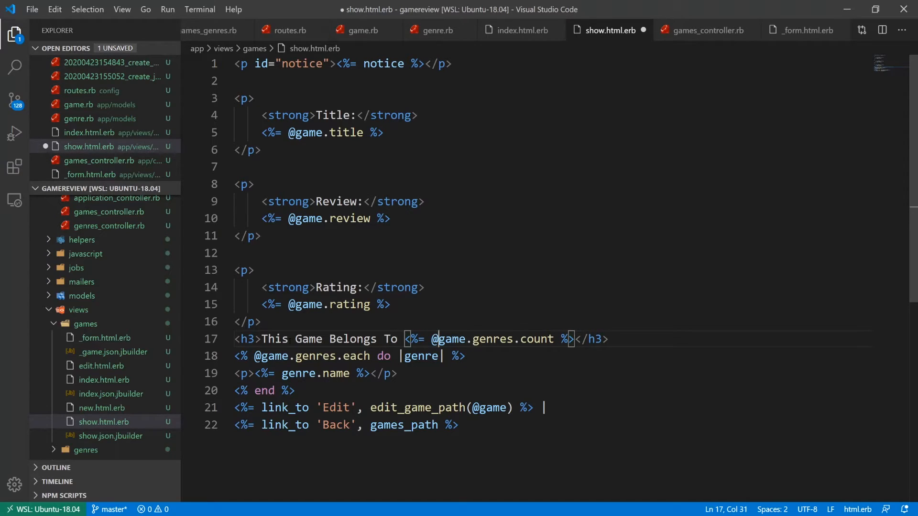
text(pluralize()
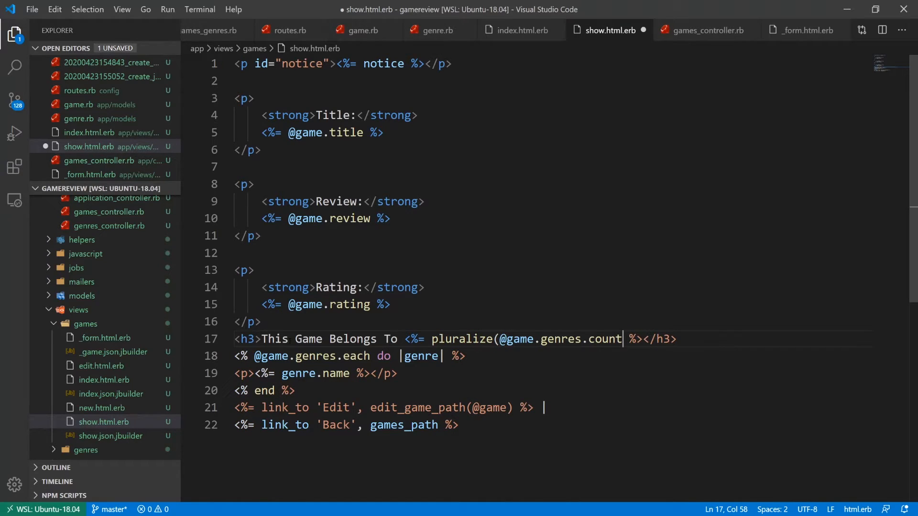
text(, "")
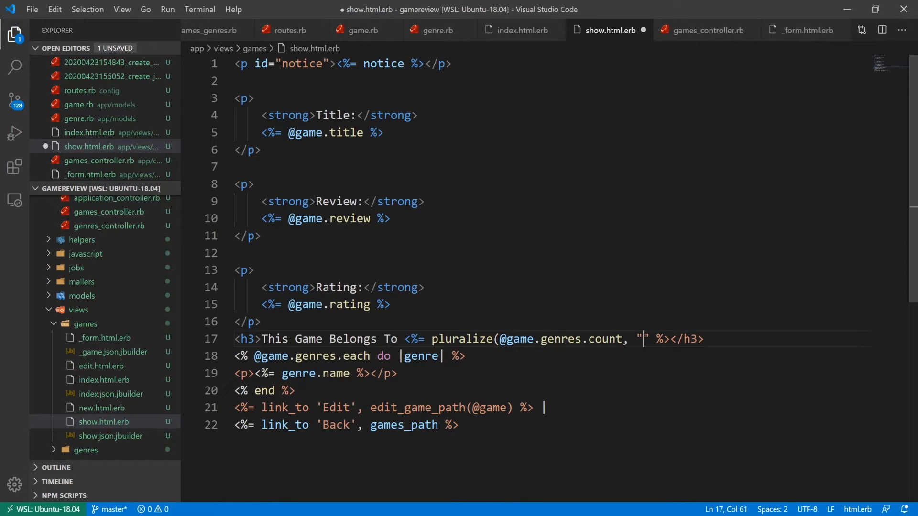
text(Genre)
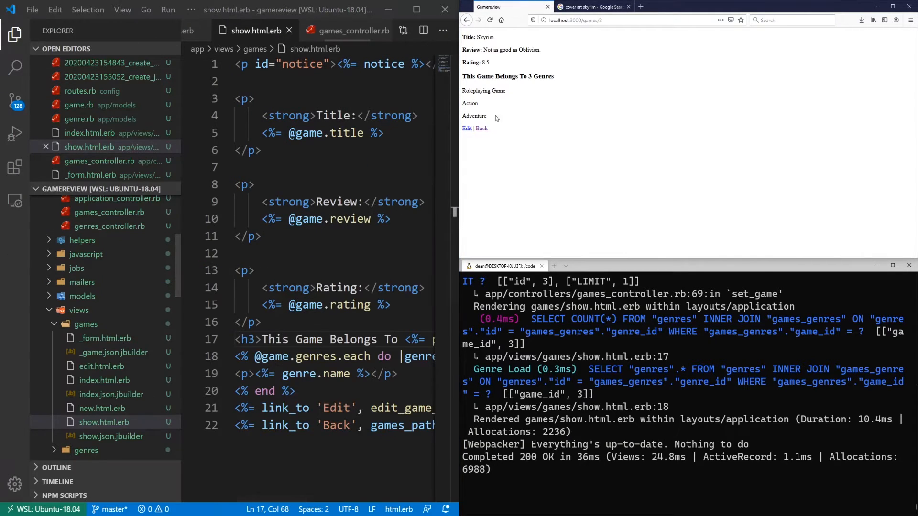
Step: Verify Skyrim's page reads 'This Game Belongs To 3 Genres', then head to /genres
double_click(350, 304)
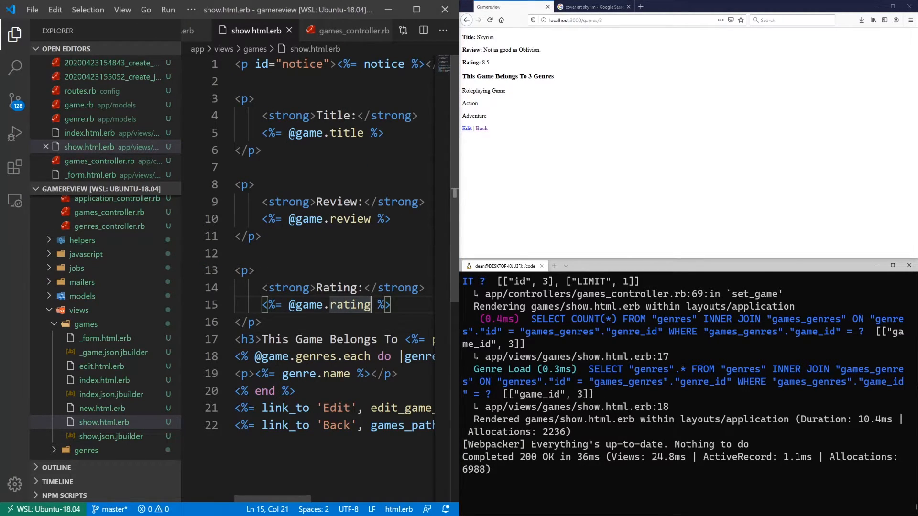
scroll(right, 3)
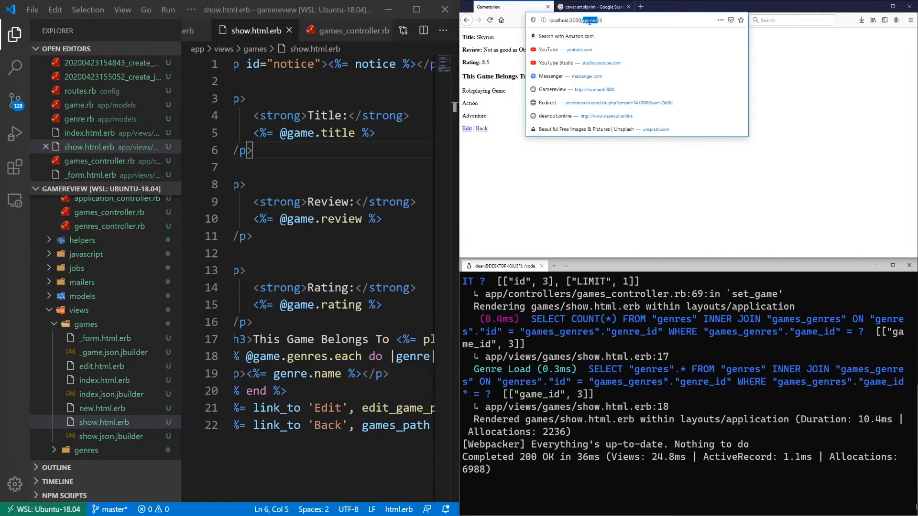
text(genr)
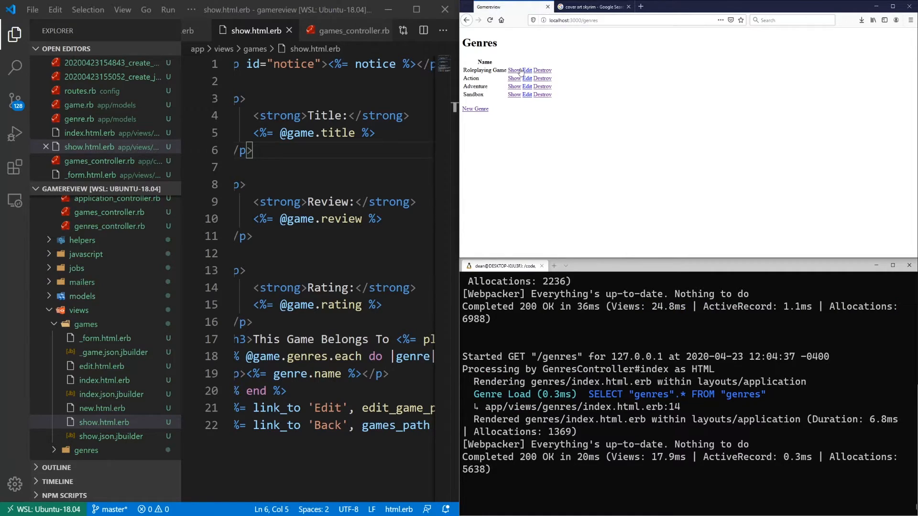
mouse_move(526, 71)
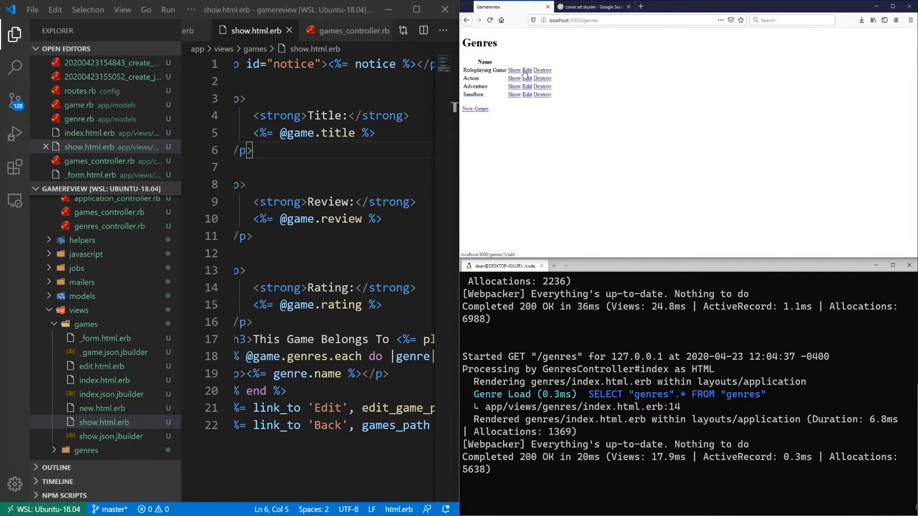
Step: Change each genre name in show.html.erb to link_to genre.name, genre
click(513, 70)
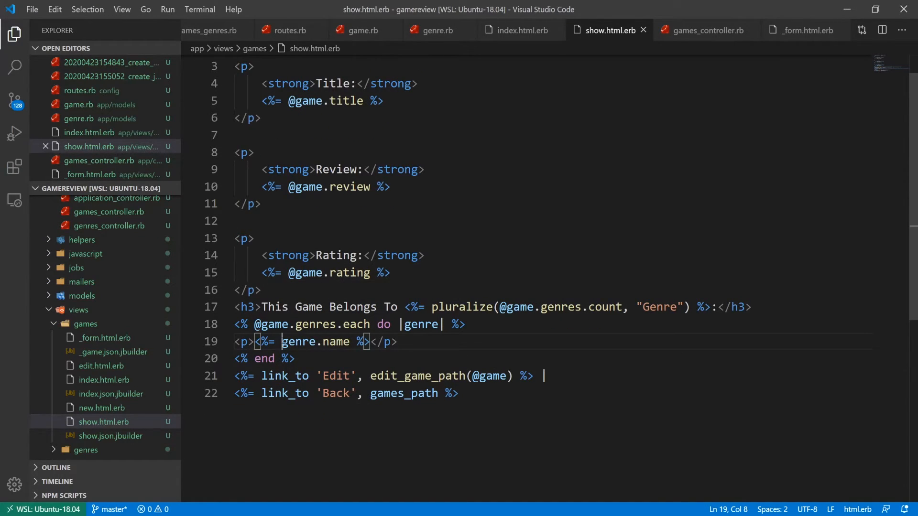
text(link_to)
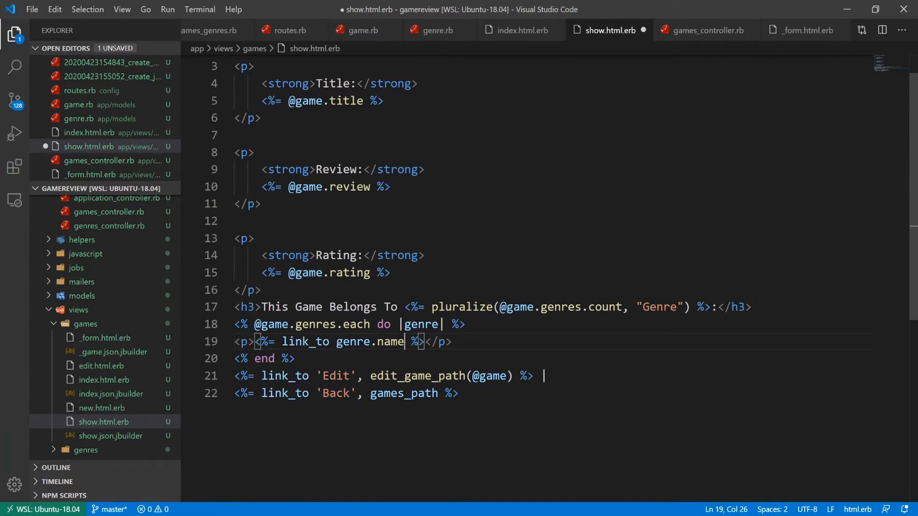
text(, gen)
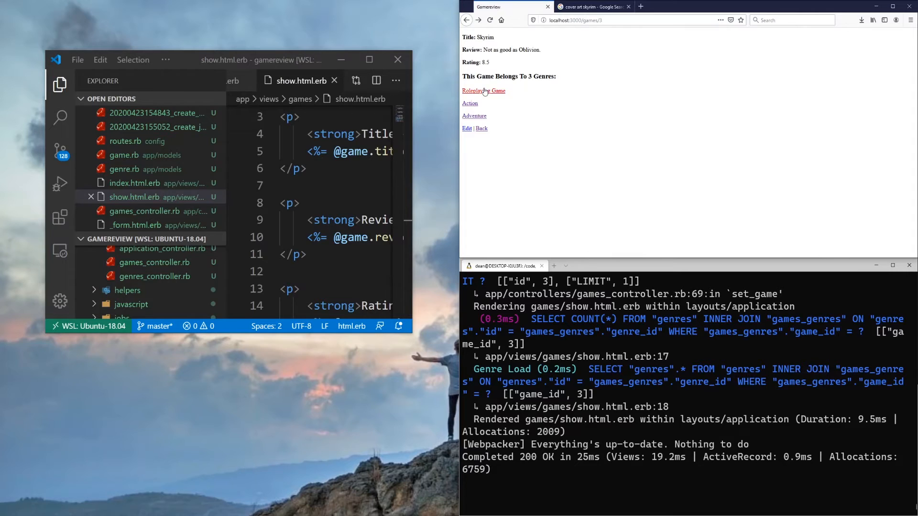
Step: Rename the Roleplaying Game genre to RPG via its genre link
click(483, 90)
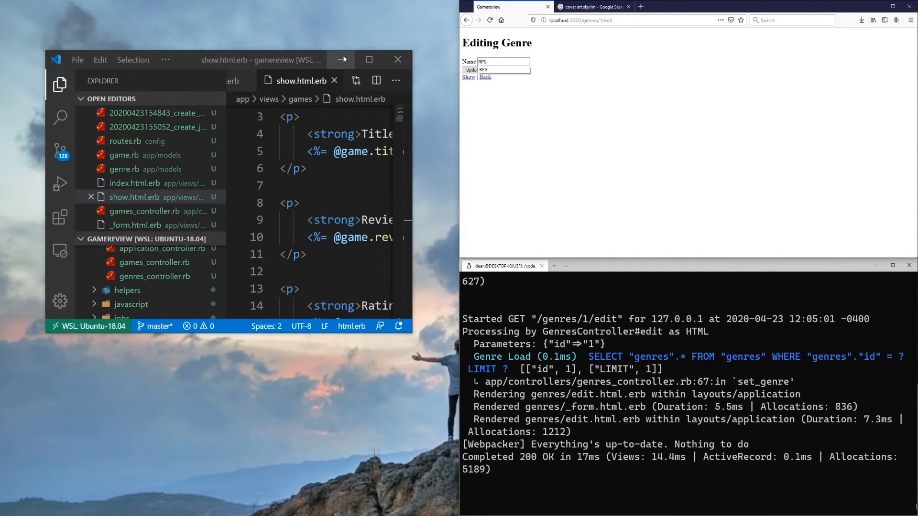
click(470, 70)
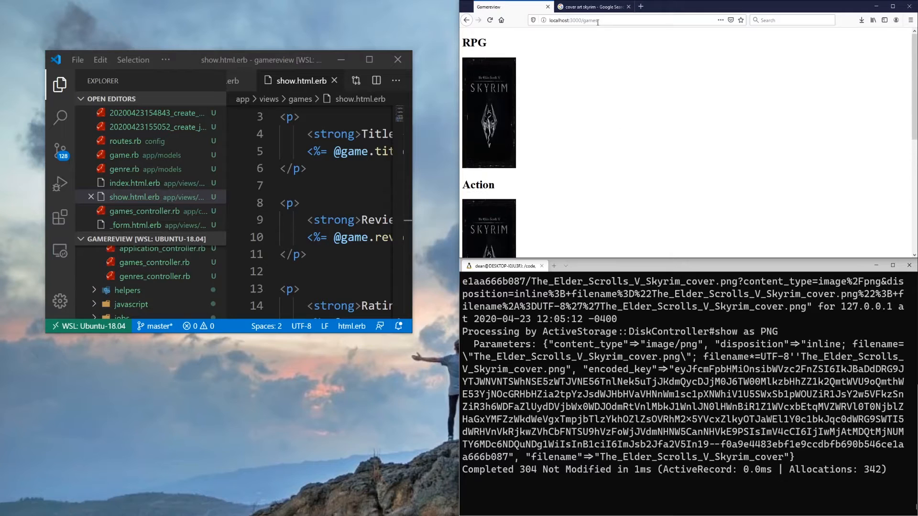
Step: Create a Minecraft game rated 9.5 with a short review, then open its edit form
click(585, 19)
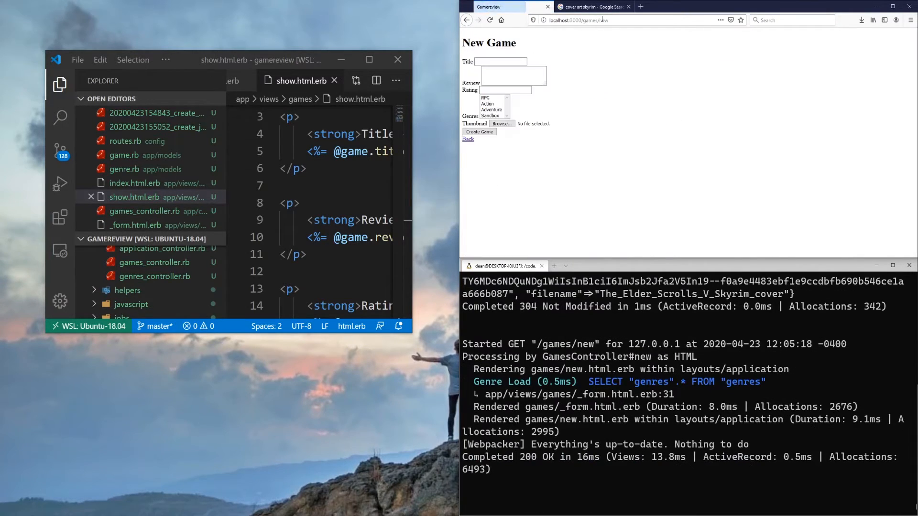
text(M)
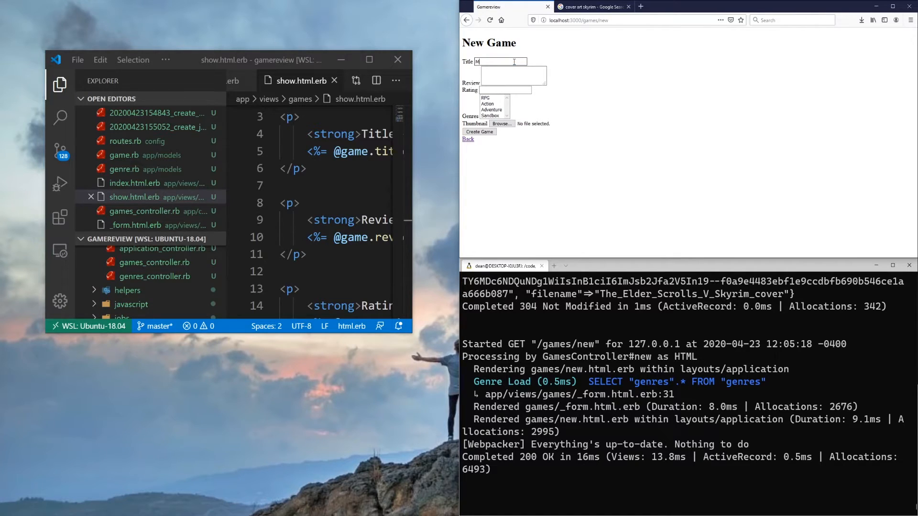
text(inecraft)
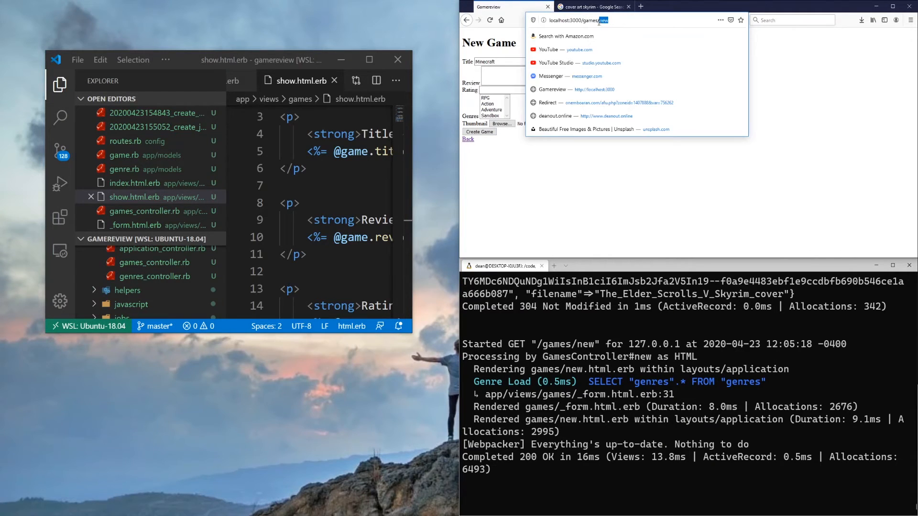
key(enter)
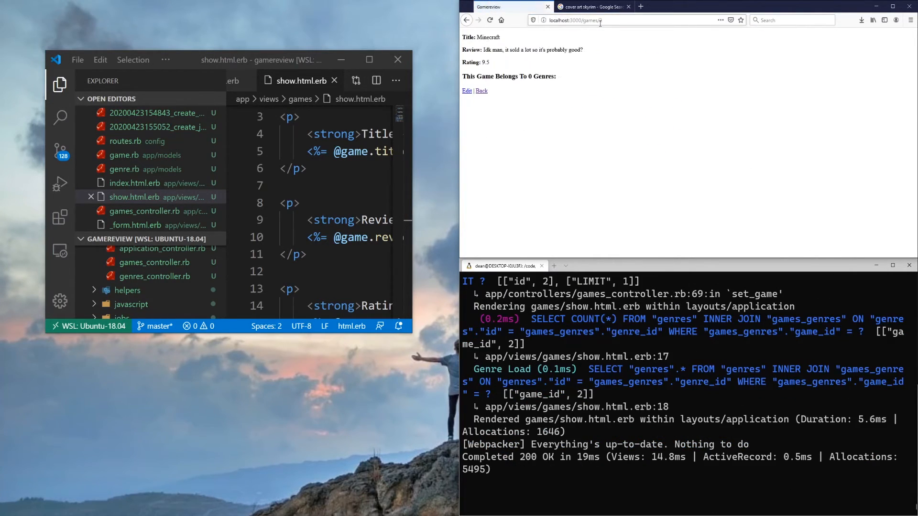
click(467, 92)
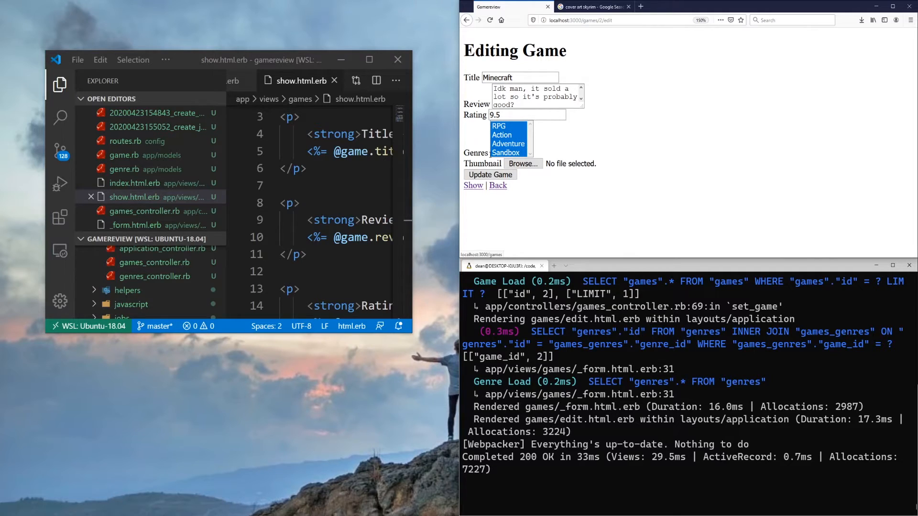
Step: Give Minecraft only the Sandbox genre plus a downloaded Minecraft cover thumbnail, and update it
click(506, 153)
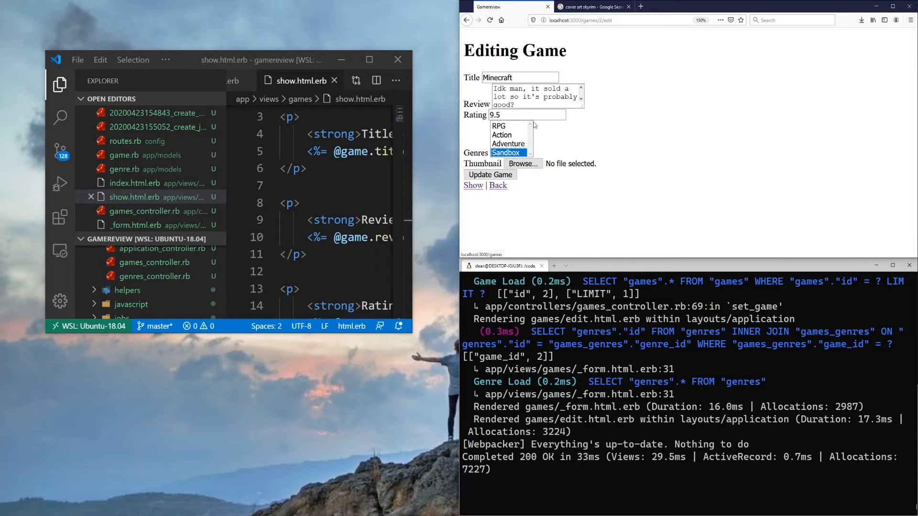
mouse_move(704, 92)
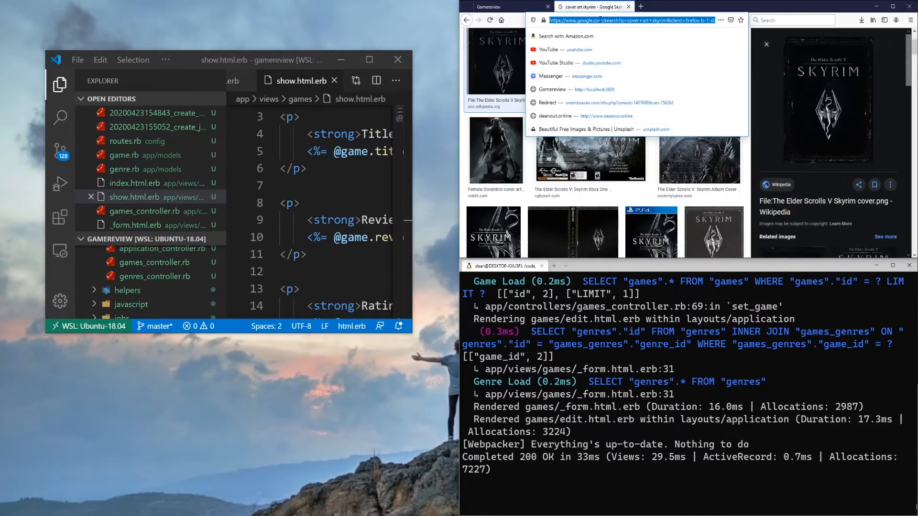
text(minecraft cover)
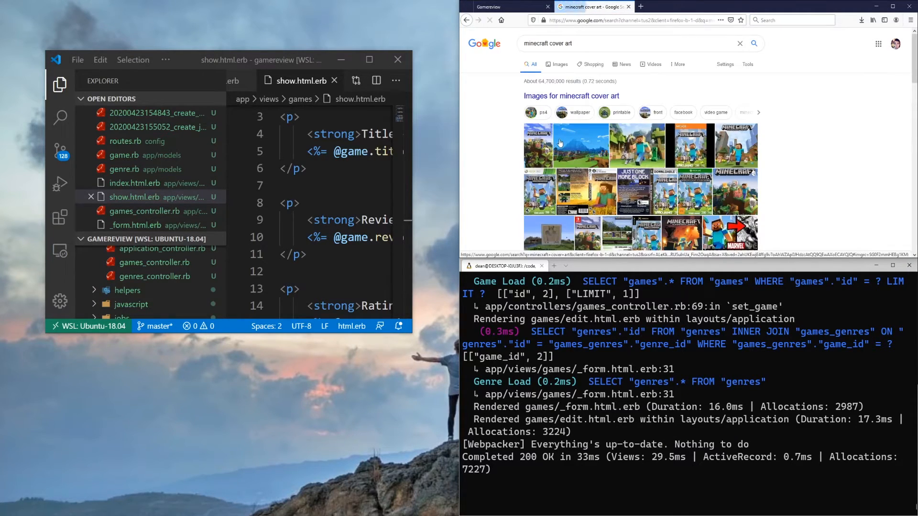
click(555, 60)
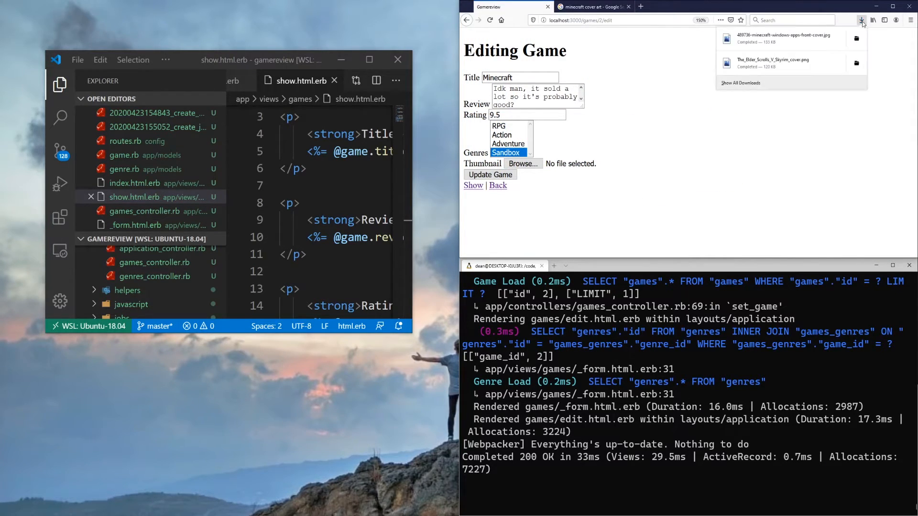
click(522, 163)
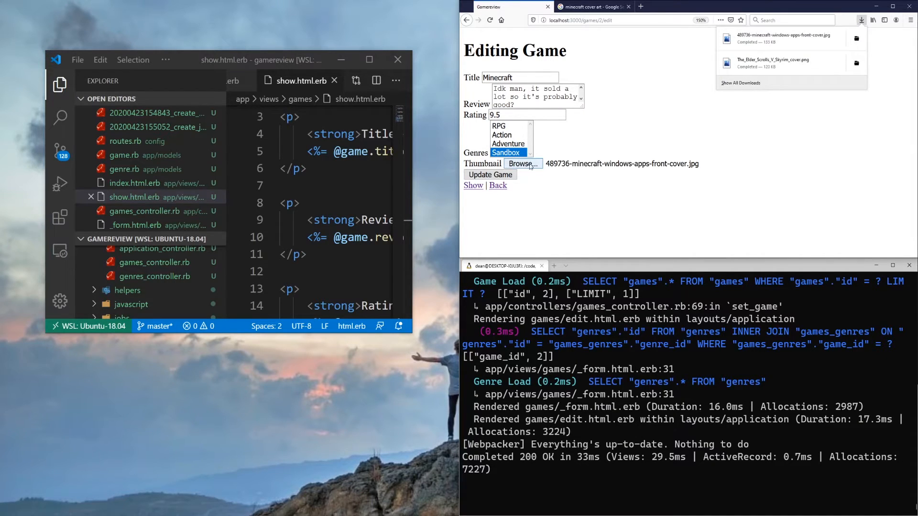
click(490, 175)
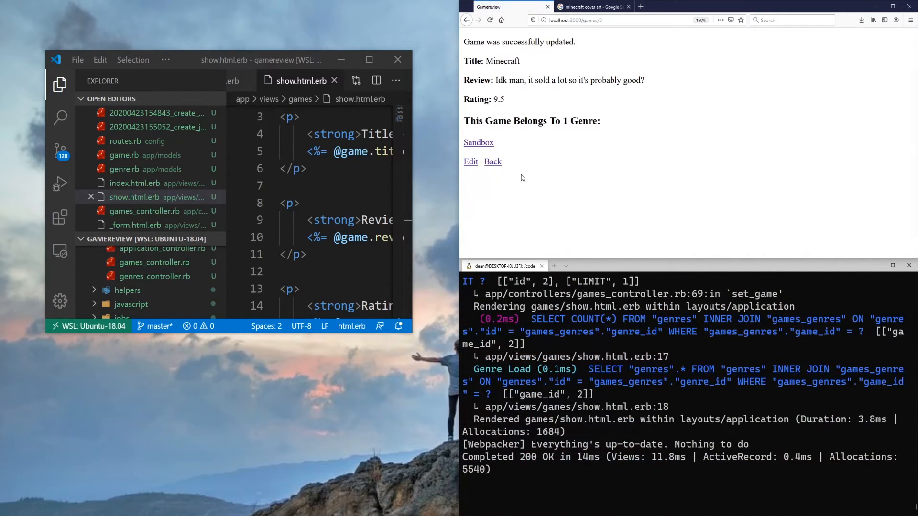
mouse_move(492, 162)
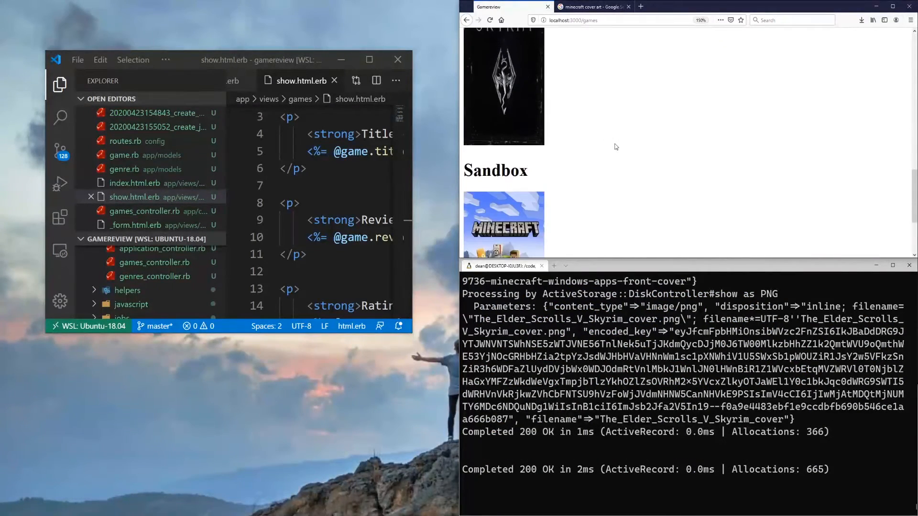
Step: Scroll the games index through the Sandbox, Action, Adventure and RPG covers
scroll(down, 3)
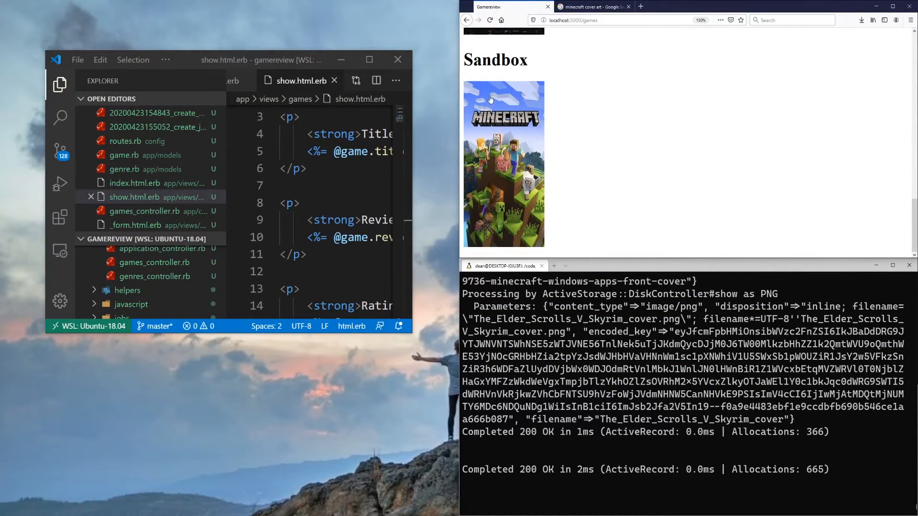
scroll(down, 3)
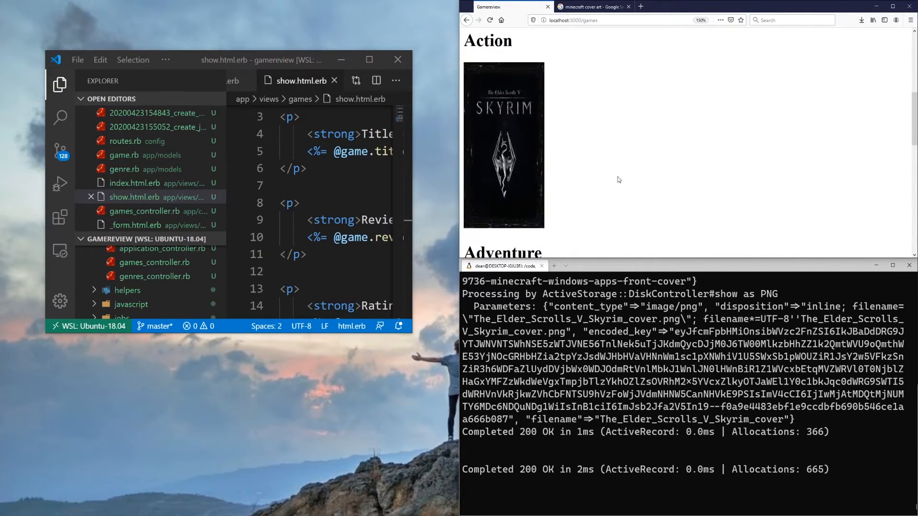
scroll(down, 3)
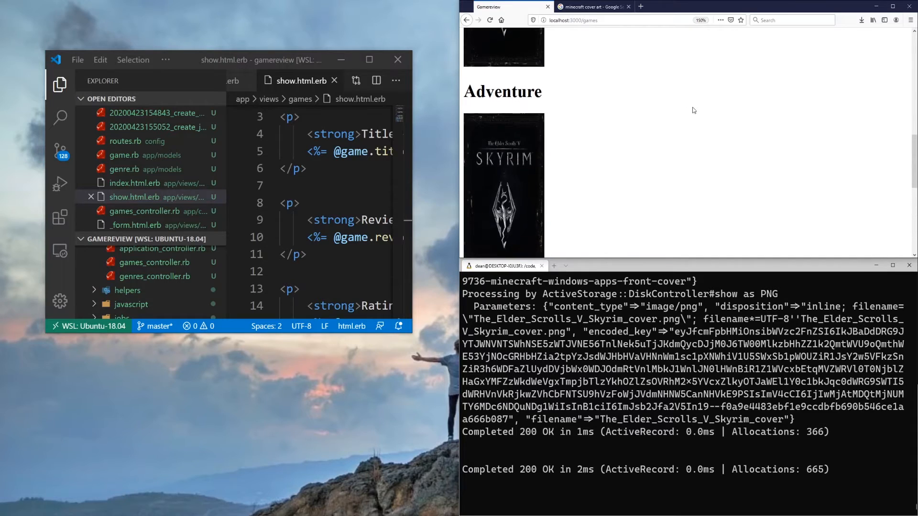
scroll(up, 3)
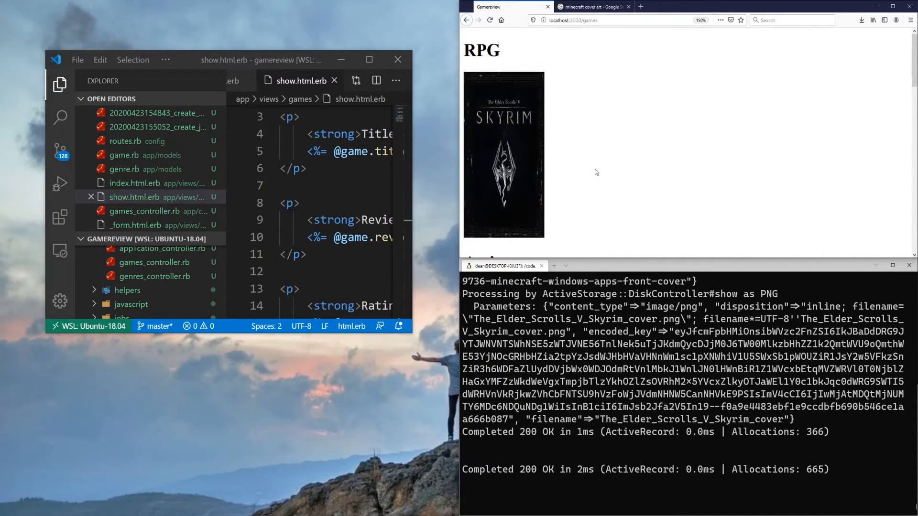
scroll(down, 3)
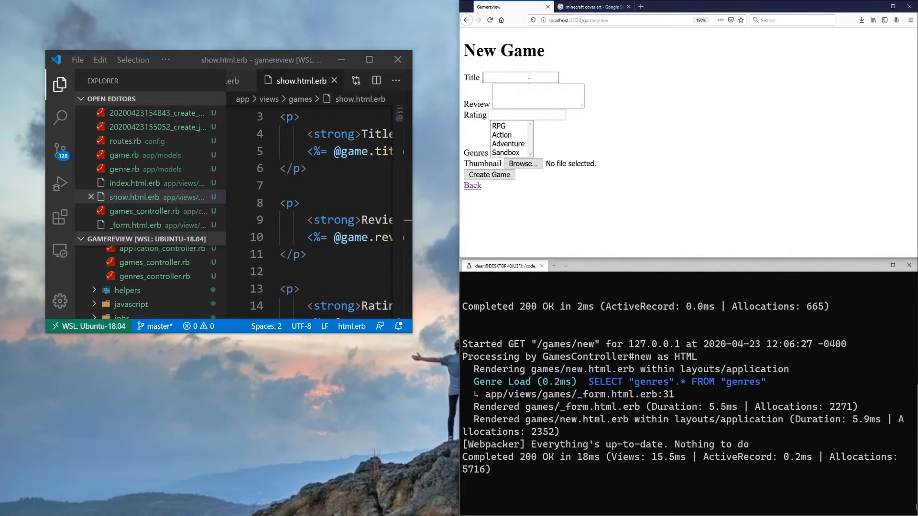
Step: Enter title Runescape, the battle royale review text, and rating 9.3 in the New Game form
text(Runescaper)
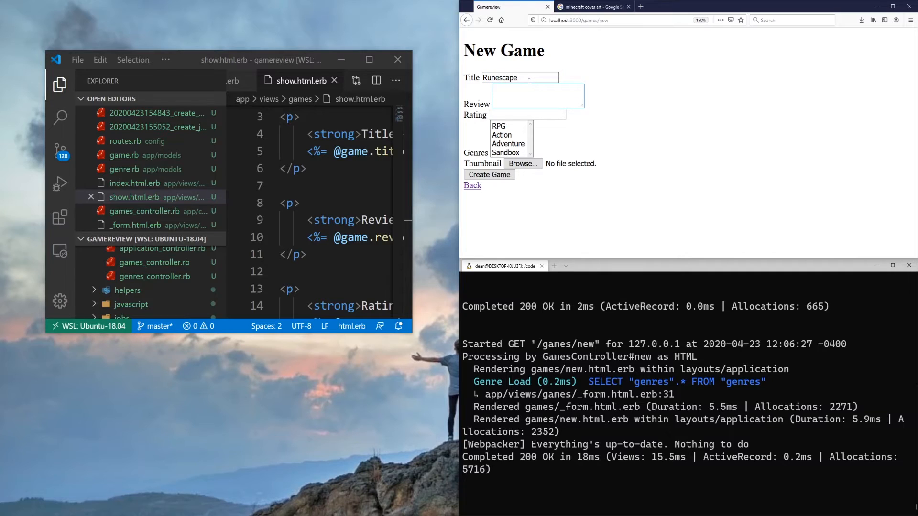
text(It)
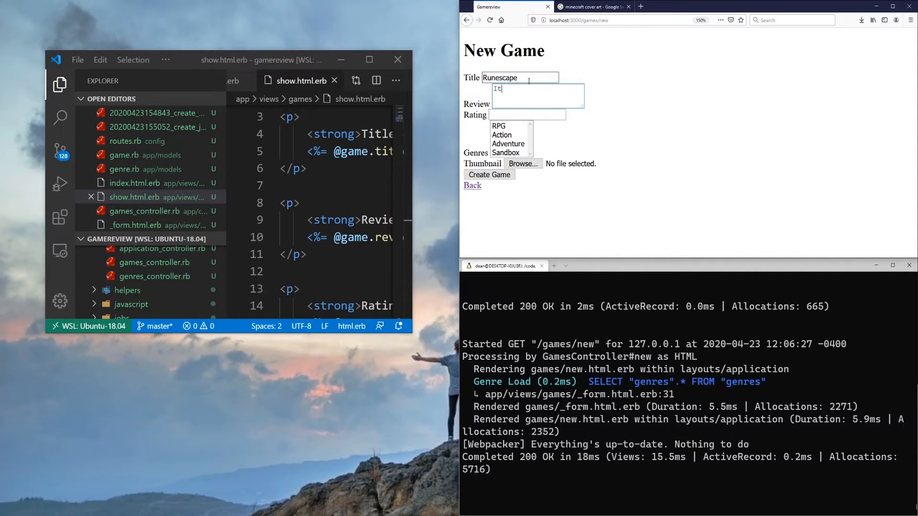
text(has a)
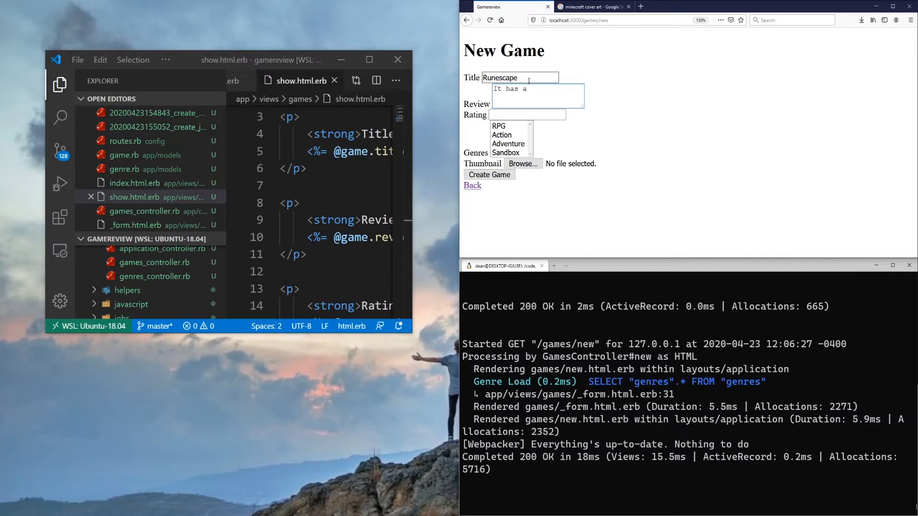
text(battle royale mode now, i)
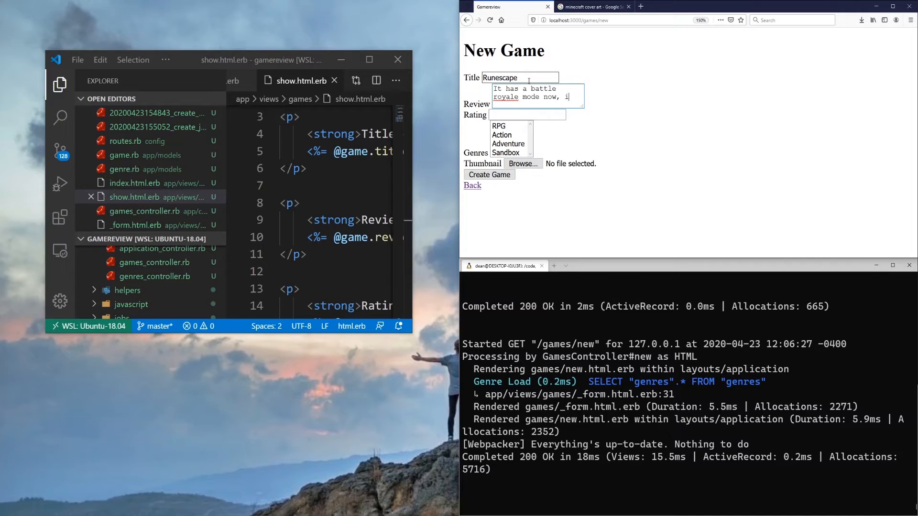
text(sn't that wild.)
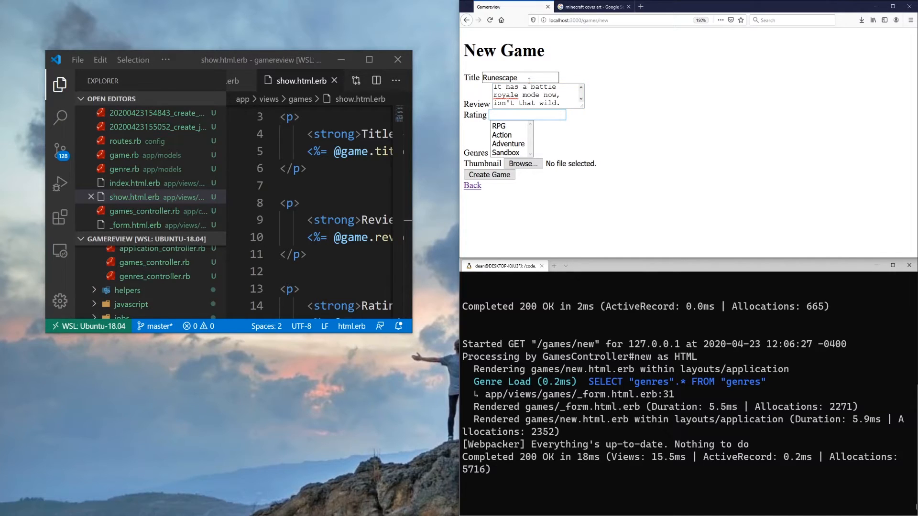
text(9.3)
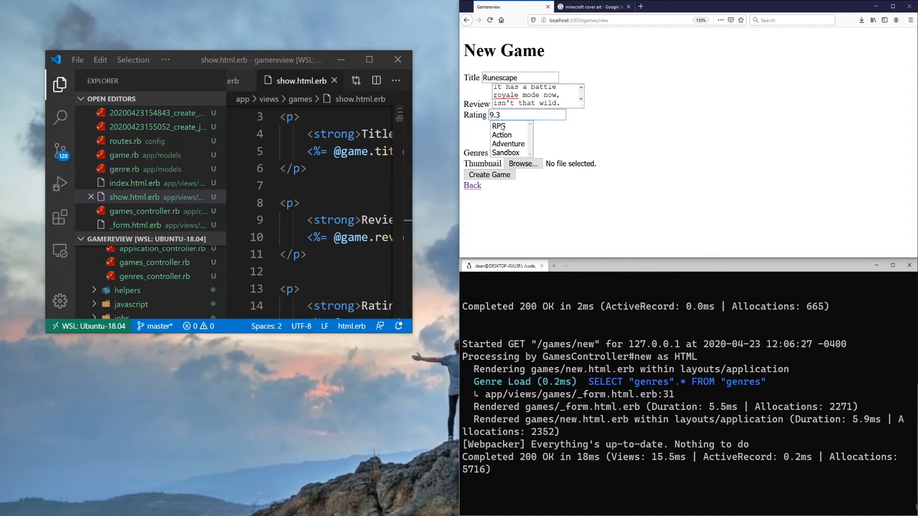
Step: Select RPG and Adventure as the game's genres
click(499, 126)
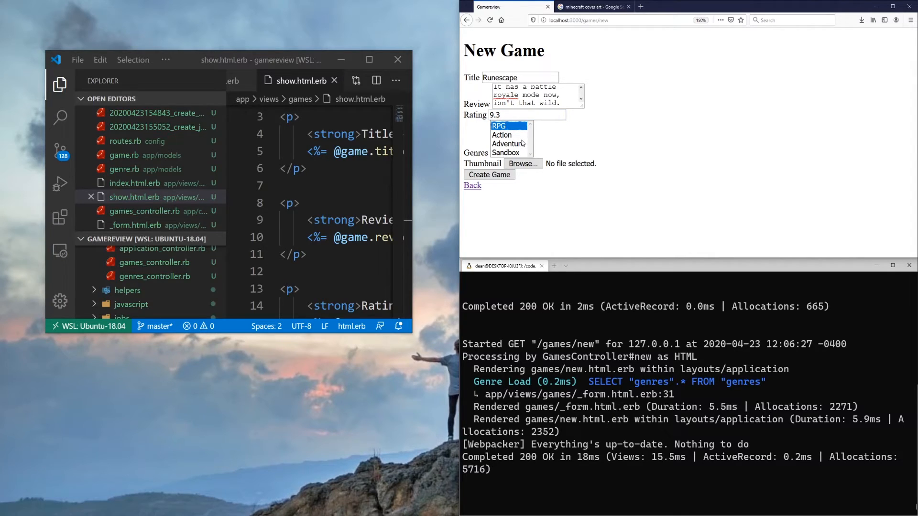
click(509, 144)
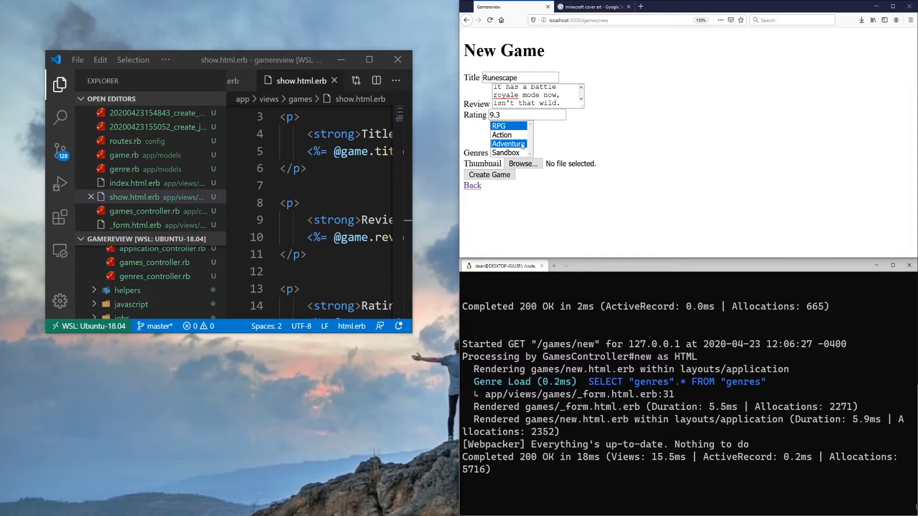
click(593, 6)
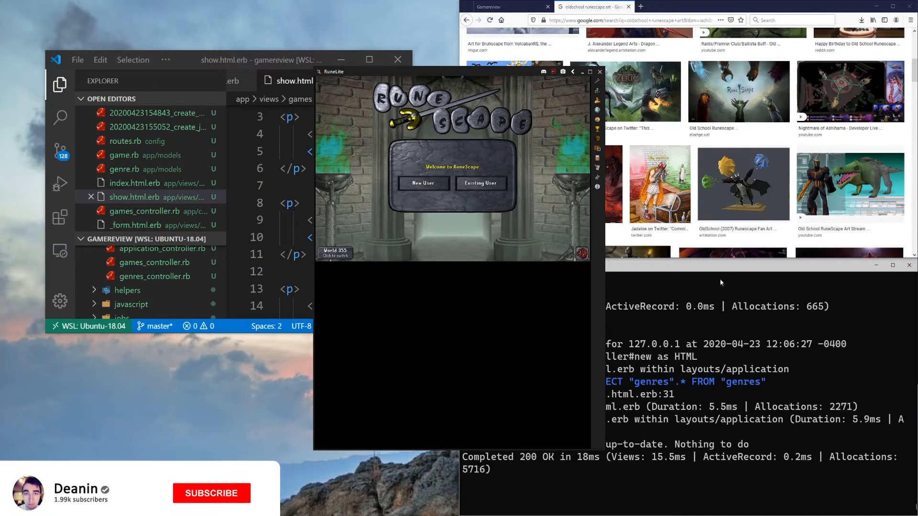
Step: Attach the Runescape screenshot, create the game, and go back to the games list
click(211, 493)
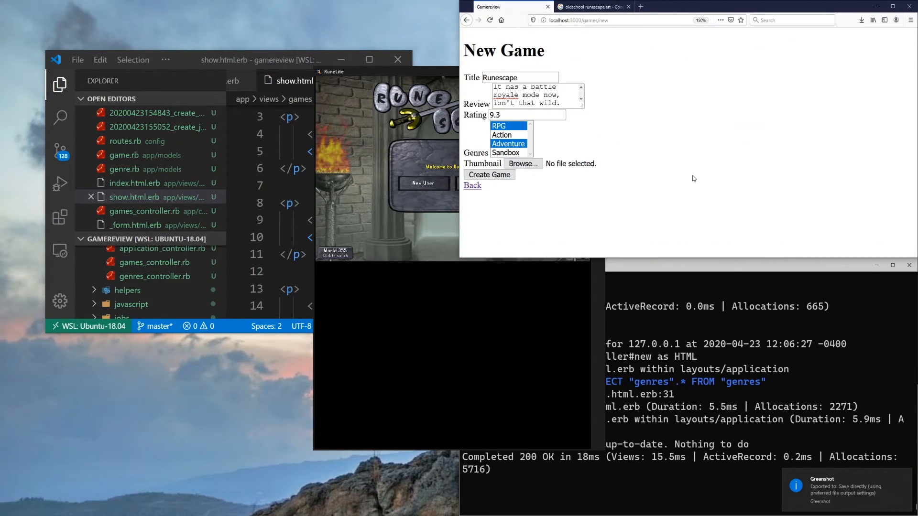
click(521, 164)
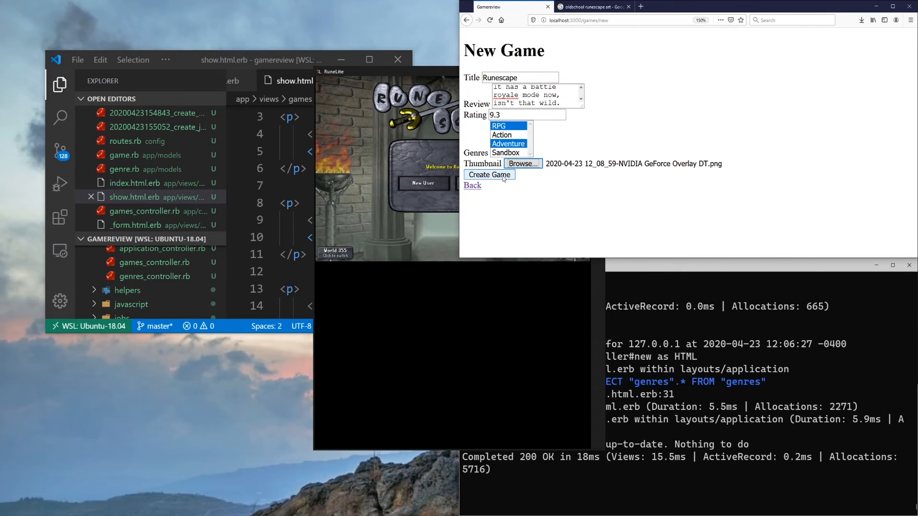
click(488, 175)
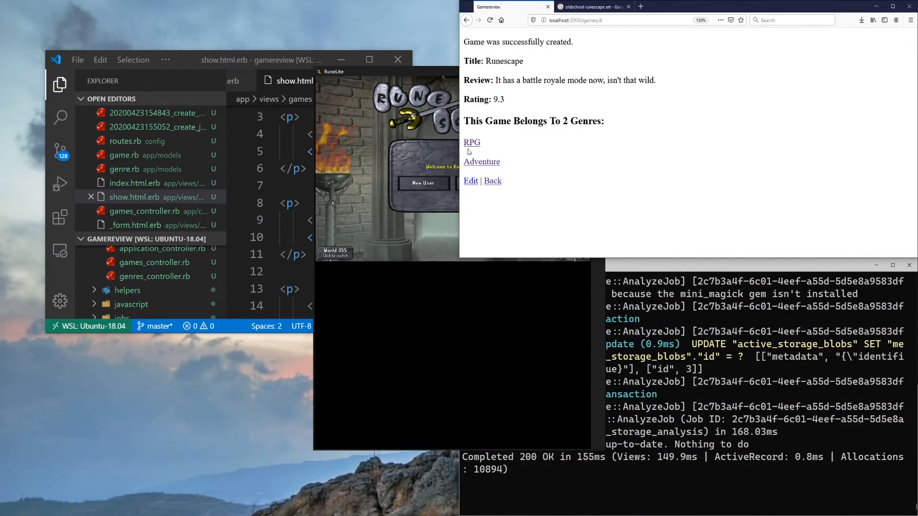
click(493, 181)
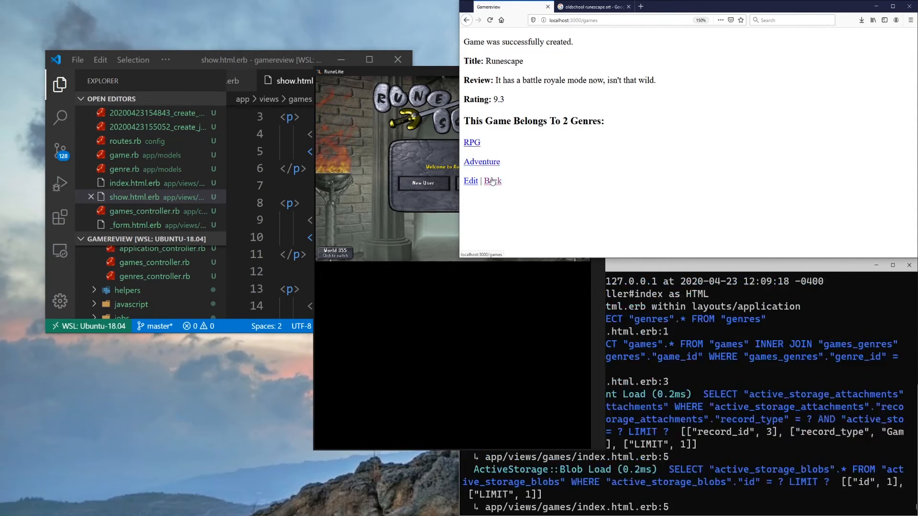
Step: View index.html.erb in VS Code and browse the games index showing Runescape under RPG
scroll(down, 3)
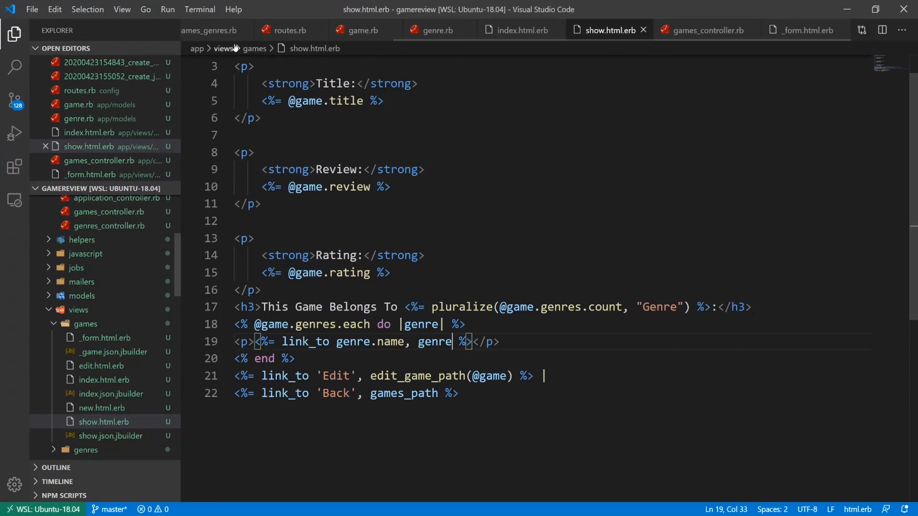
click(517, 29)
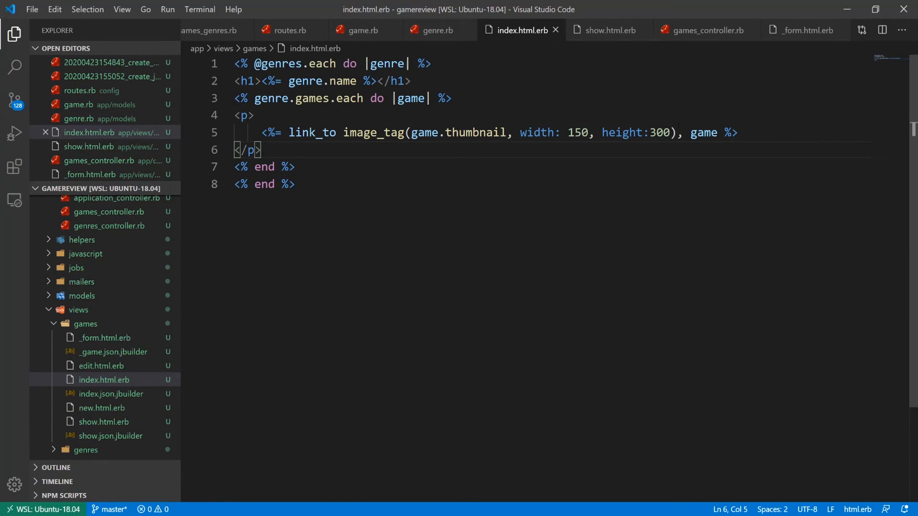
drag(520, 133, 670, 132)
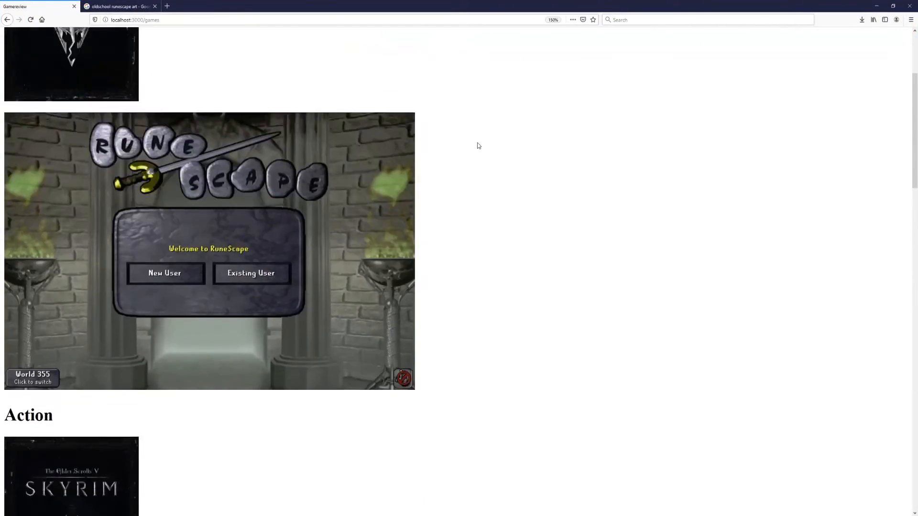
scroll(down, 3)
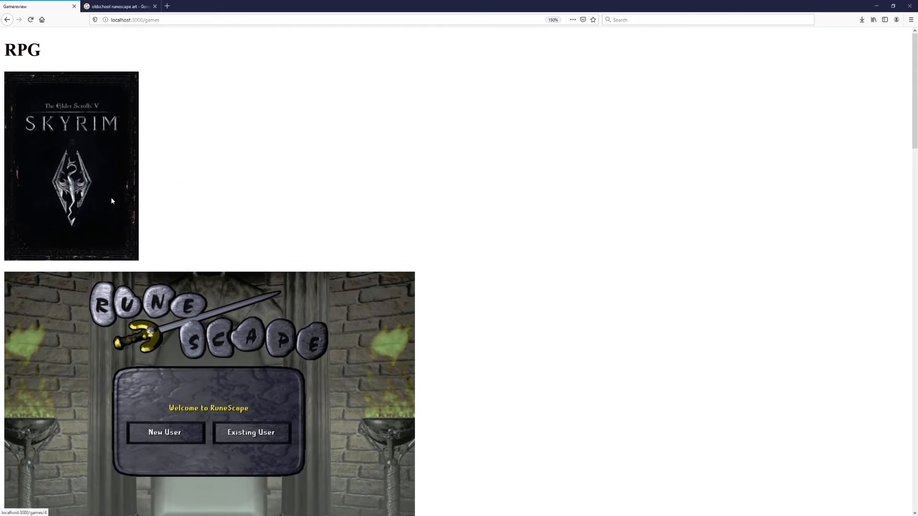
scroll(down, 3)
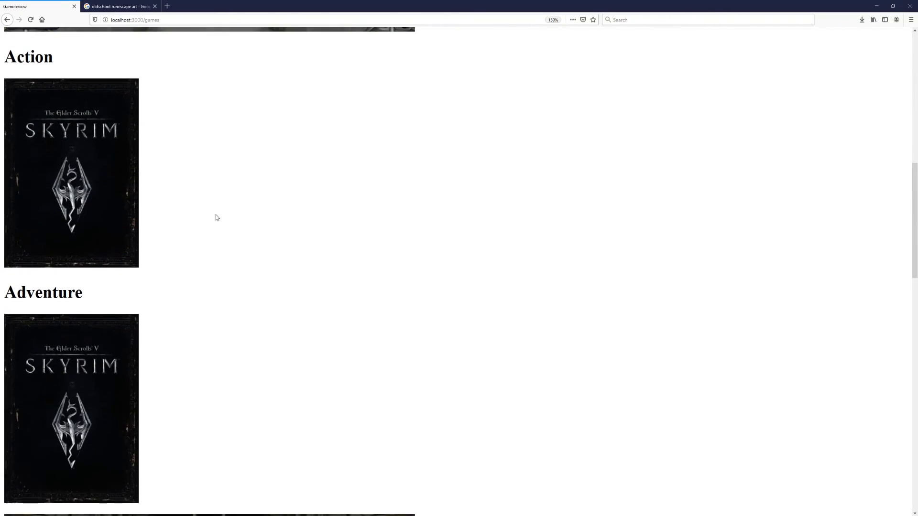